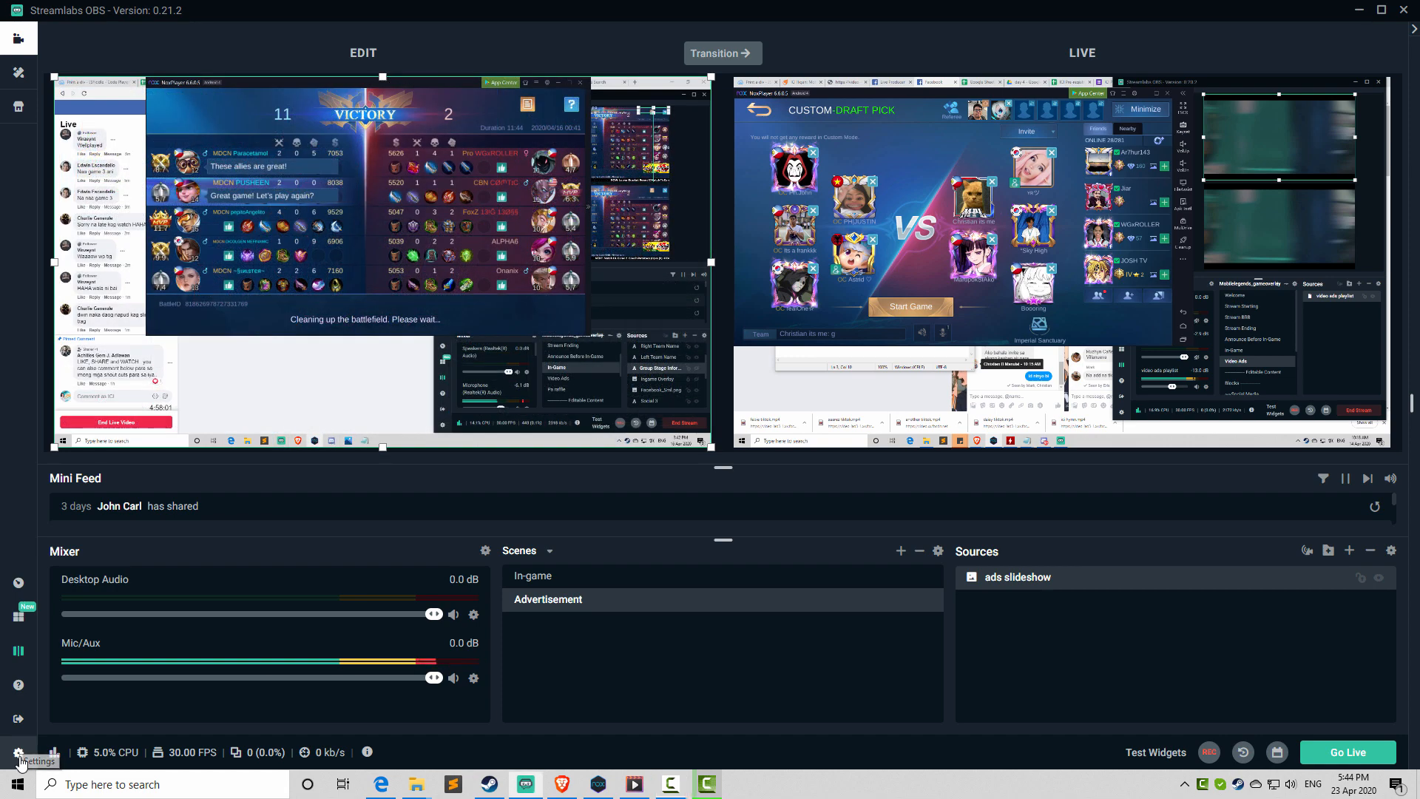
- Set the Stream settings to Custom Streaming Server with URL and stream key empty
{"action": "left_click", "coordinate": [18, 752]}
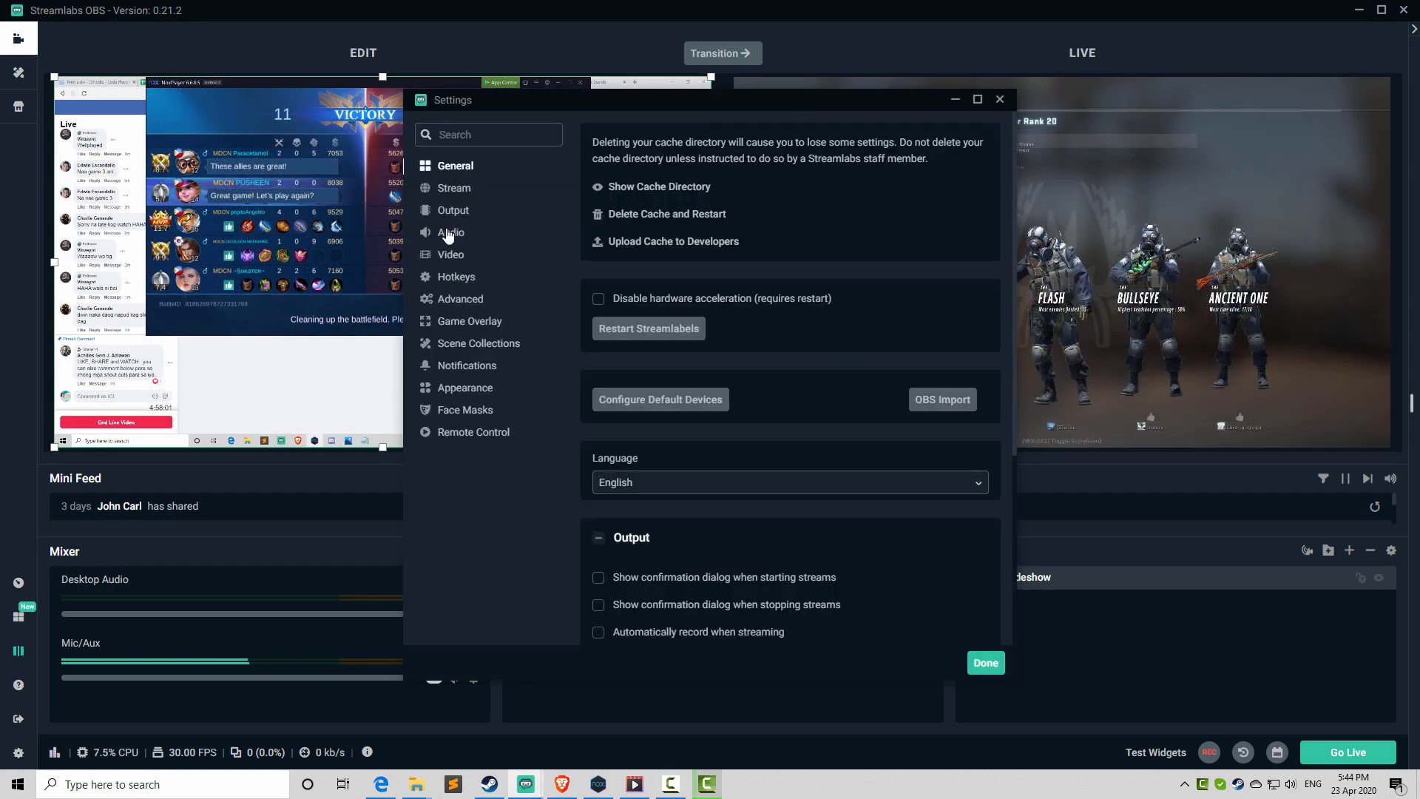
{"action": "left_click", "coordinate": [454, 188]}
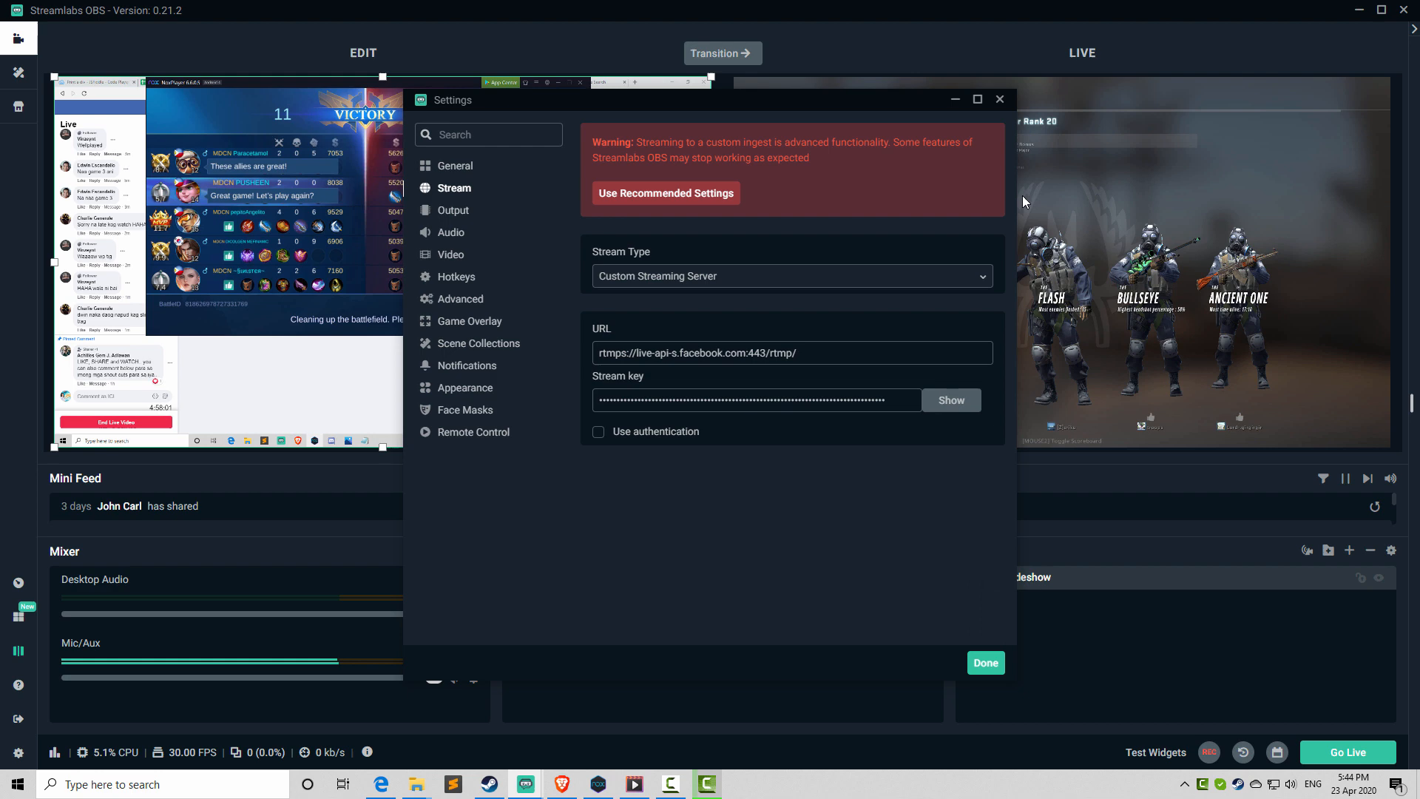
{"action": "mouse_move", "coordinate": [800, 636]}
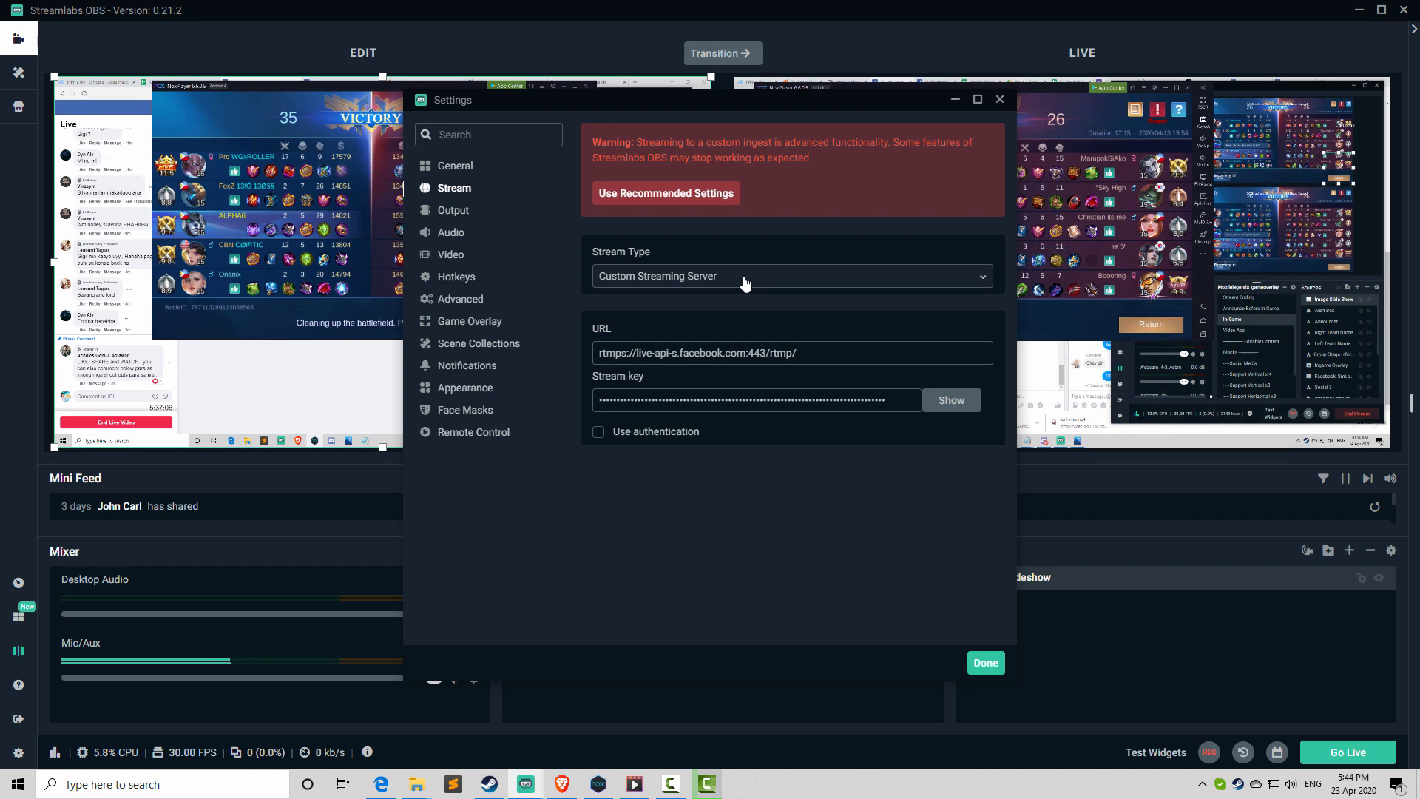
{"action": "left_click", "coordinate": [788, 275]}
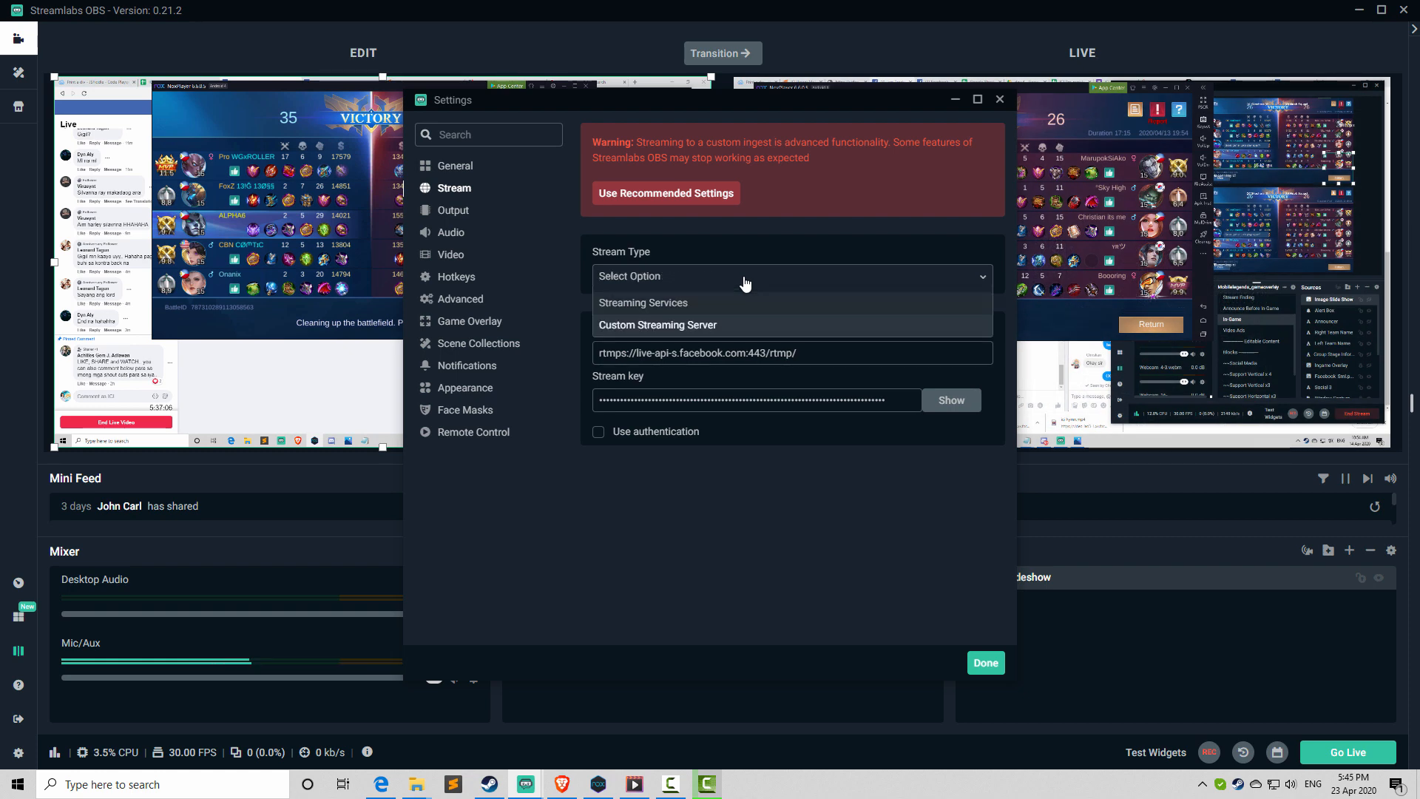
{"action": "mouse_move", "coordinate": [651, 330]}
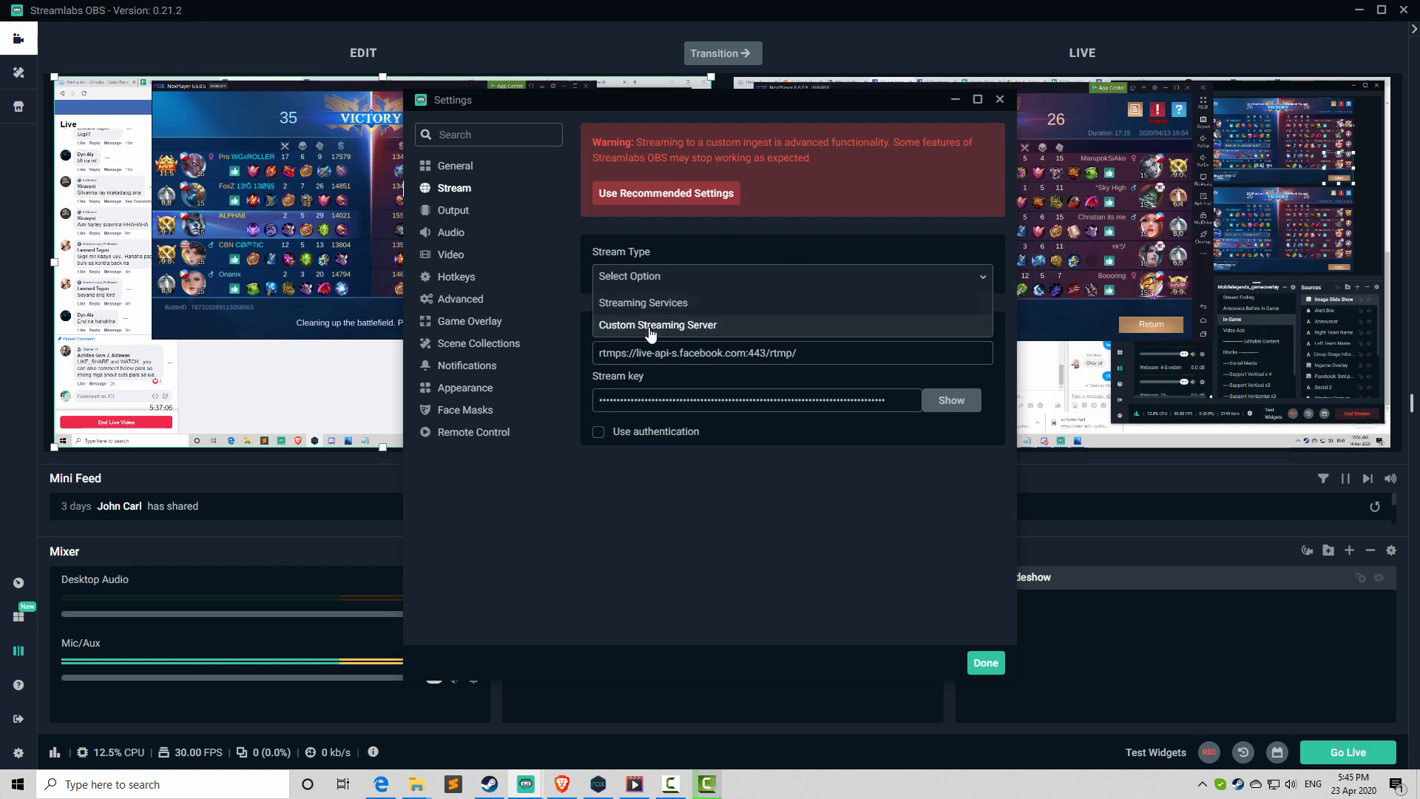
{"action": "left_click", "coordinate": [657, 324]}
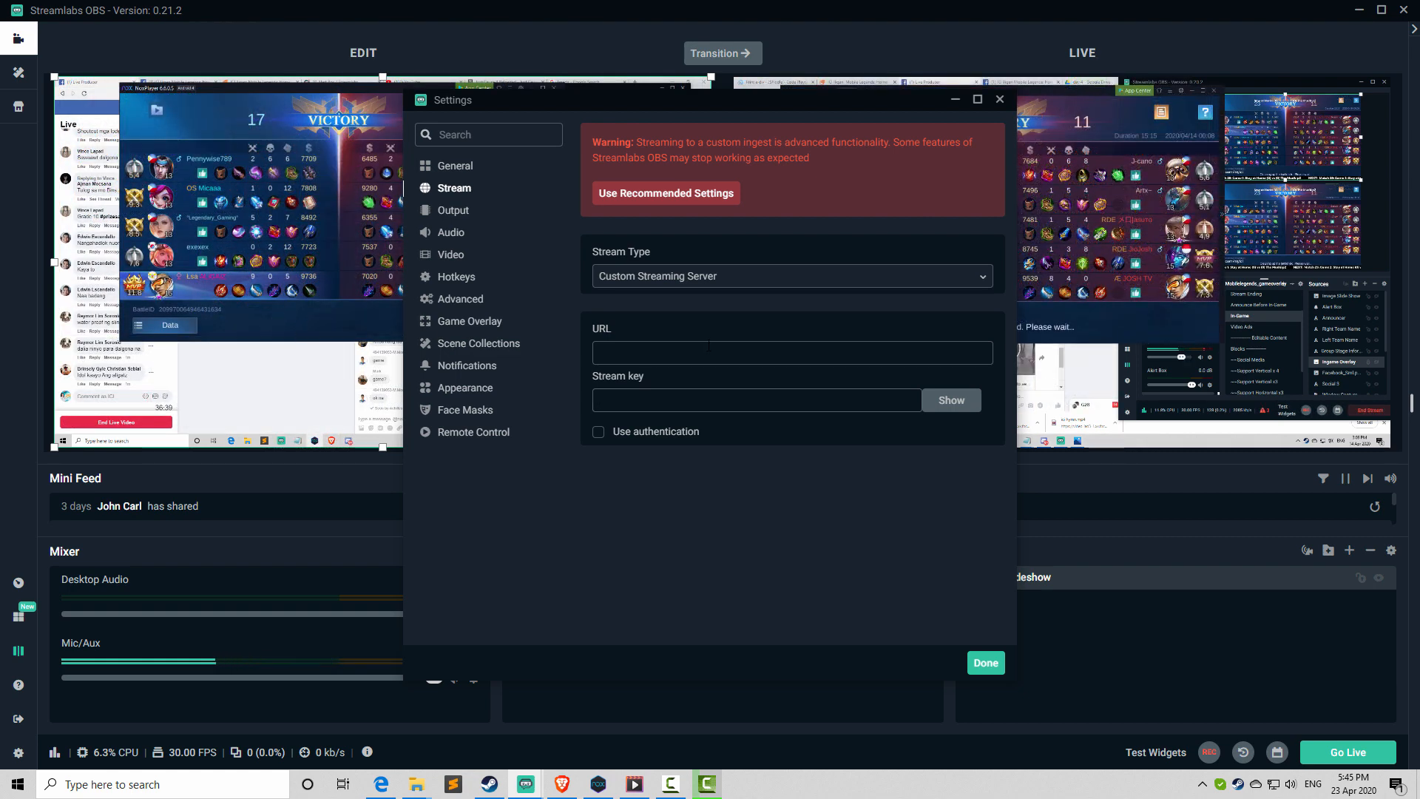
{"action": "mouse_move", "coordinate": [563, 784]}
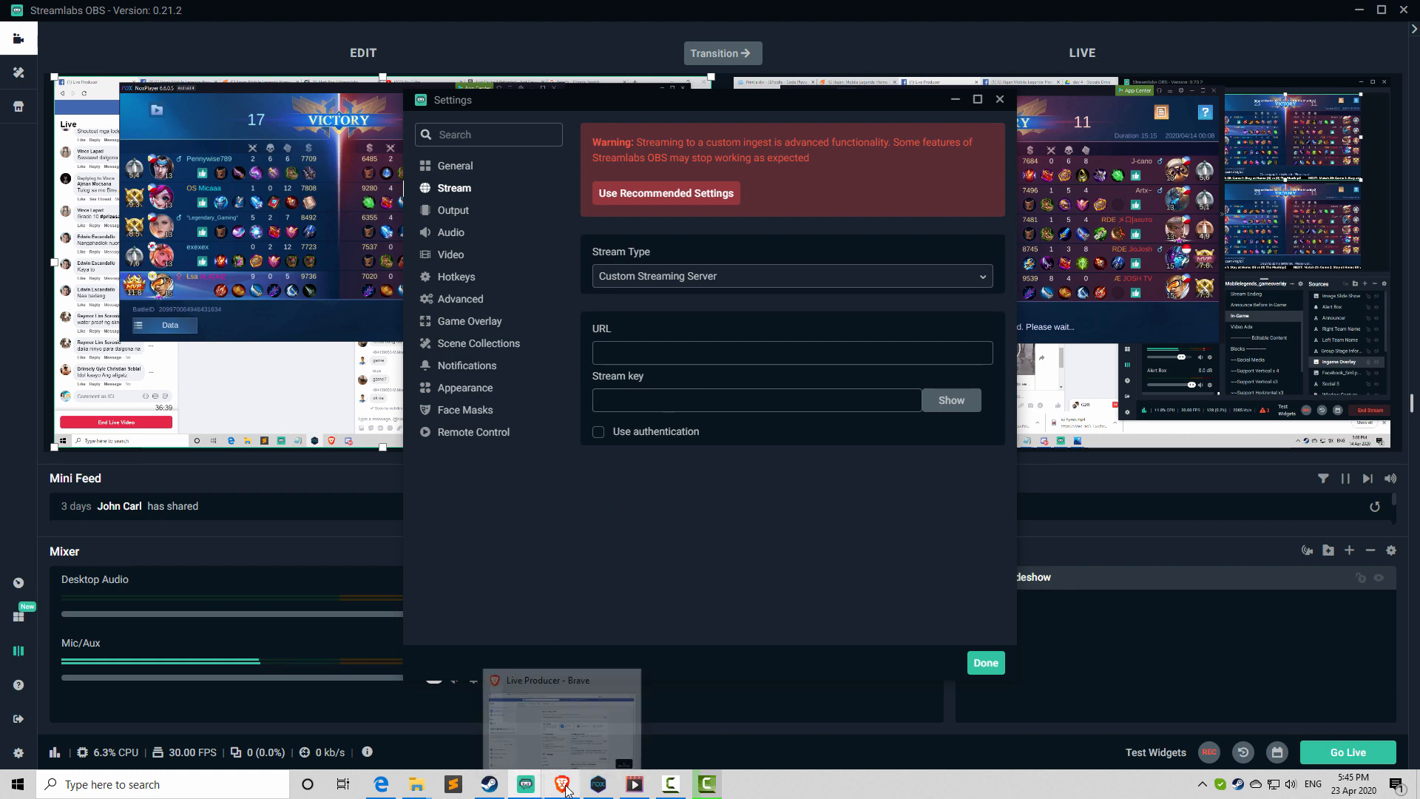
- Start a Live Video from Create Post in the browser and tag Mobile Legends as the game
{"action": "left_click", "coordinate": [562, 721]}
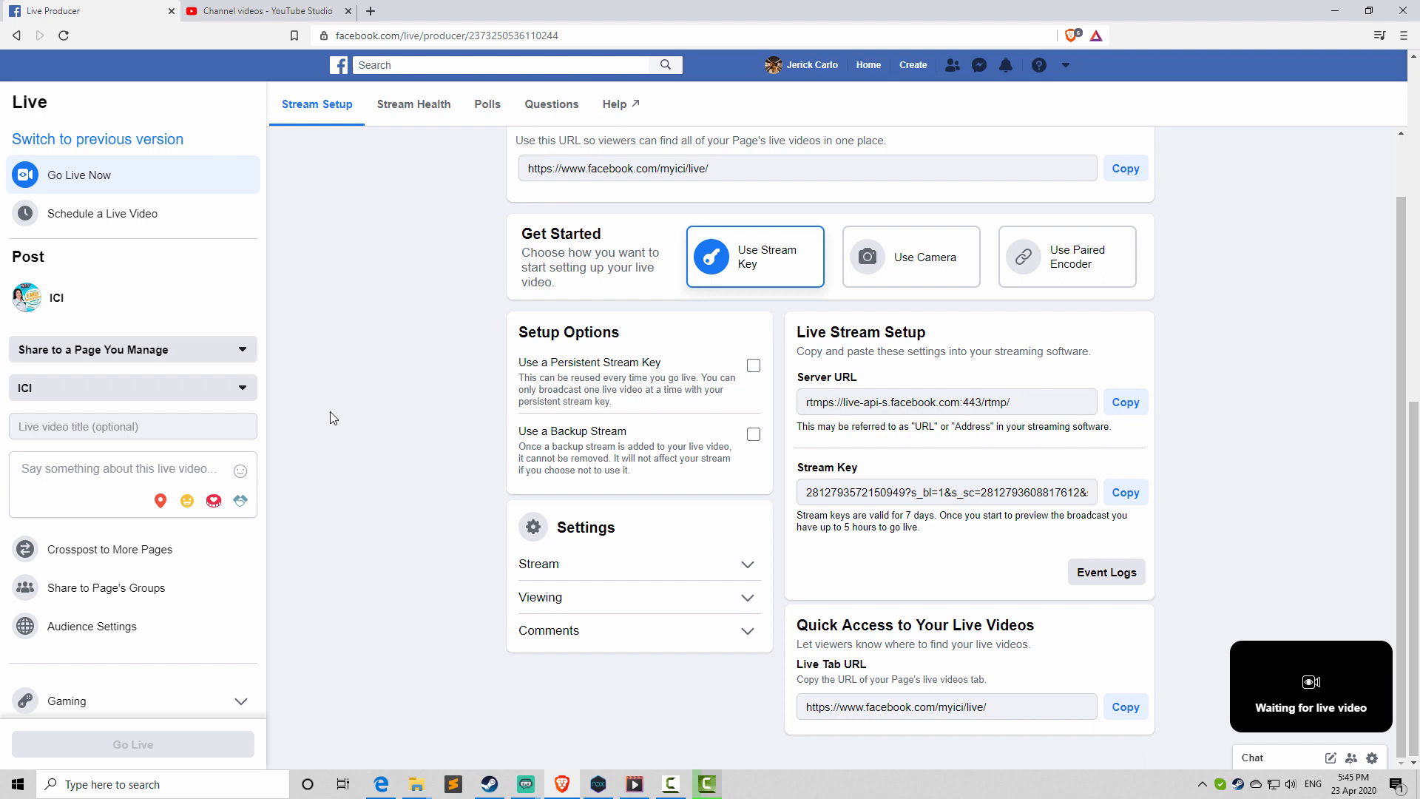
{"action": "mouse_move", "coordinate": [351, 407]}
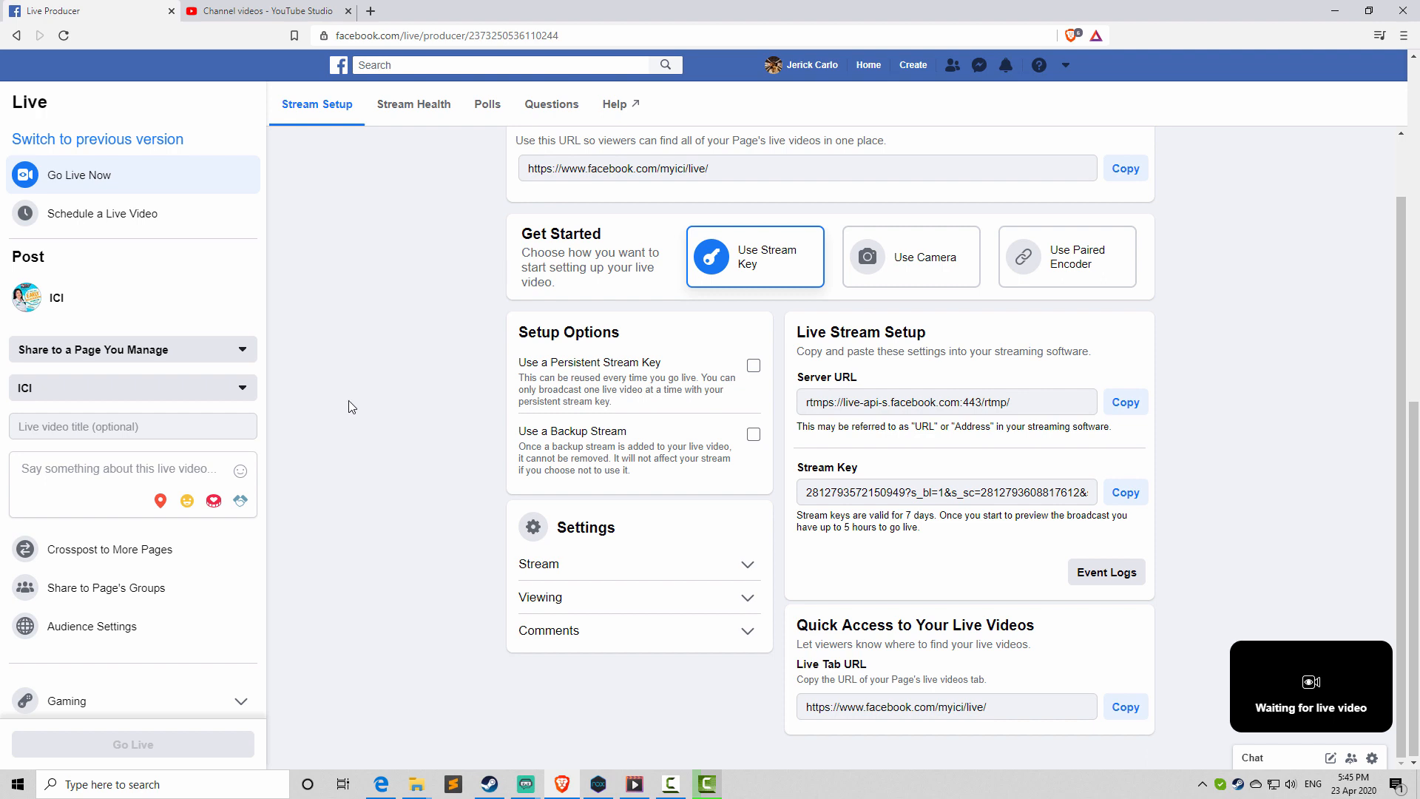
{"action": "mouse_move", "coordinate": [341, 99]}
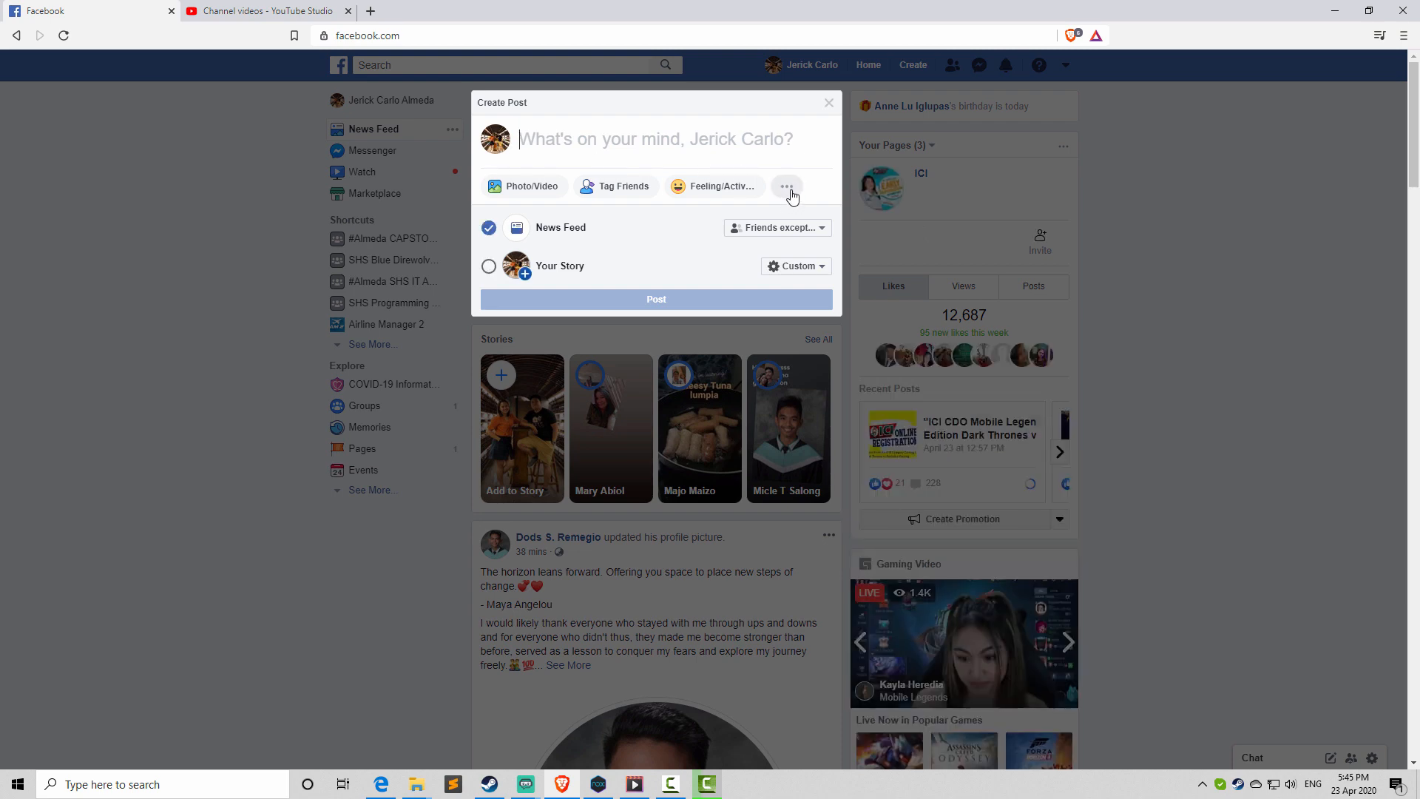
{"action": "left_click", "coordinate": [786, 186]}
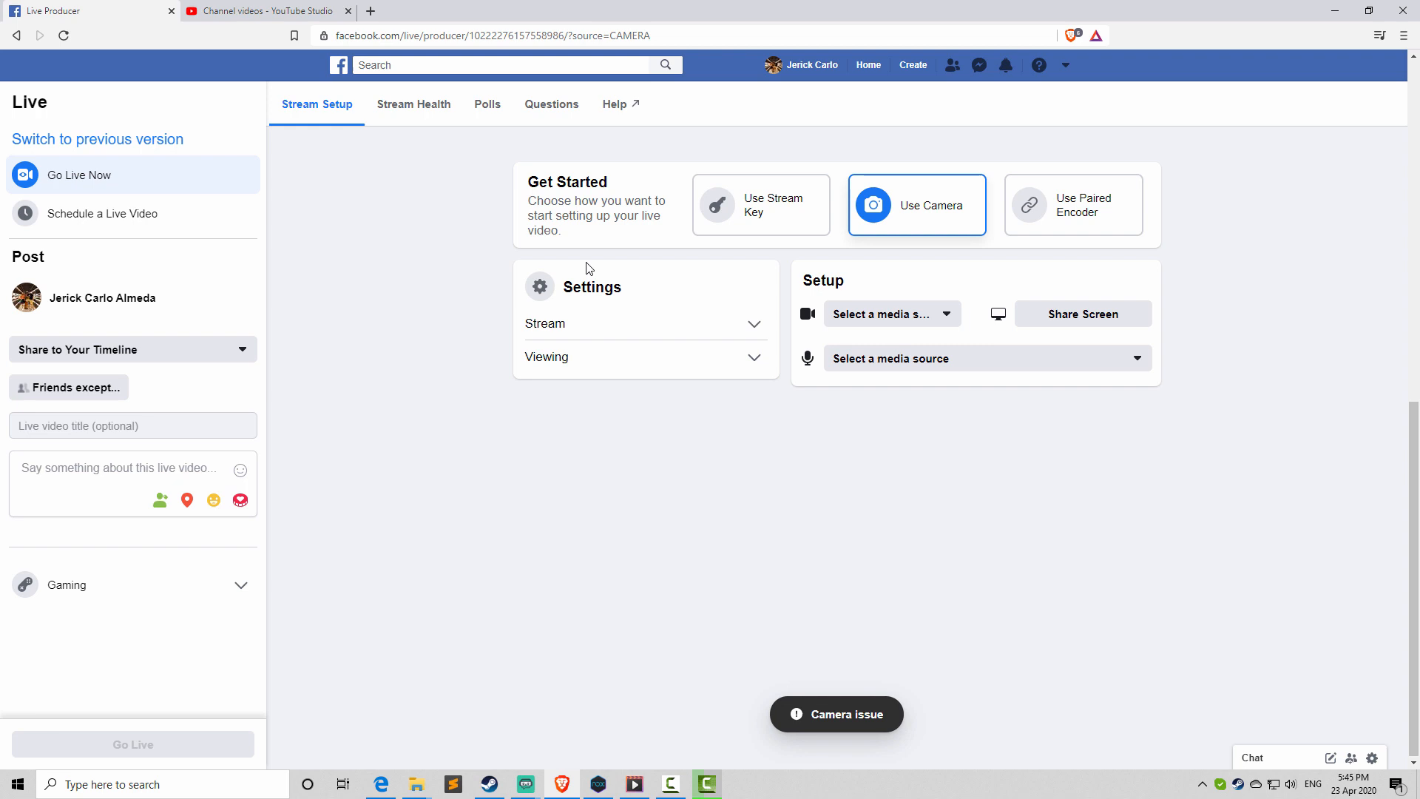
{"action": "mouse_move", "coordinate": [159, 458]}
{"action": "type", "text": "Mobil"}
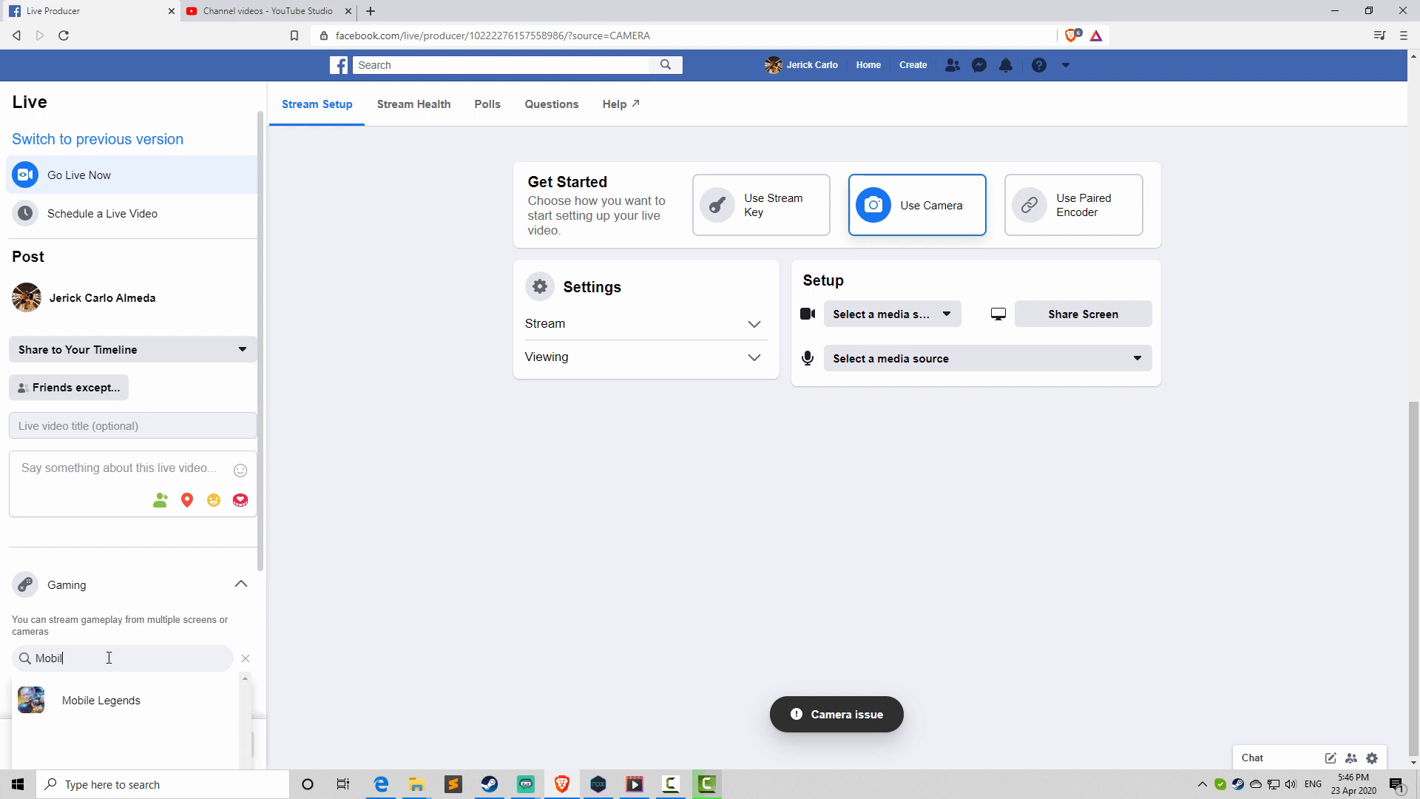
{"action": "left_click", "coordinate": [101, 699]}
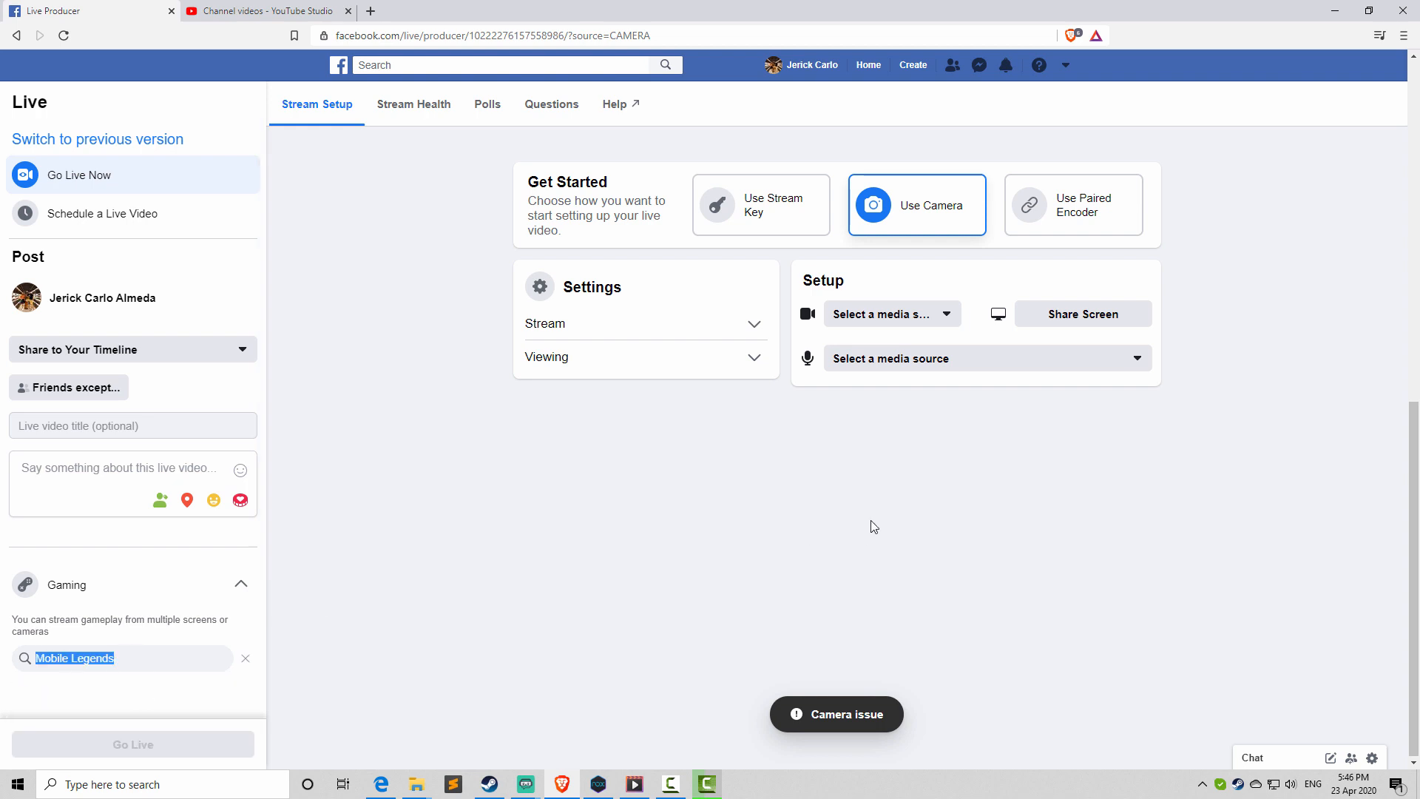
{"action": "mouse_move", "coordinate": [957, 413]}
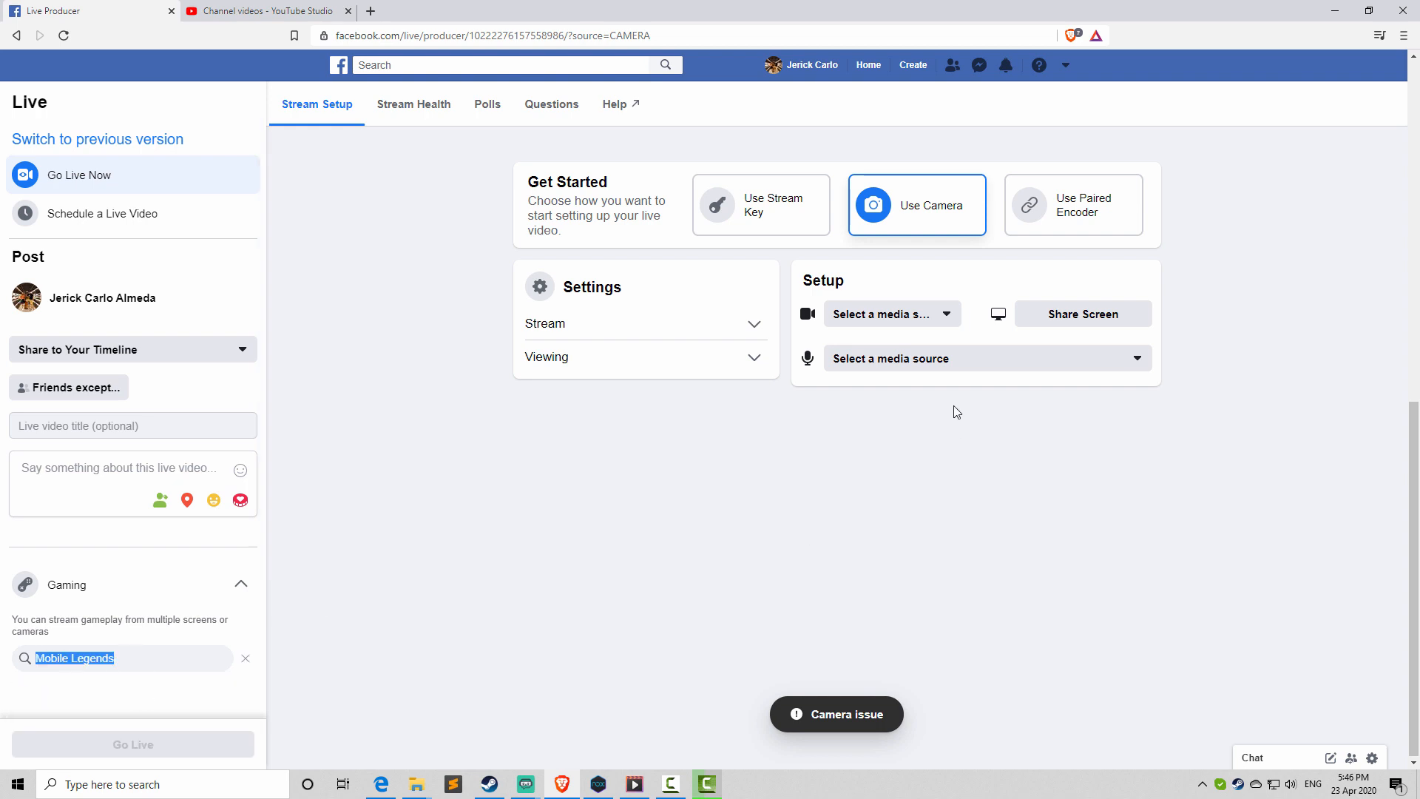
{"action": "mouse_move", "coordinate": [882, 447]}
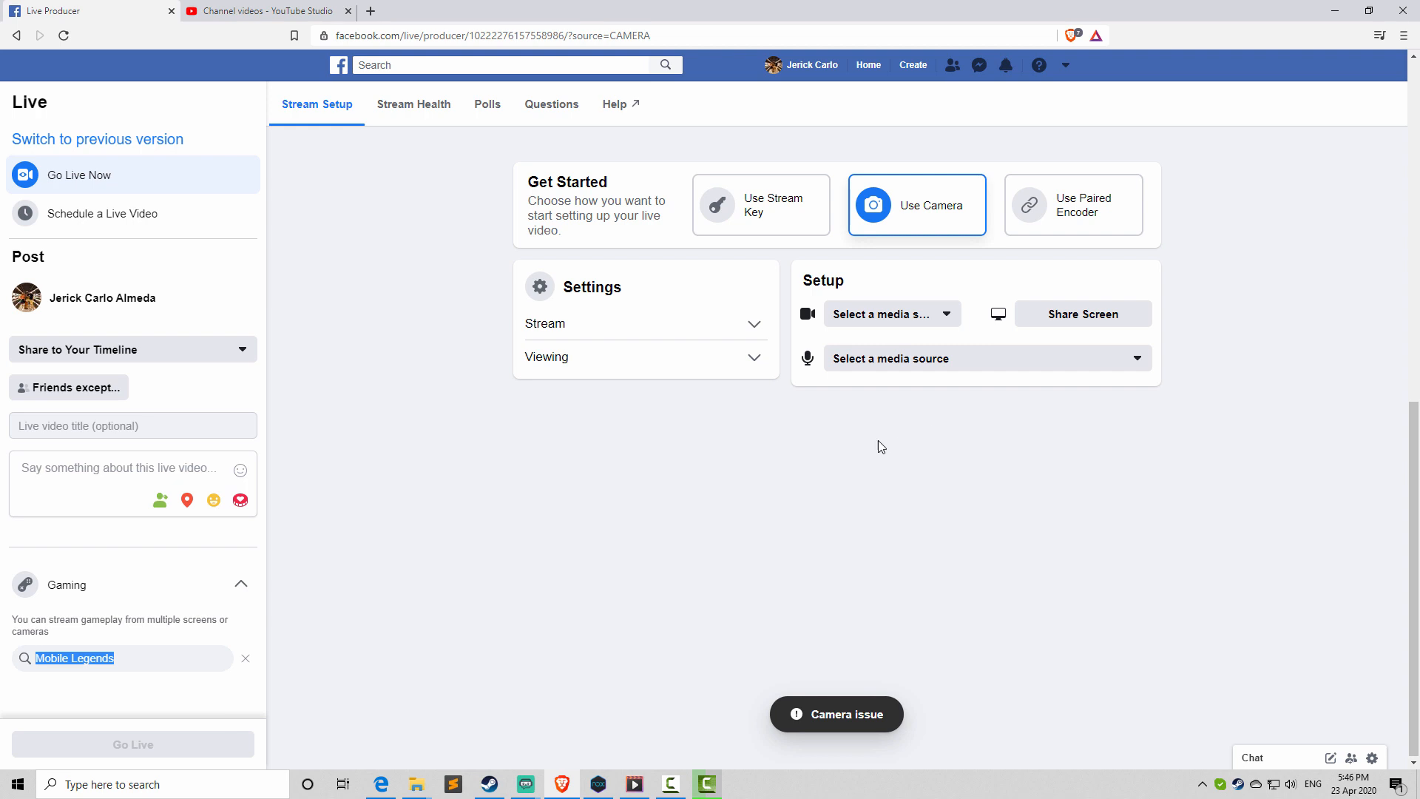
{"action": "mouse_move", "coordinate": [858, 460]}
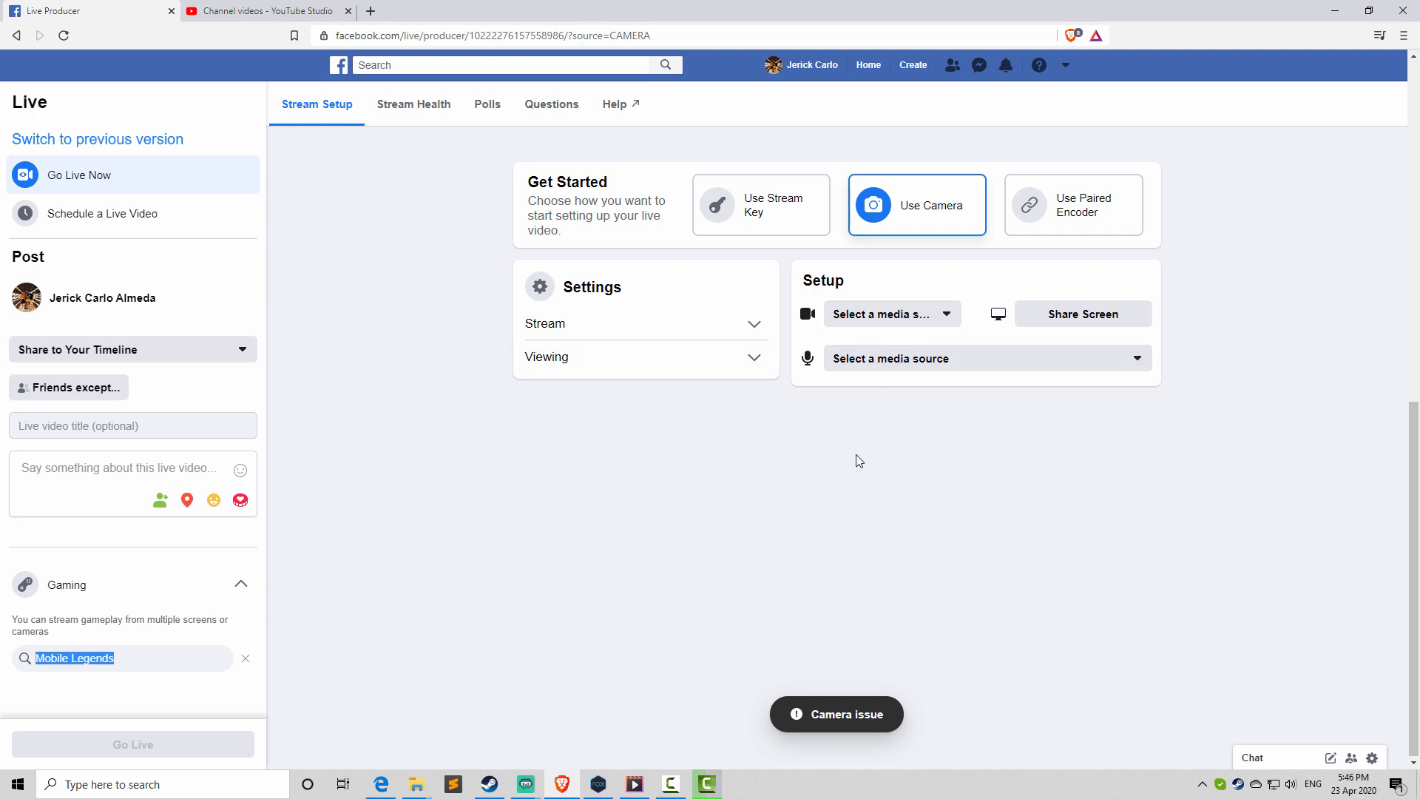
{"action": "mouse_move", "coordinate": [774, 209]}
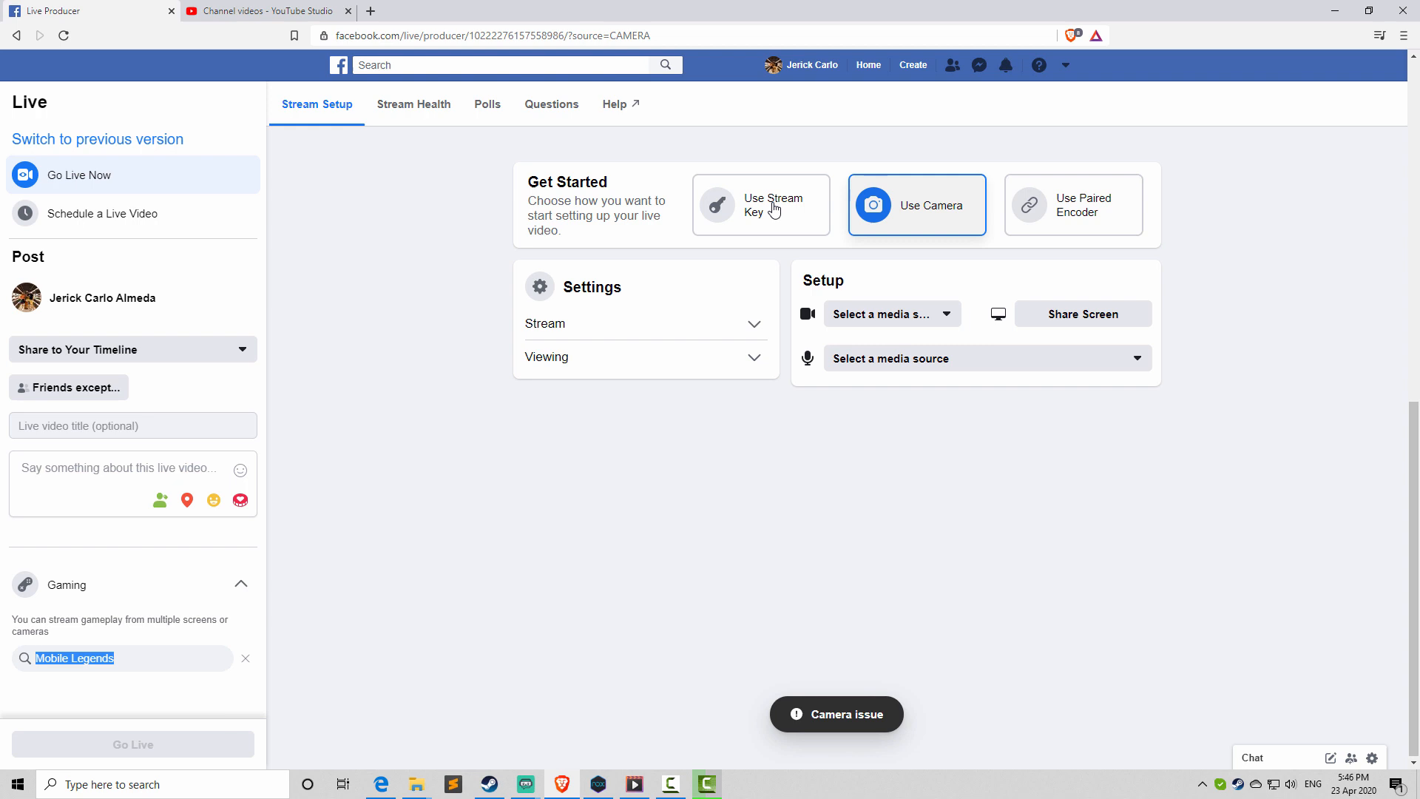
{"action": "mouse_move", "coordinate": [1052, 224]}
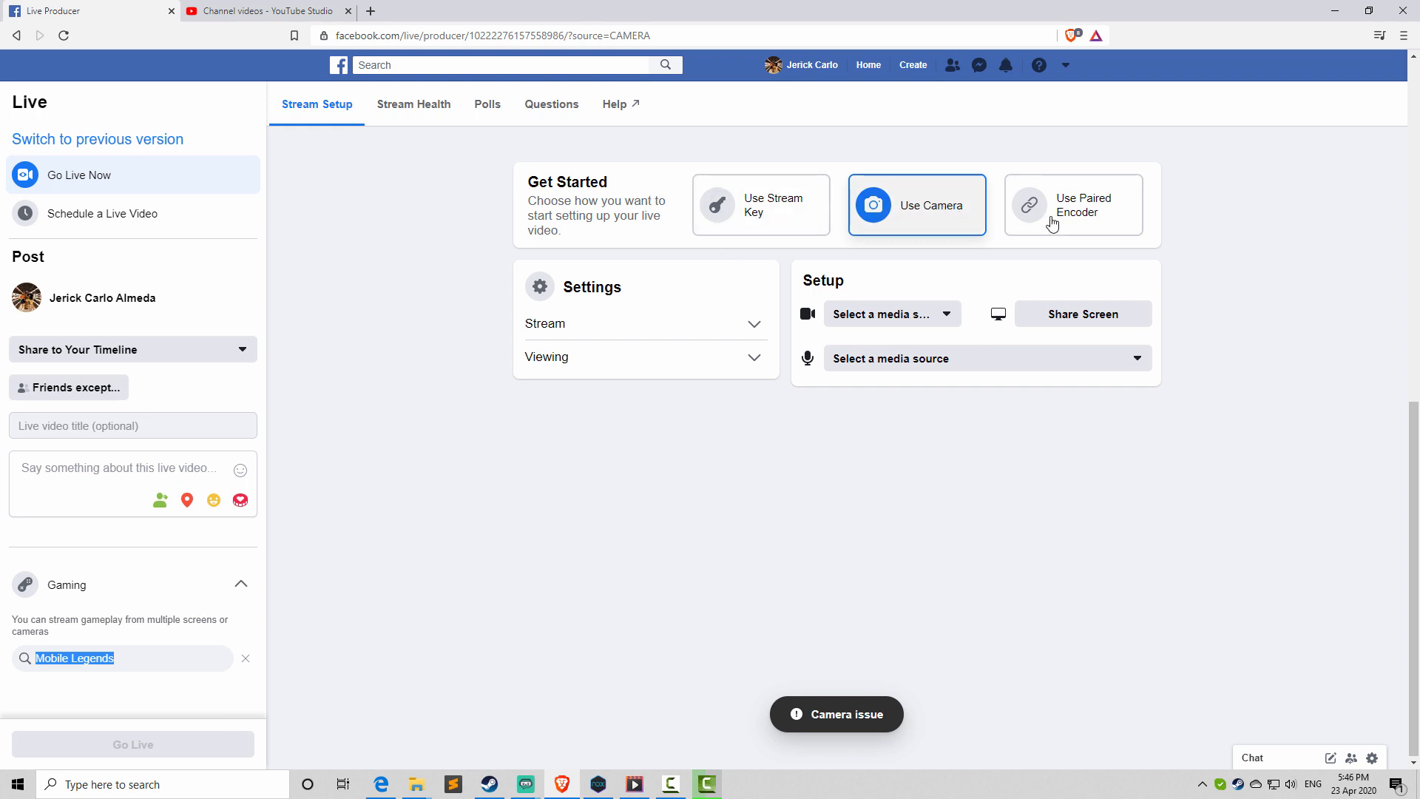
{"action": "mouse_move", "coordinate": [766, 231]}
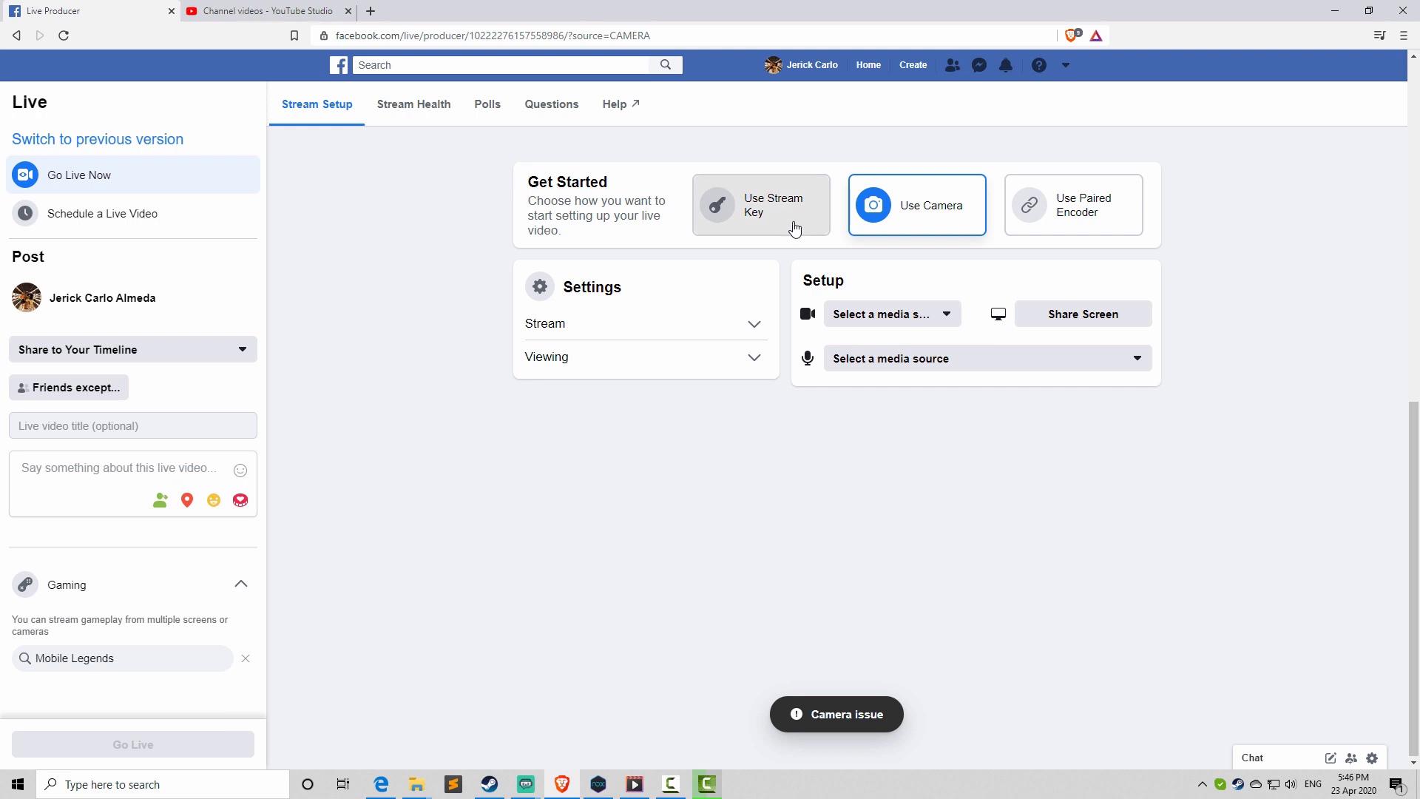
- Choose Use Stream Key and keep the persistent stream key ticked so the server URL and key appear
{"action": "left_click", "coordinate": [760, 204]}
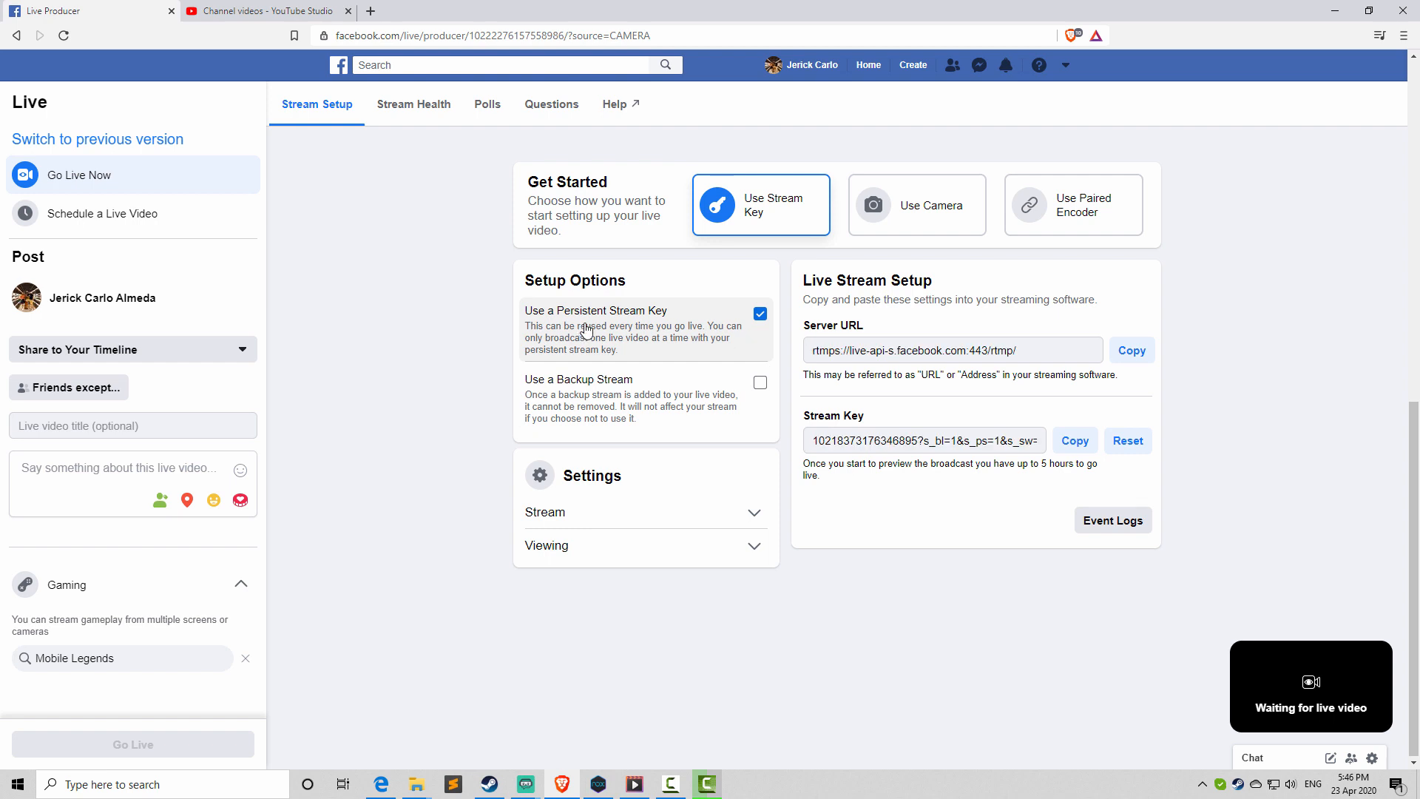
{"action": "left_click", "coordinate": [759, 313]}
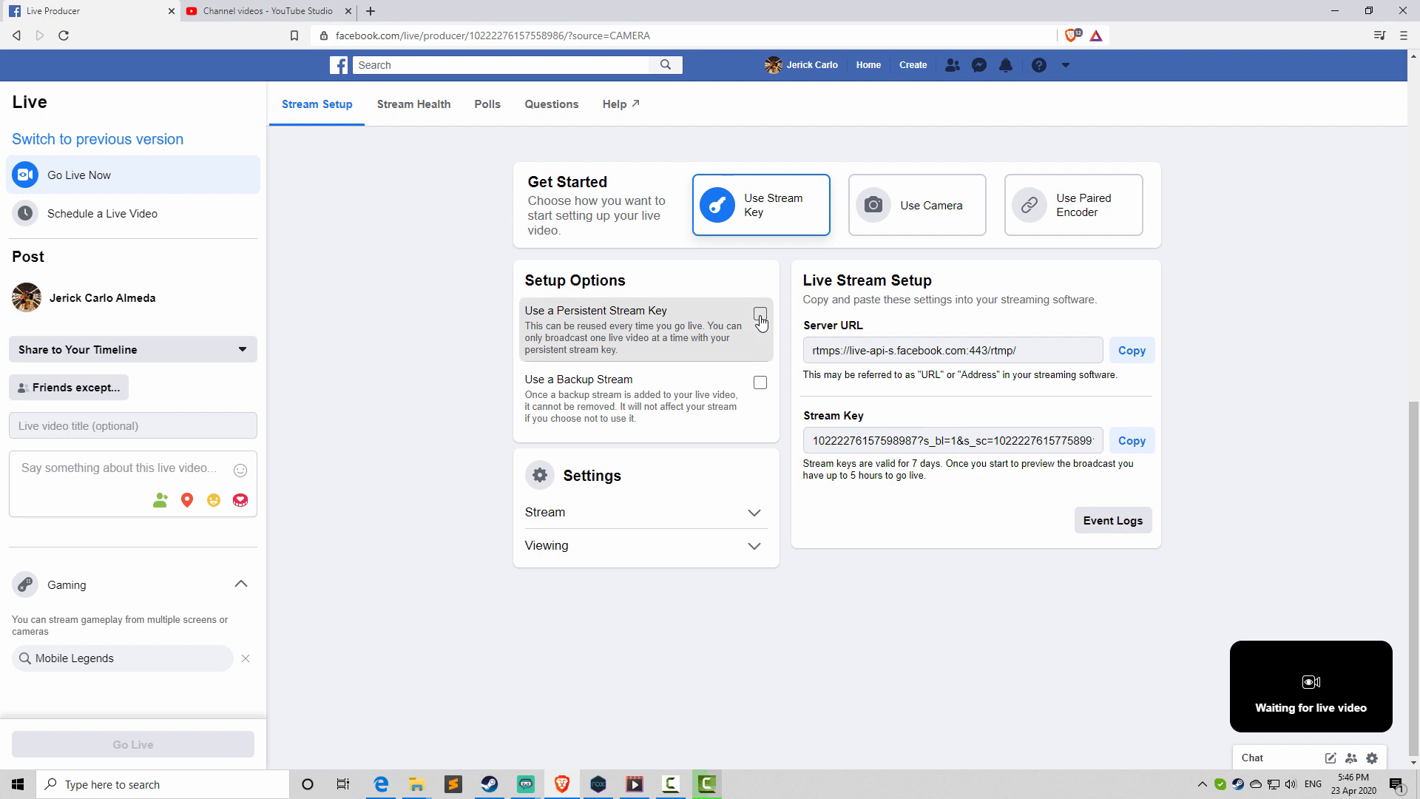
{"action": "left_click", "coordinate": [759, 314]}
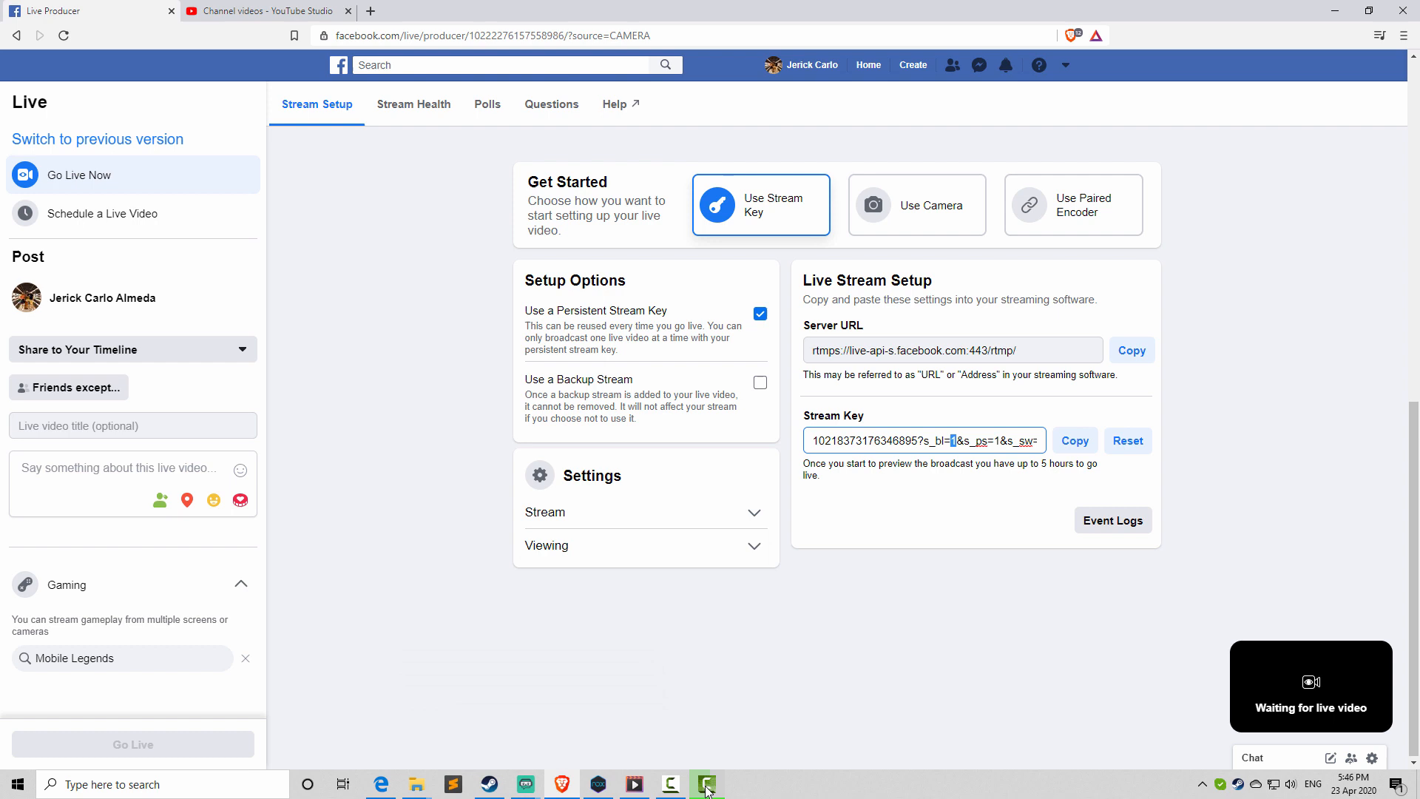
- Confirm the Facebook rtmps URL and stream key in Streamlabs OBS and close the settings with Done
{"action": "left_click", "coordinate": [1131, 350]}
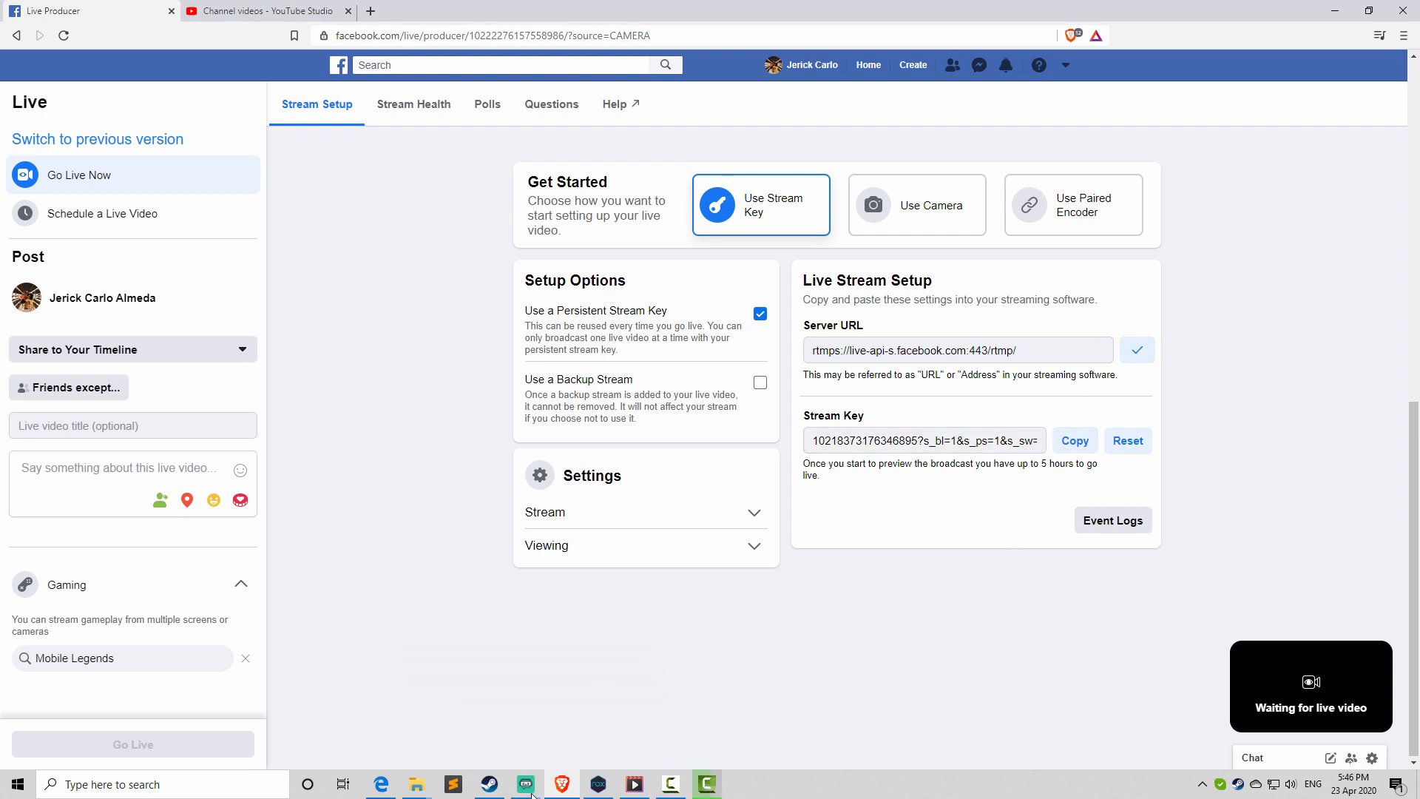
{"action": "mouse_move", "coordinate": [526, 784]}
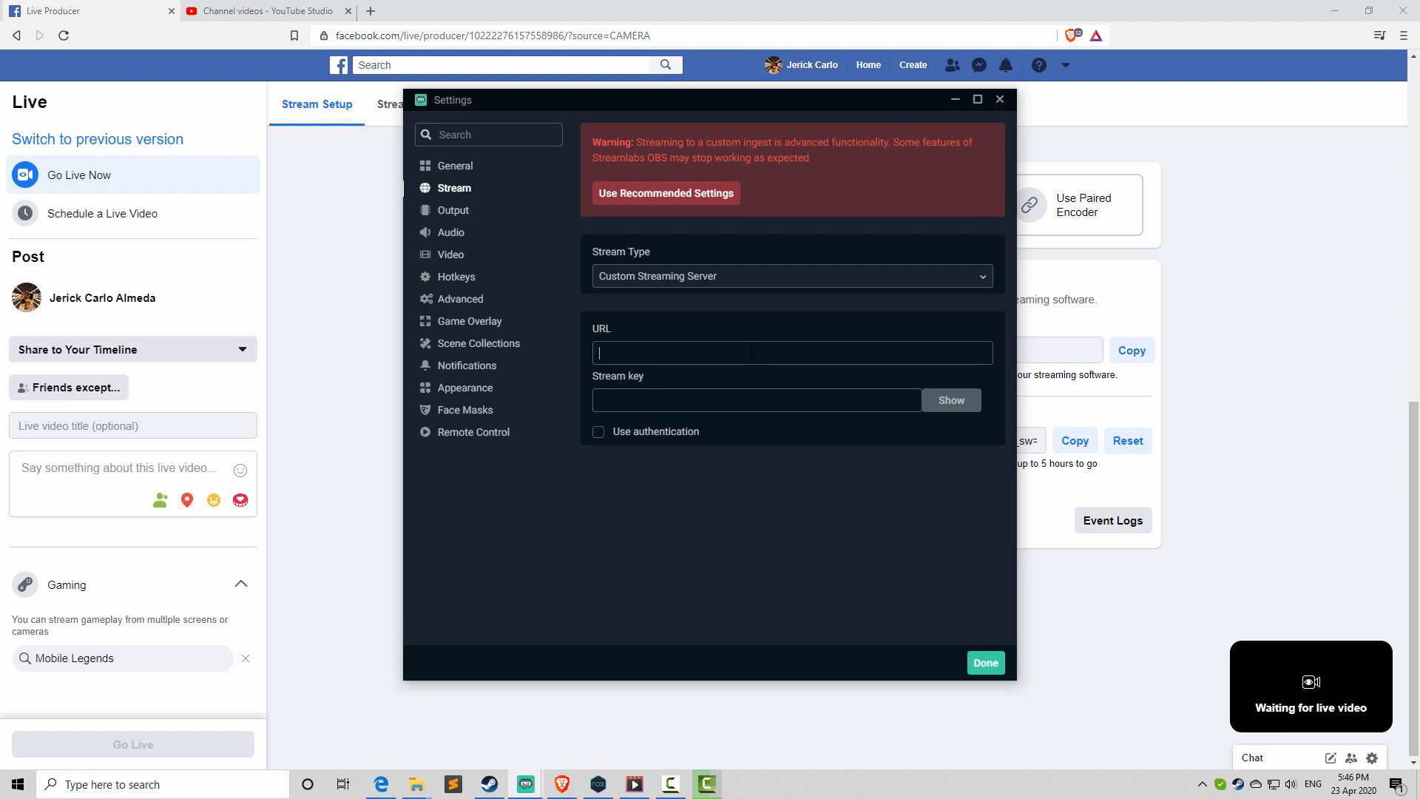
{"action": "left_click", "coordinate": [985, 663]}
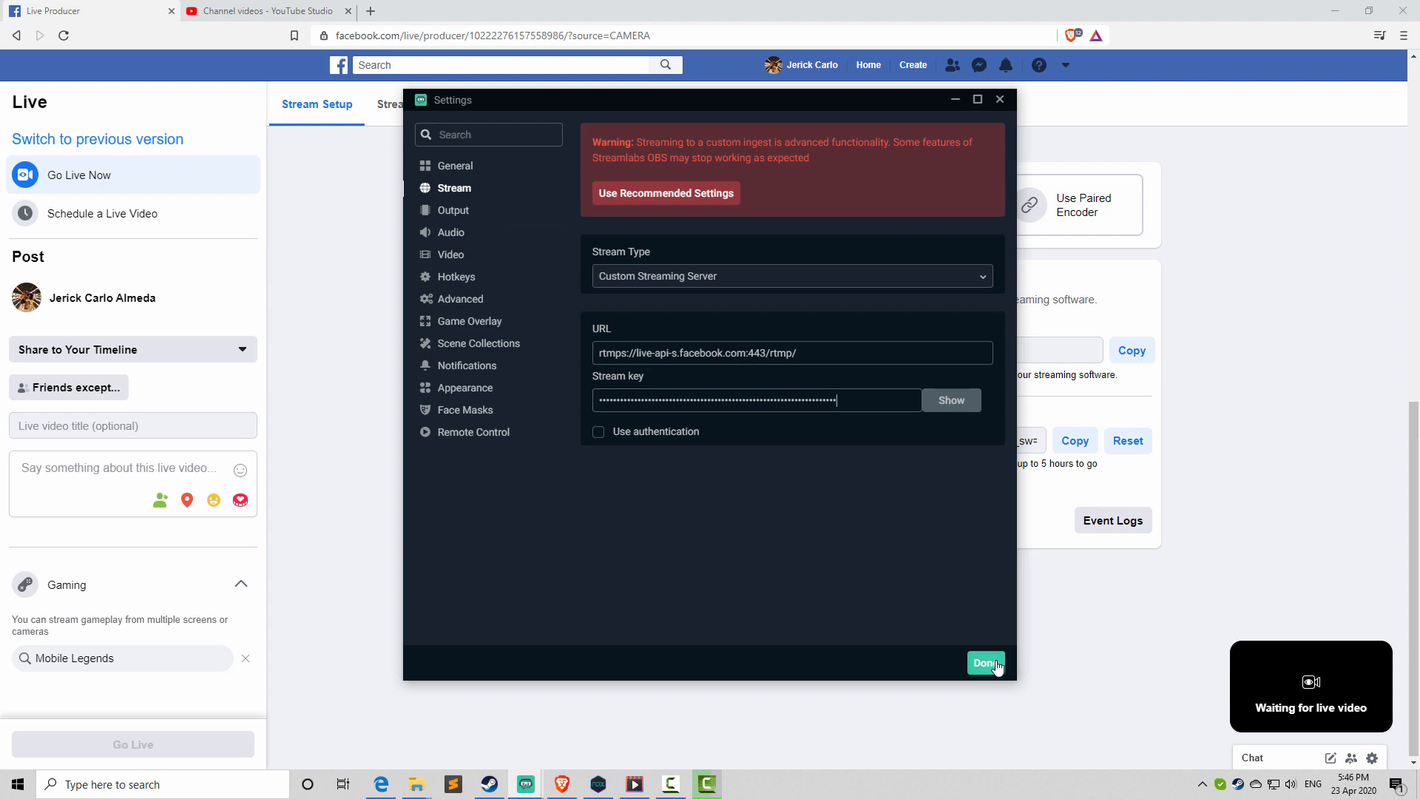
{"action": "left_click", "coordinate": [985, 663]}
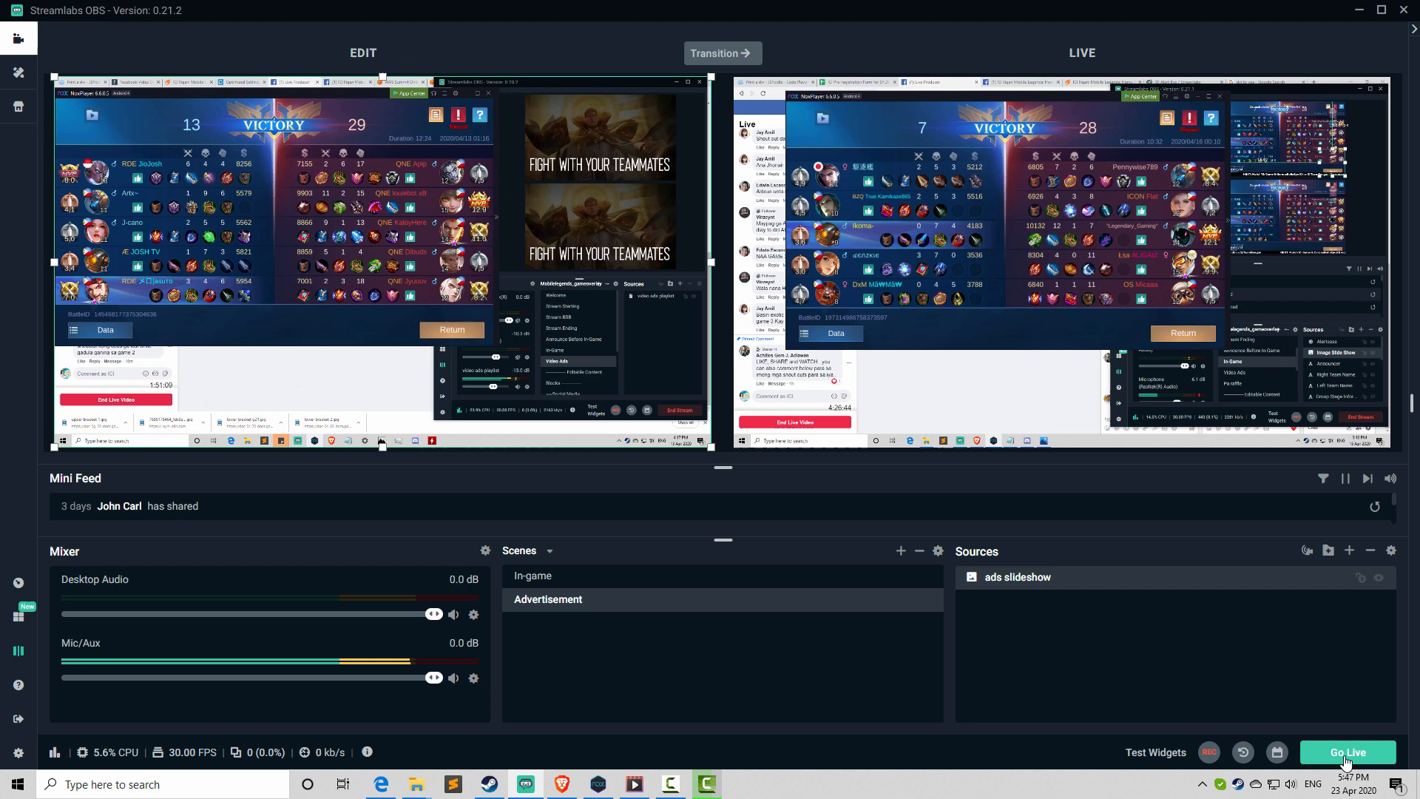
{"action": "mouse_move", "coordinate": [1378, 714]}
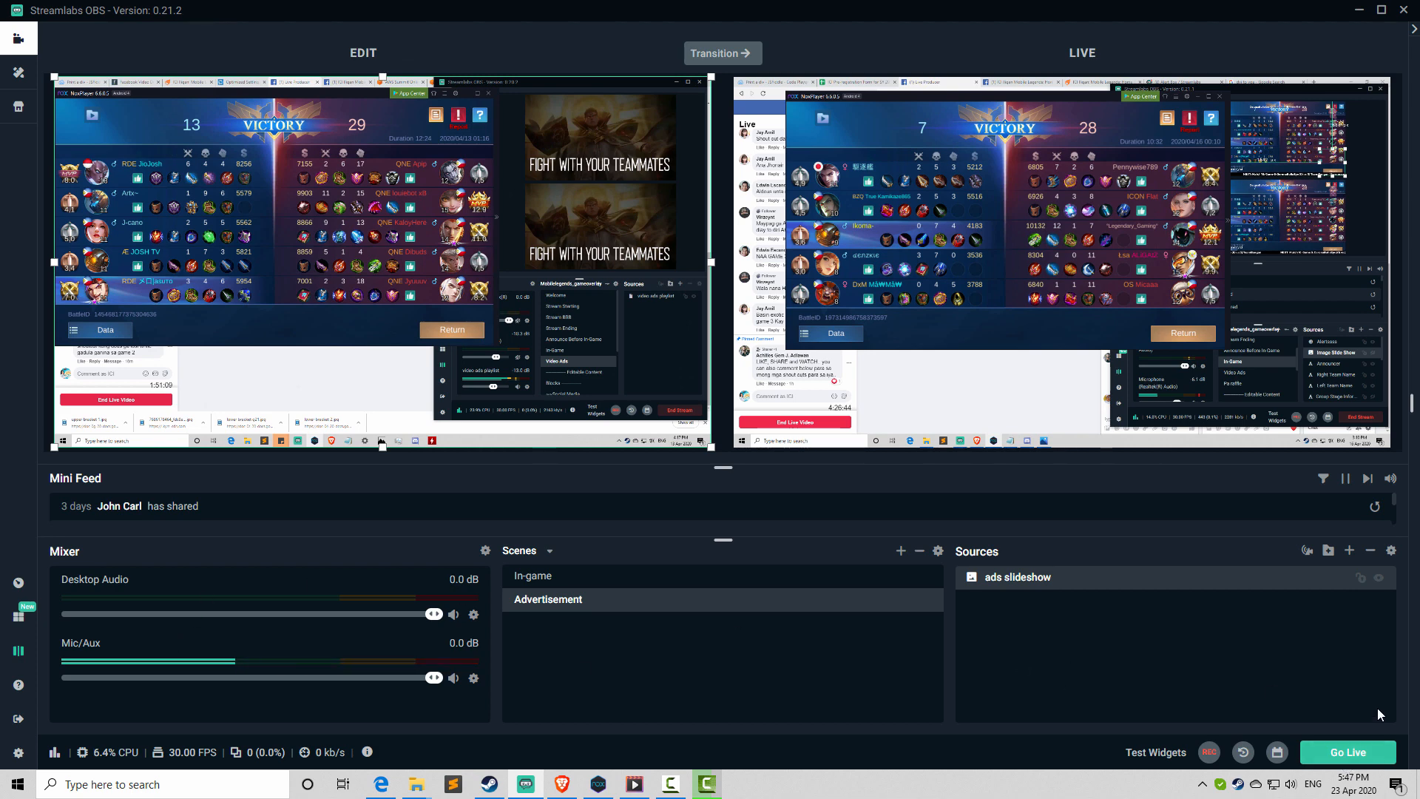
{"action": "mouse_move", "coordinate": [18, 753]}
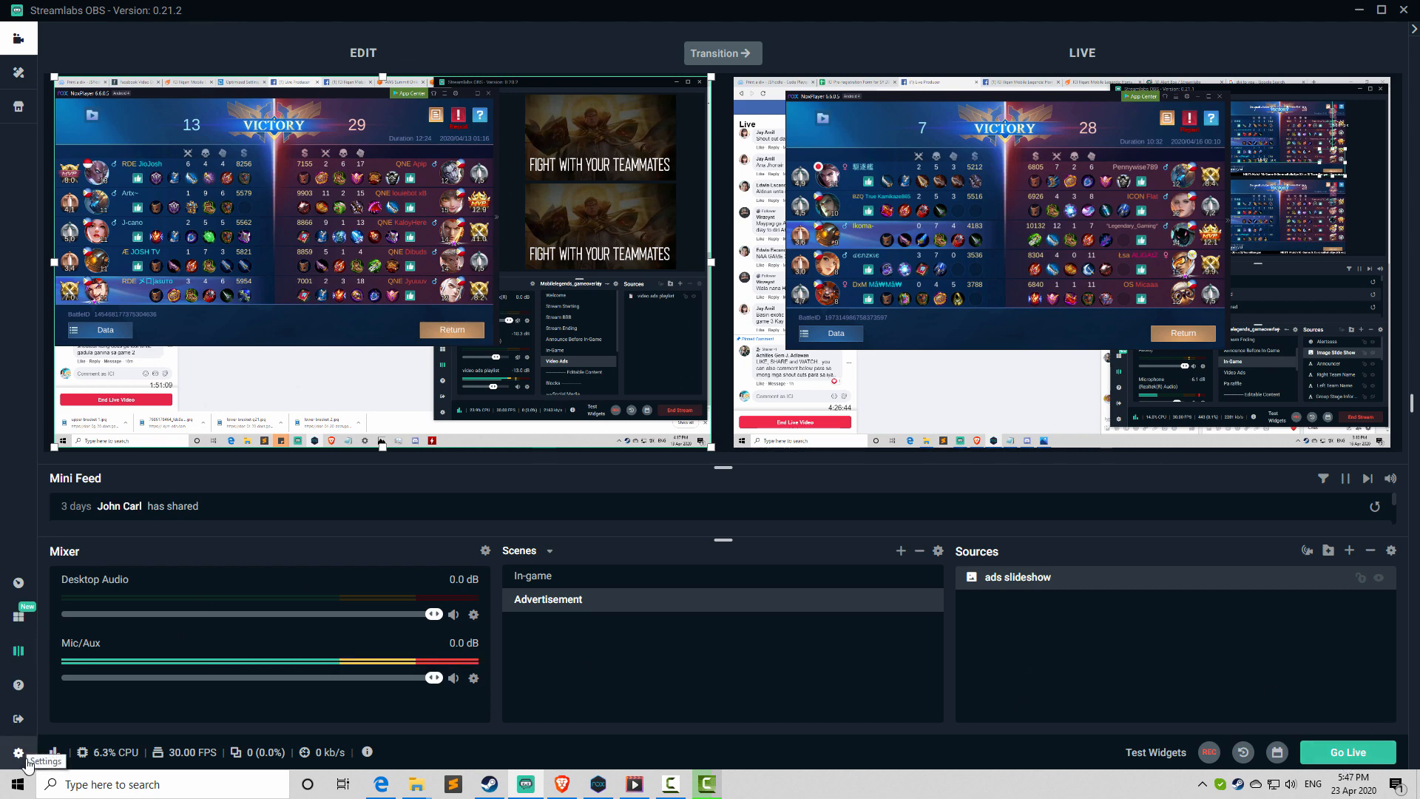
{"action": "left_click", "coordinate": [18, 753]}
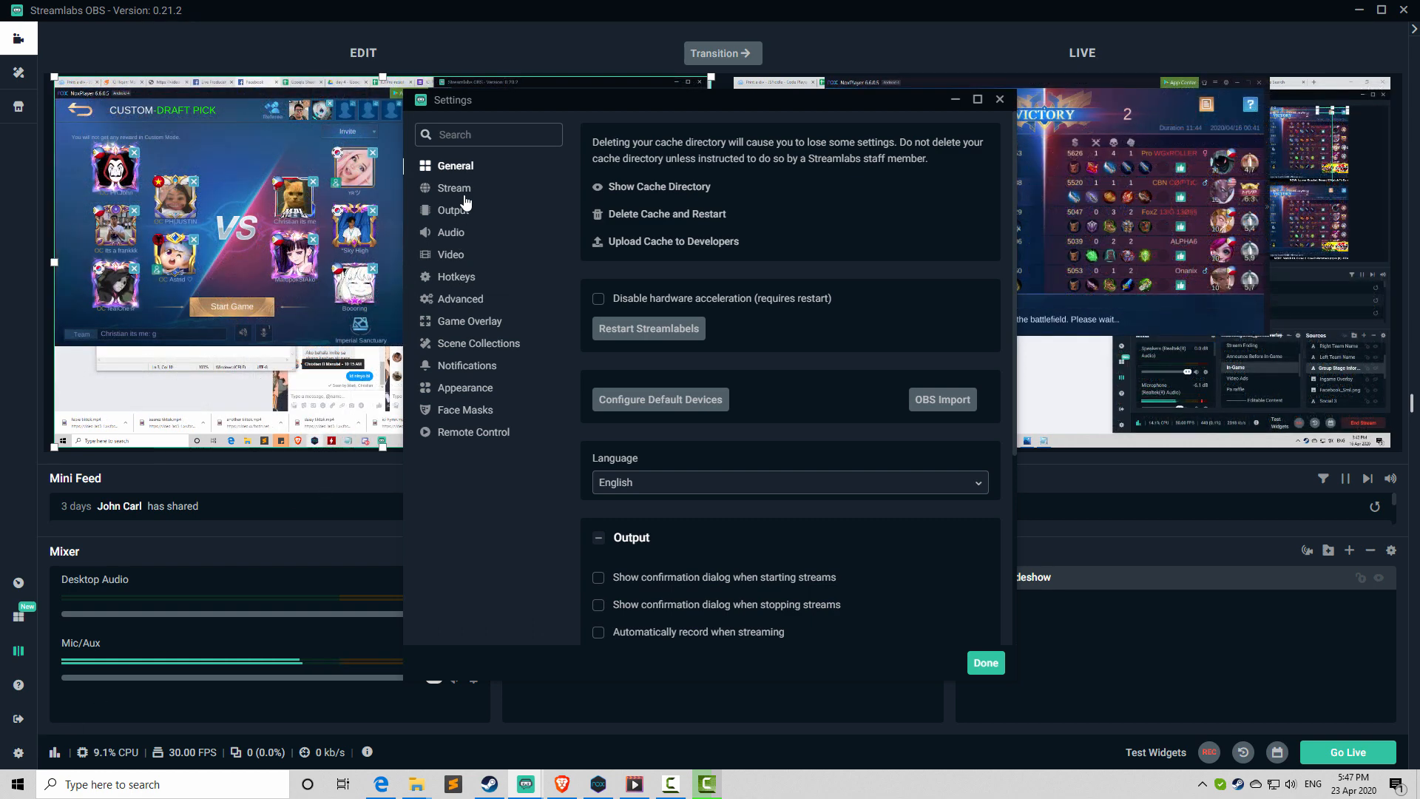
{"action": "left_click", "coordinate": [454, 188]}
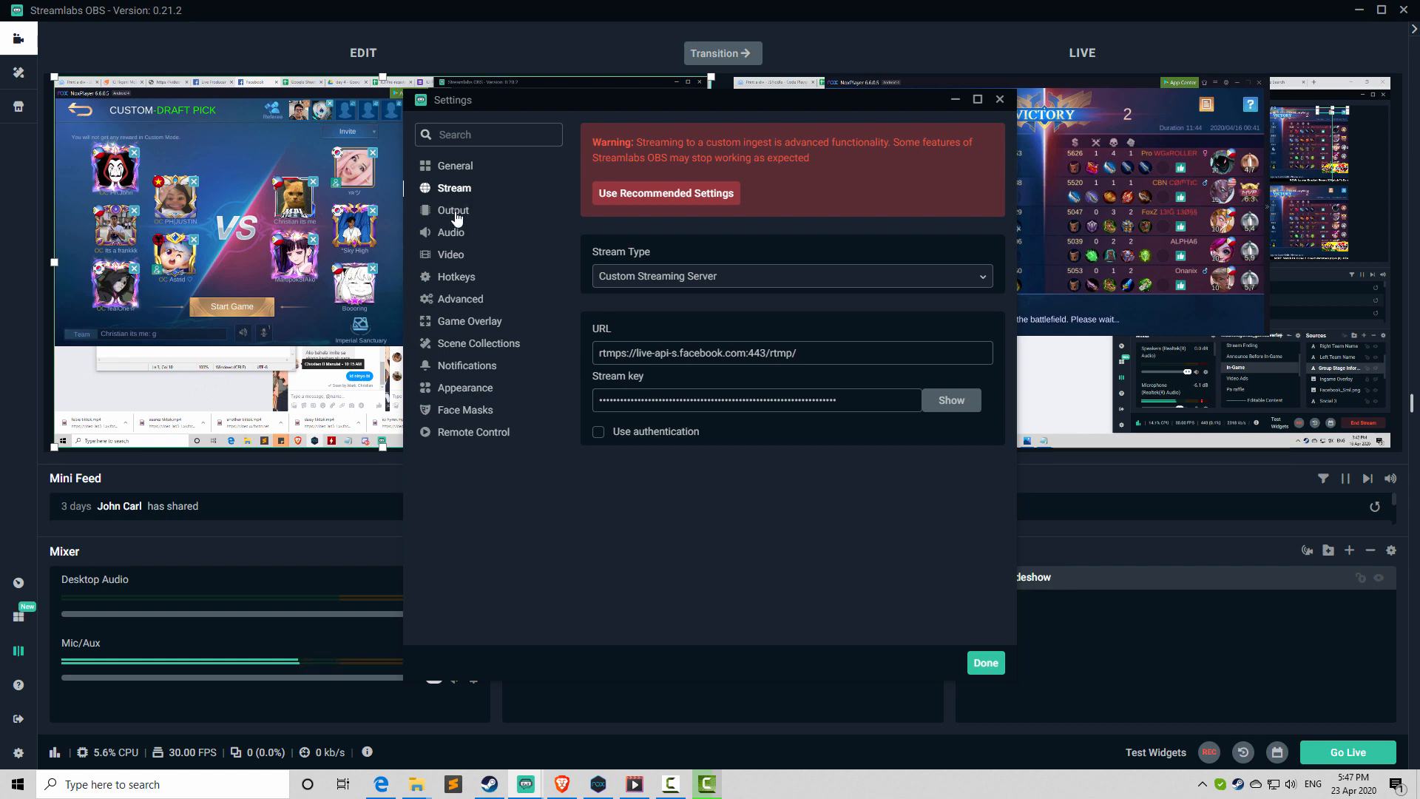
{"action": "left_click", "coordinate": [452, 210]}
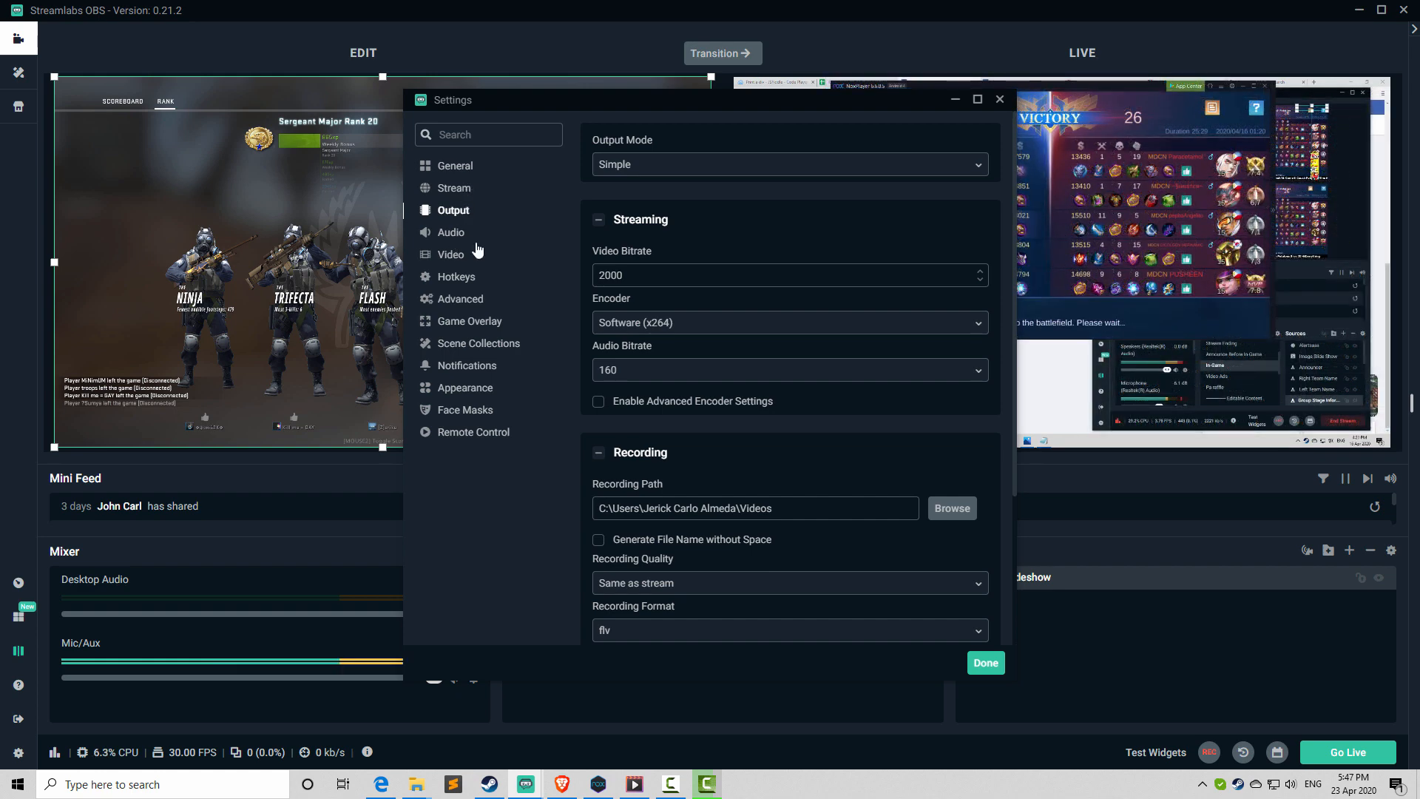
{"action": "left_click", "coordinate": [454, 188]}
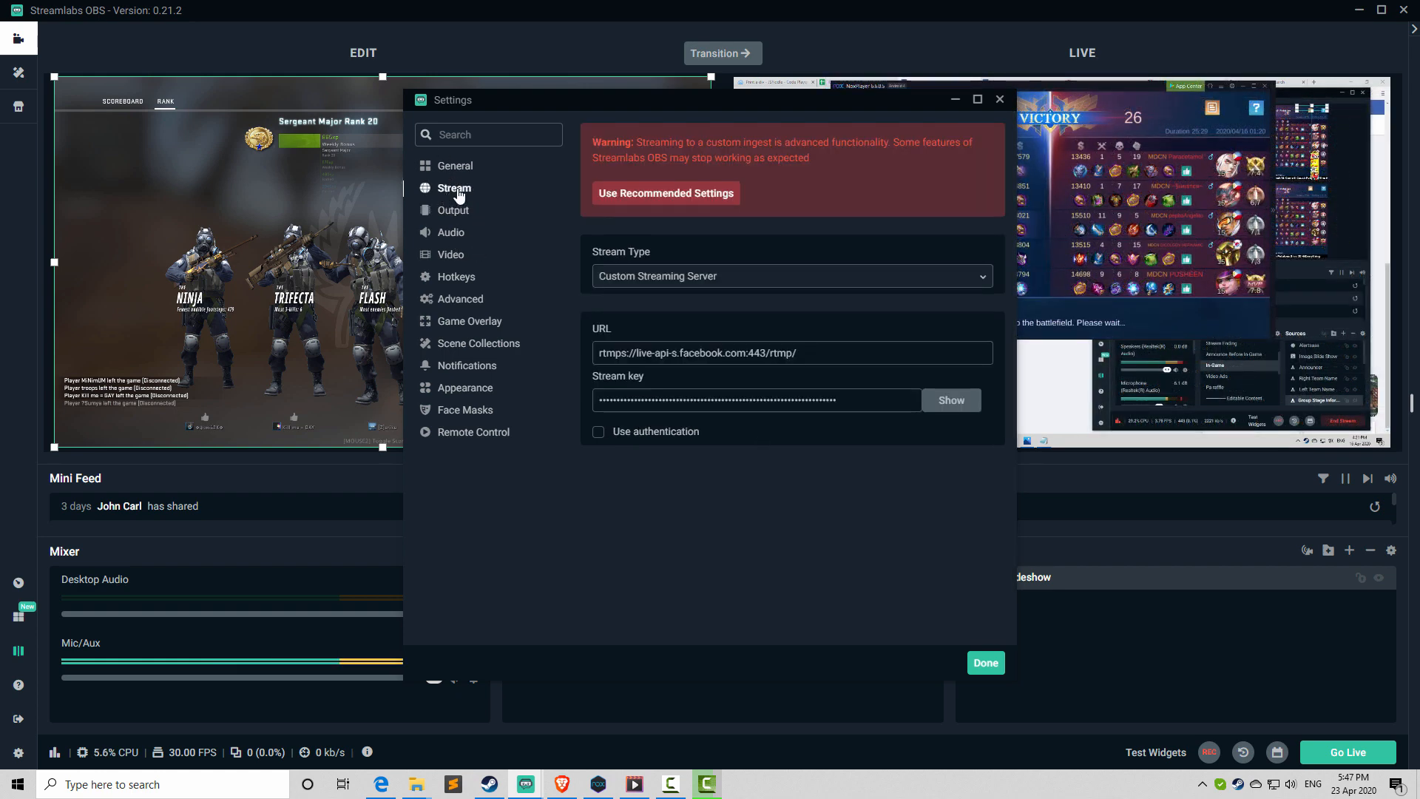
{"action": "left_click", "coordinate": [453, 210]}
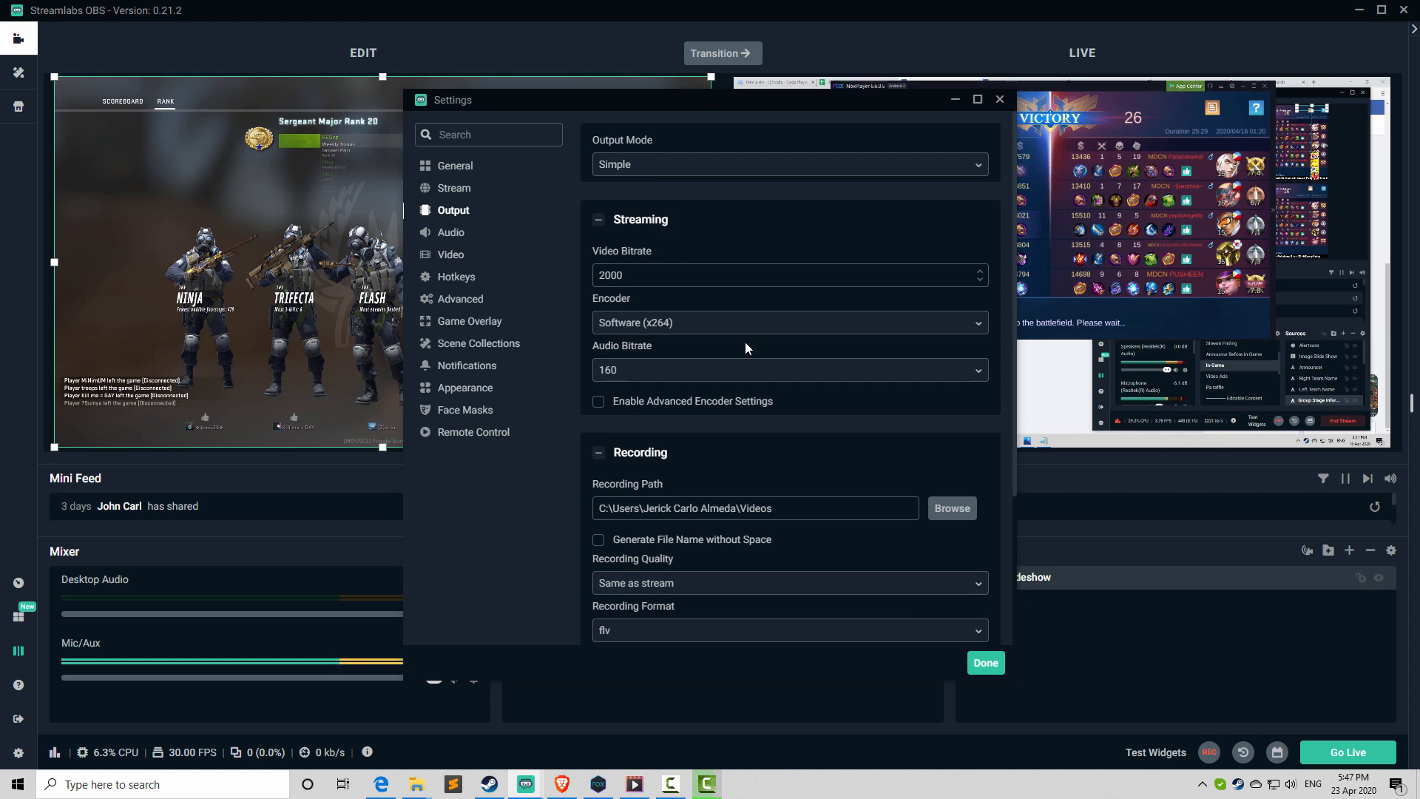
{"action": "scroll", "scroll_direction": "down", "scroll_amount": 3}
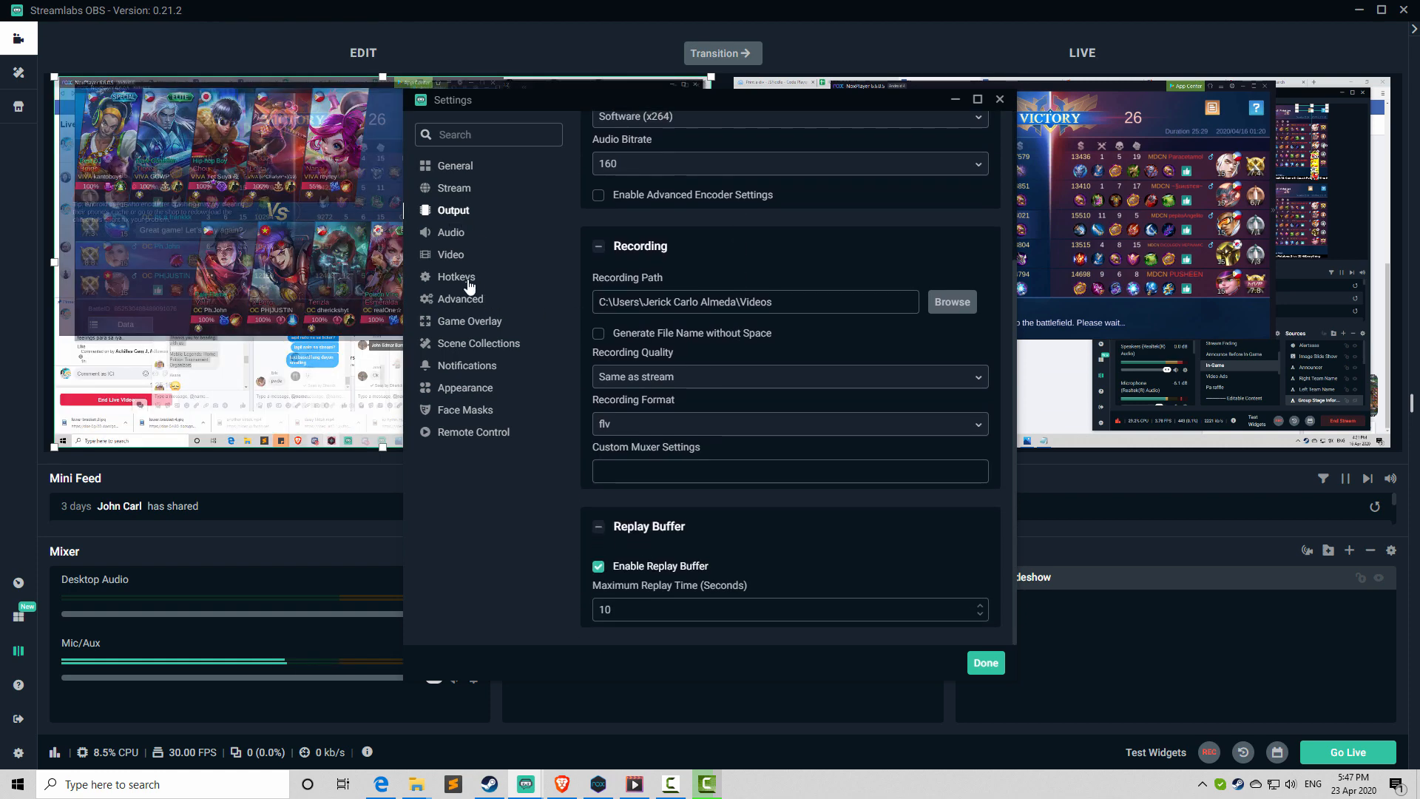
{"action": "left_click", "coordinate": [461, 298]}
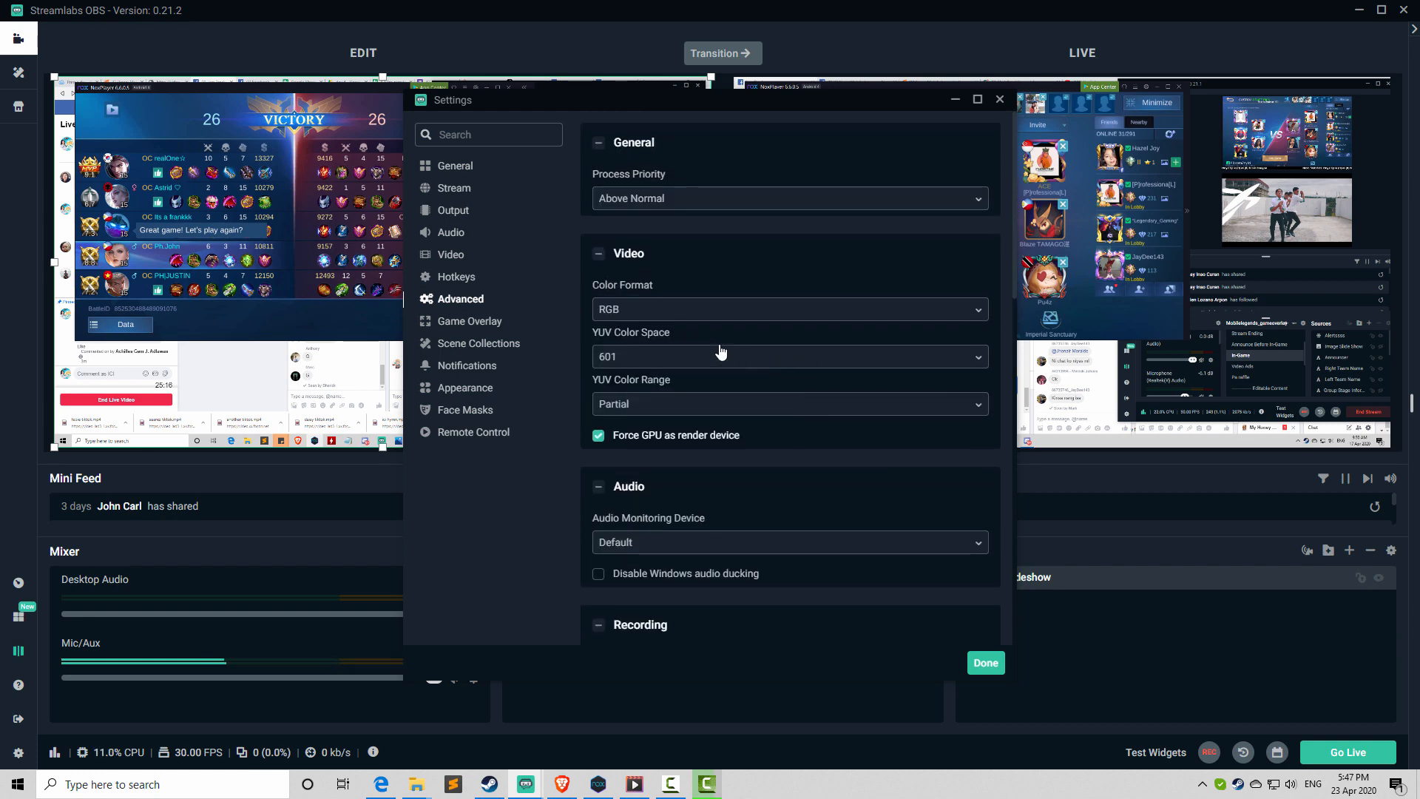
{"action": "scroll", "scroll_direction": "down", "scroll_amount": 3}
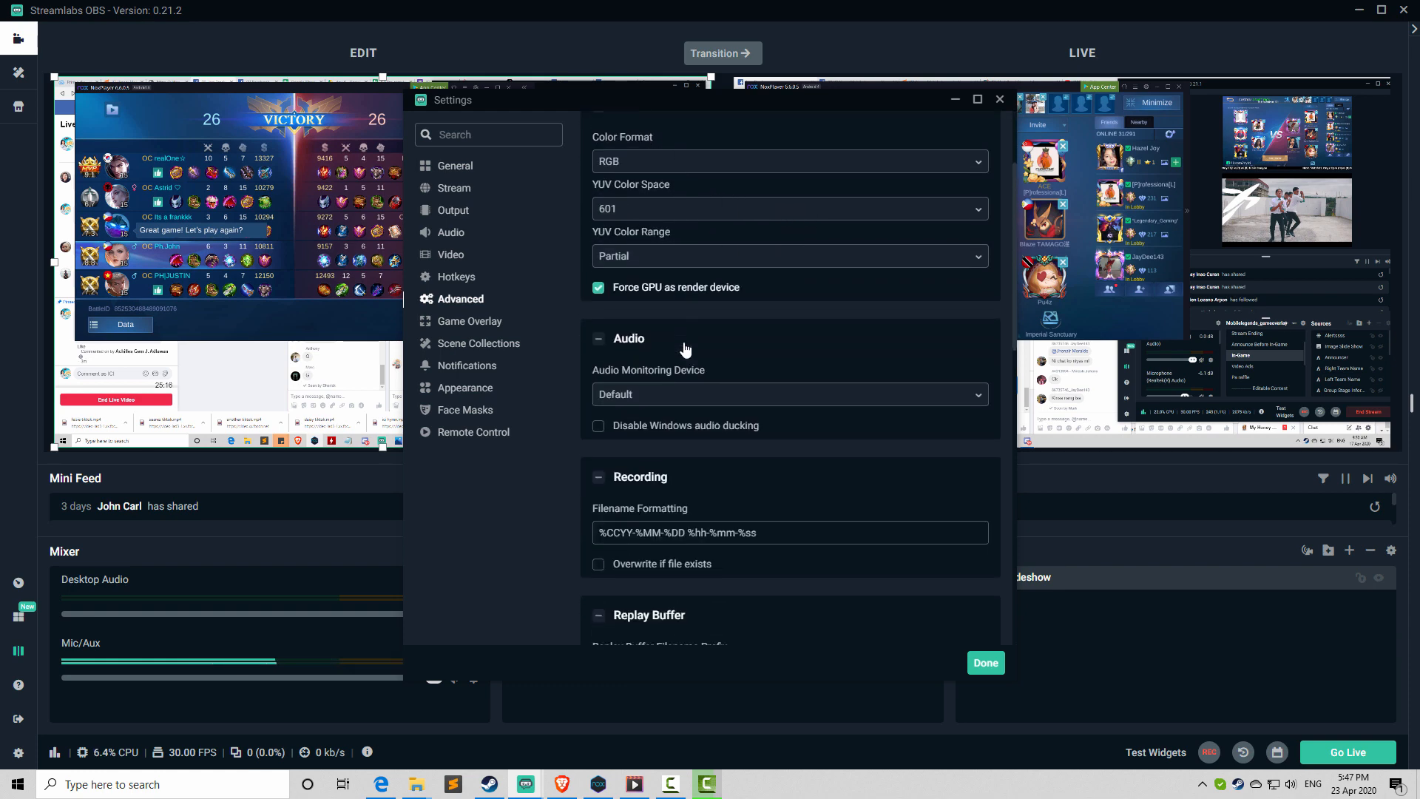
{"action": "scroll", "scroll_direction": "down", "scroll_amount": 3}
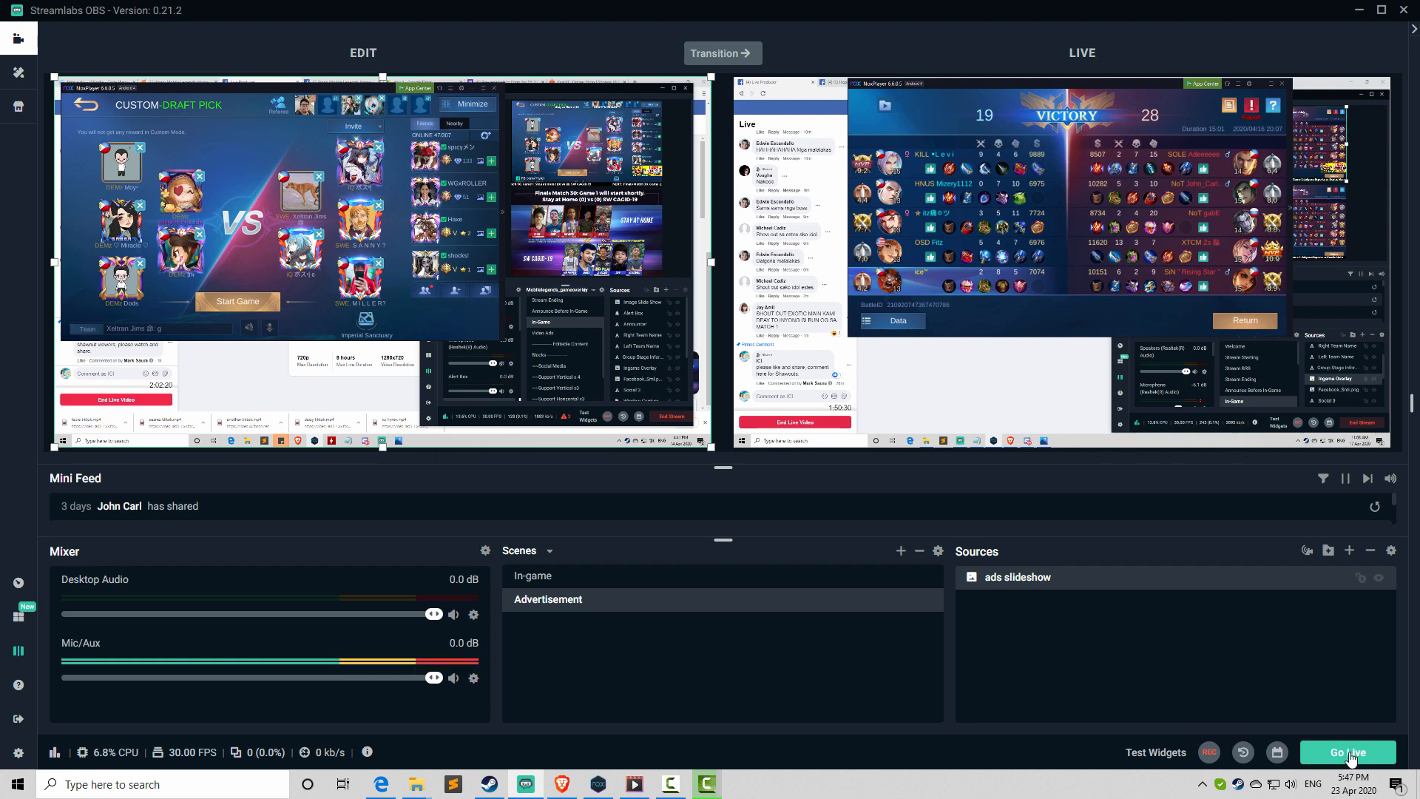
- Go Live in Streamlabs OBS and wait through the starting countdown
{"action": "left_click", "coordinate": [1349, 753]}
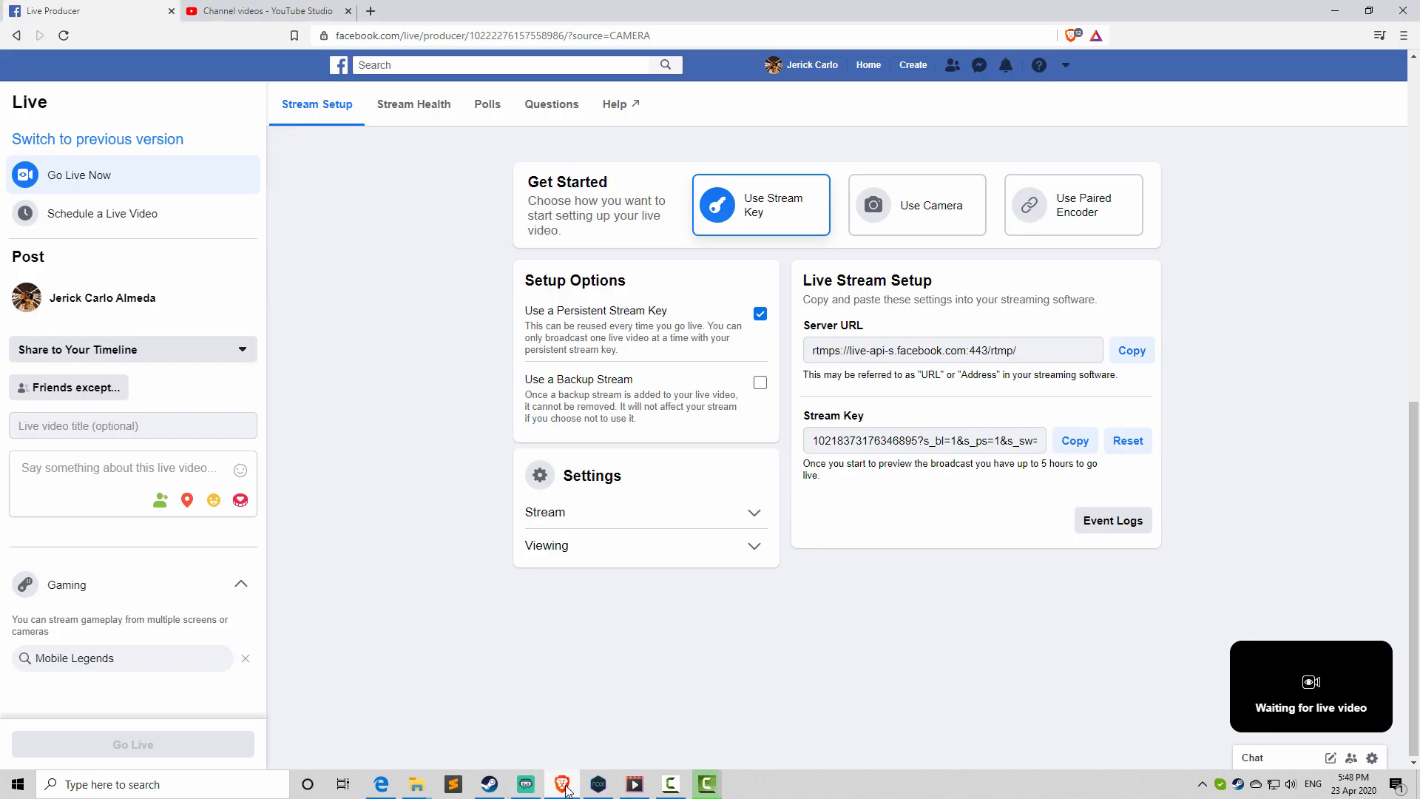
{"action": "mouse_move", "coordinate": [1310, 684]}
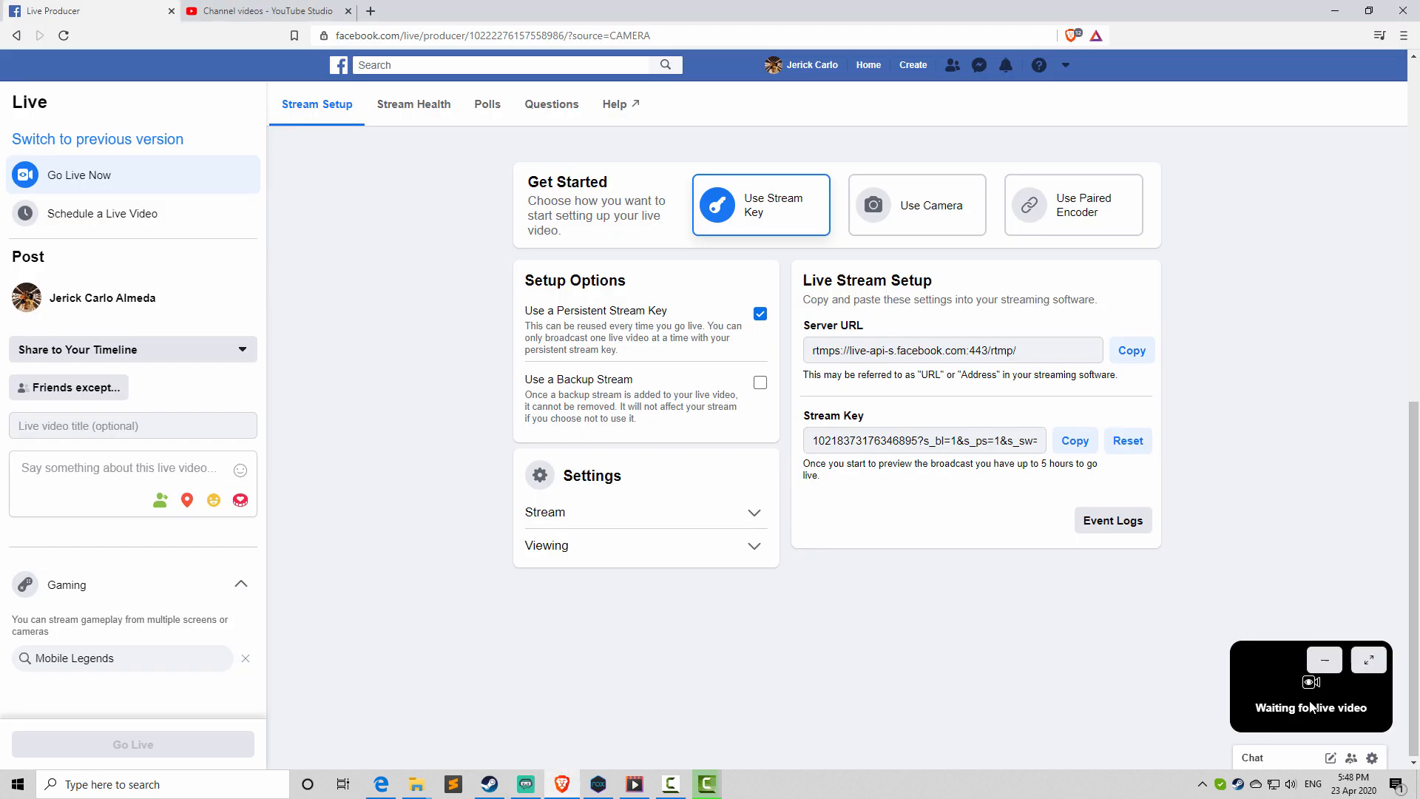
{"action": "left_click", "coordinate": [525, 784]}
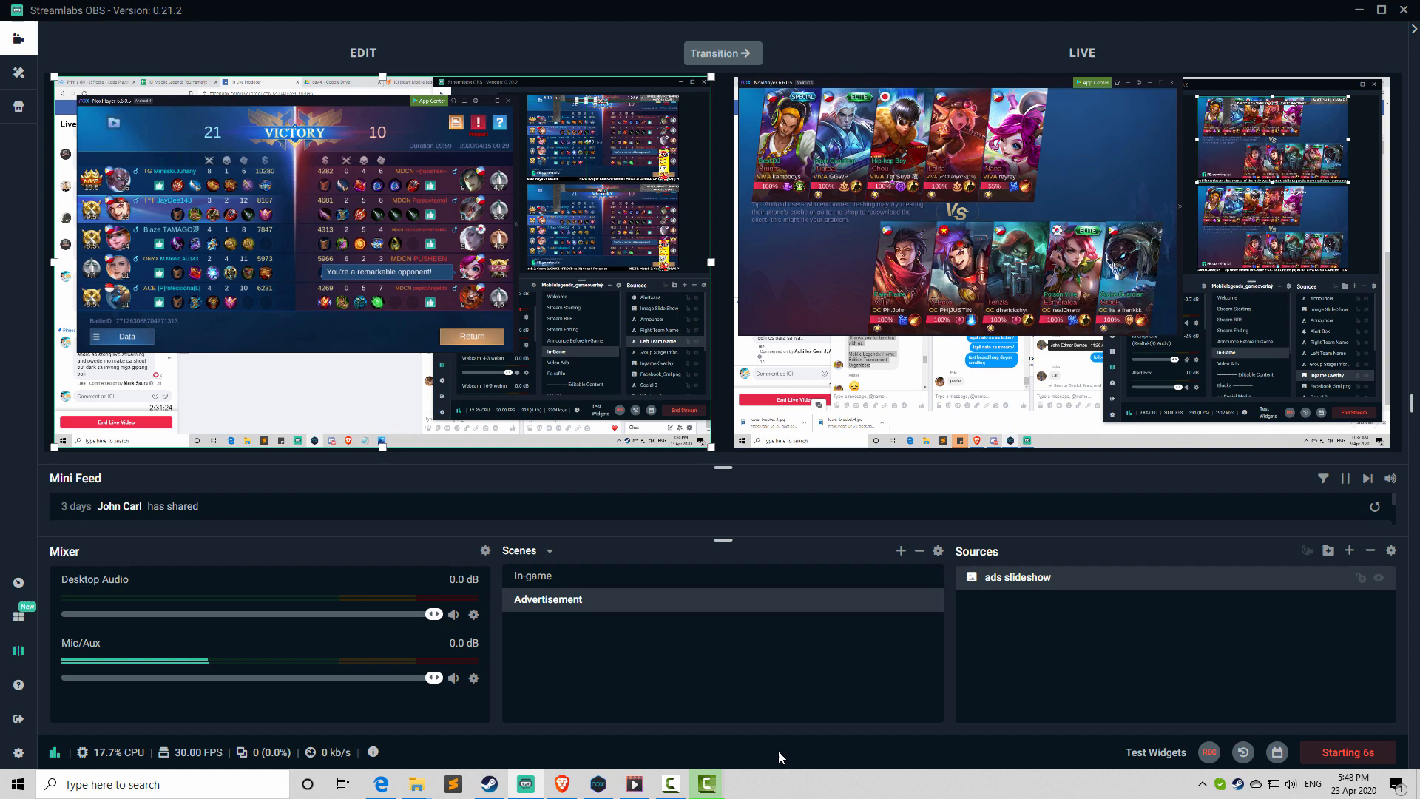
{"action": "mouse_move", "coordinate": [923, 688]}
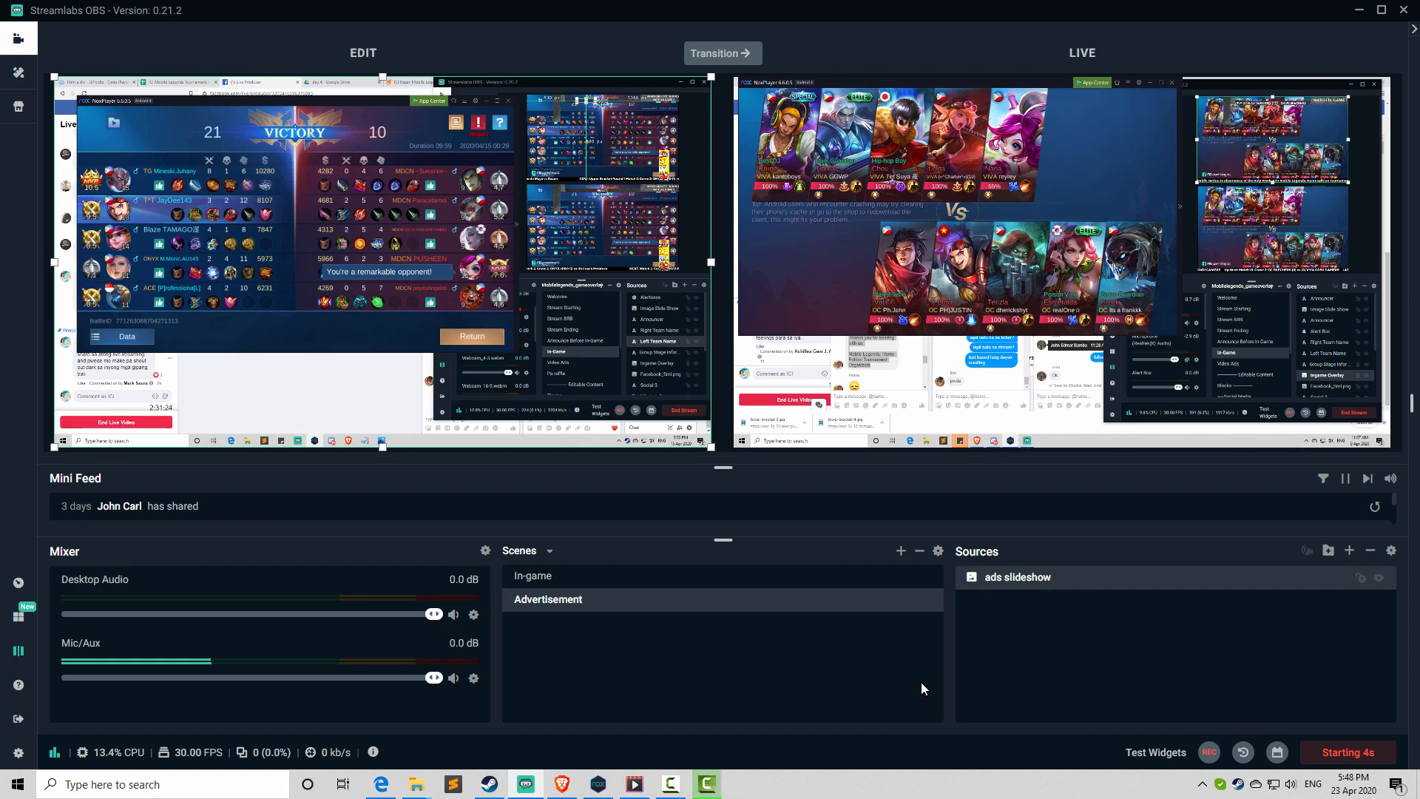
{"action": "mouse_move", "coordinate": [800, 704]}
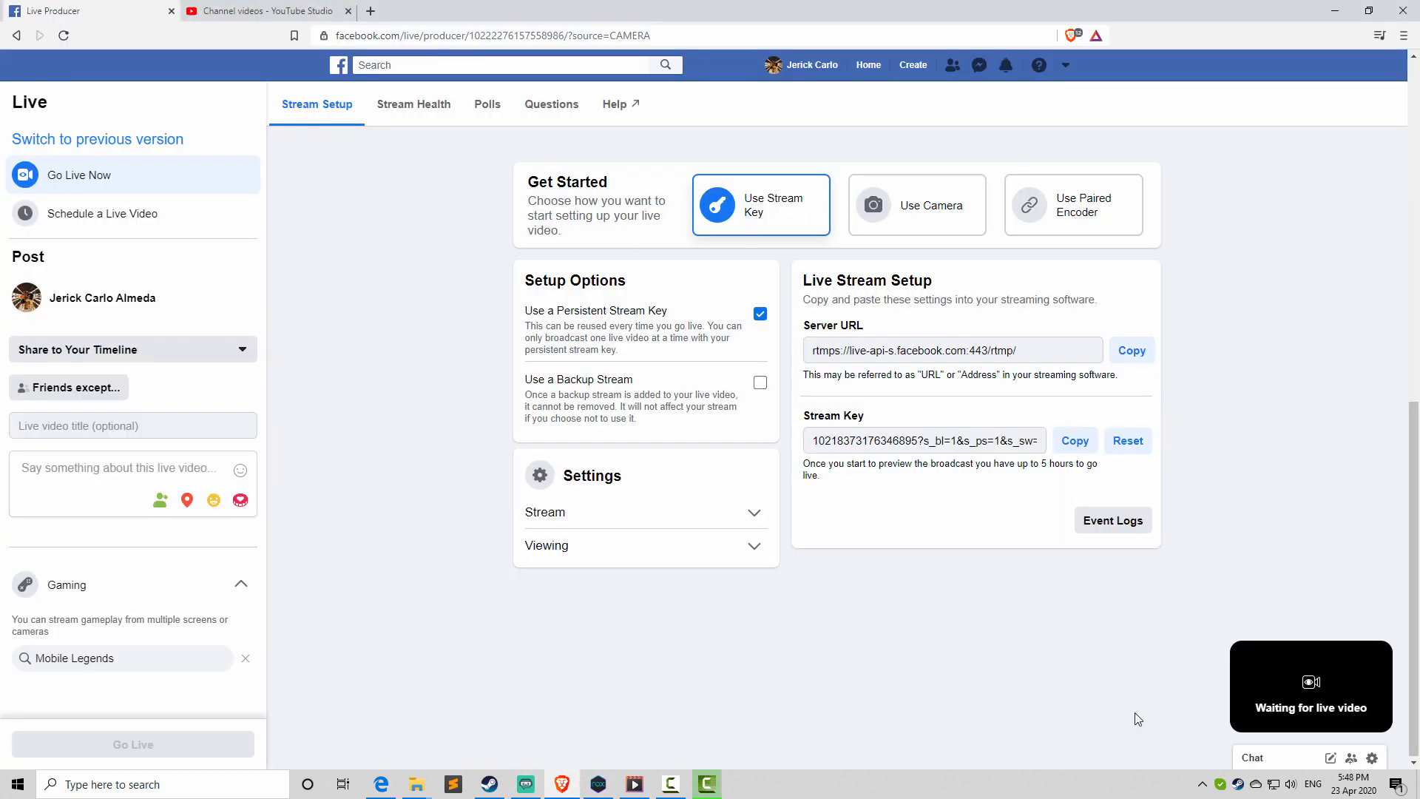
{"action": "mouse_move", "coordinate": [966, 544]}
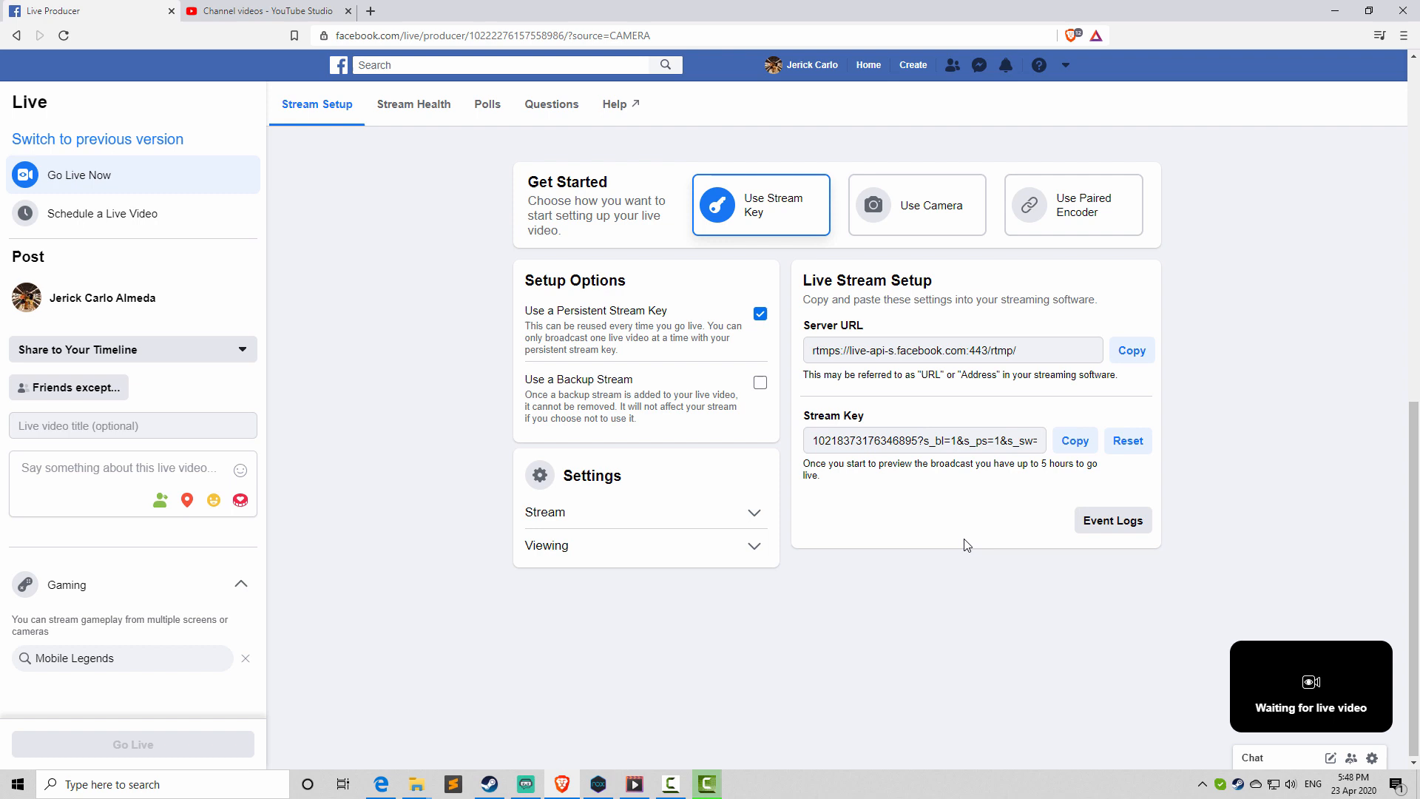
{"action": "mouse_move", "coordinate": [1311, 685]}
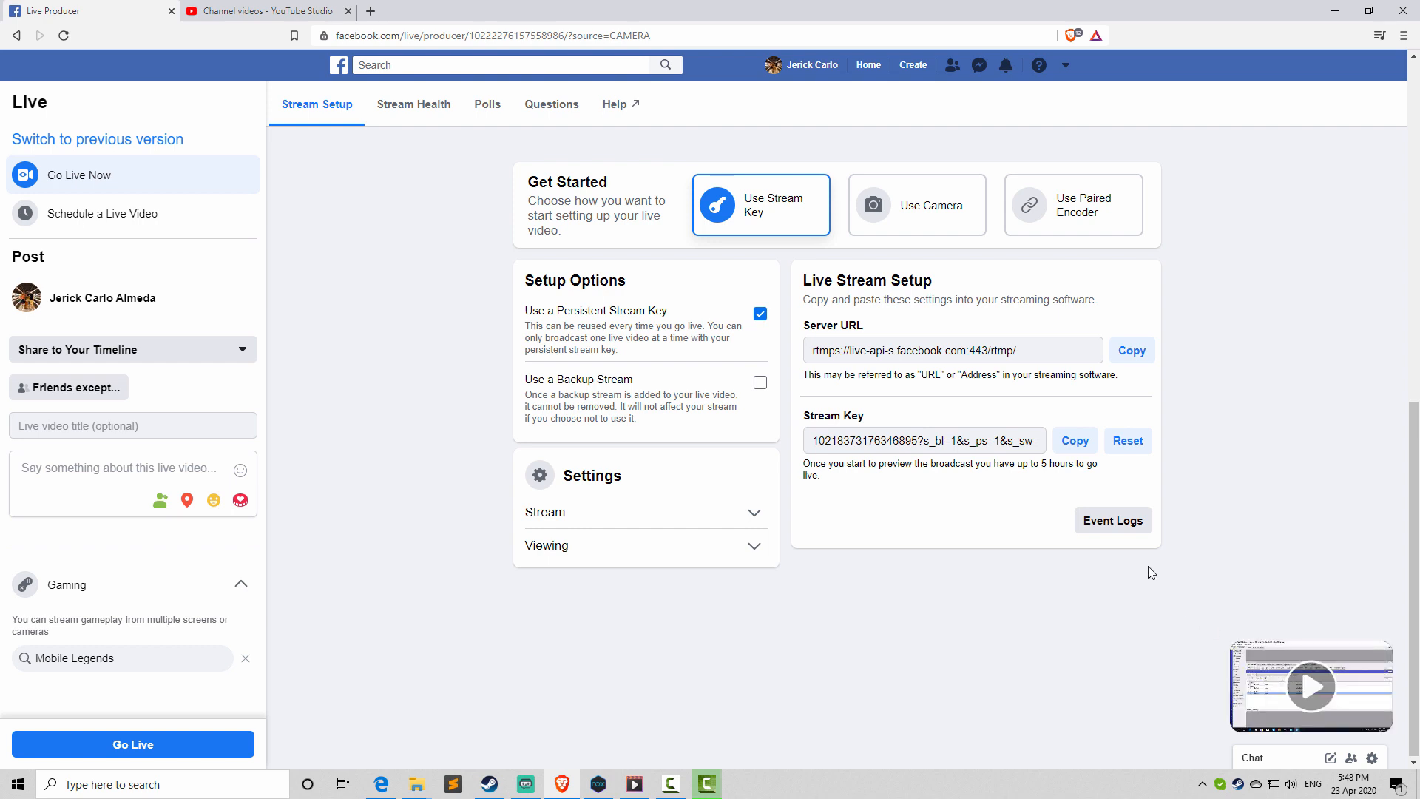
- Check the Event Logs for 'Live Service received the video signal', close them and return to Streamlabs OBS
{"action": "left_click", "coordinate": [1111, 519]}
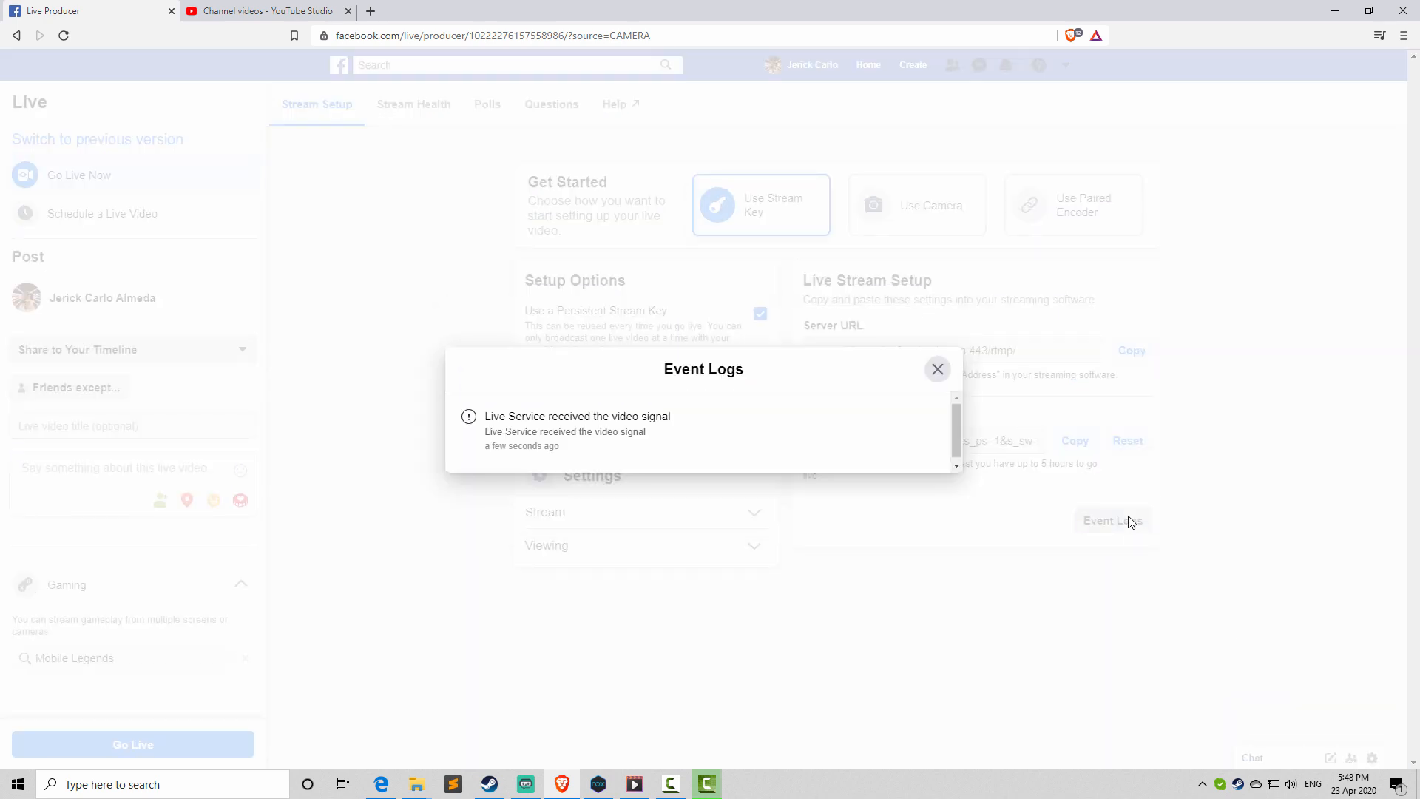
{"action": "double_click", "coordinate": [577, 416]}
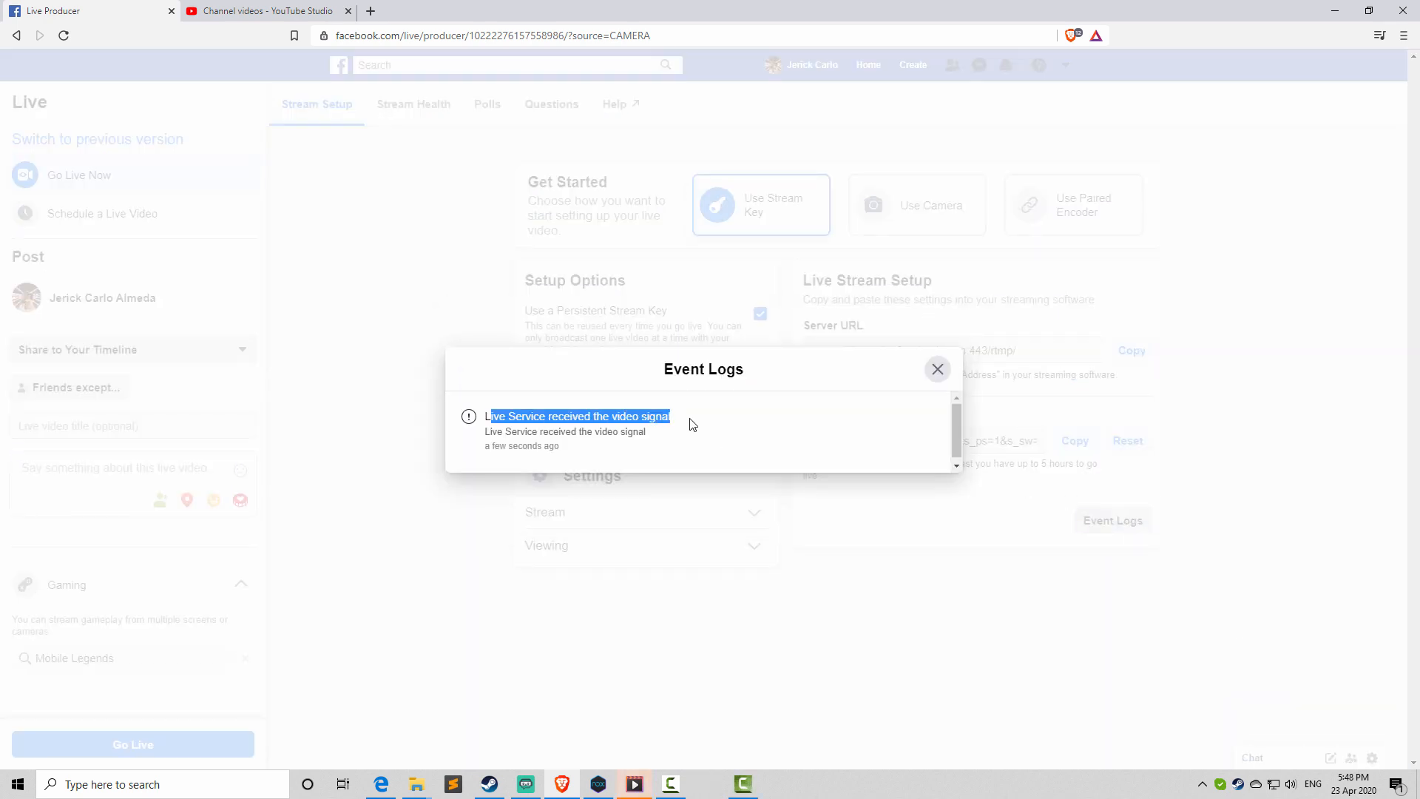
{"action": "left_click", "coordinate": [635, 784]}
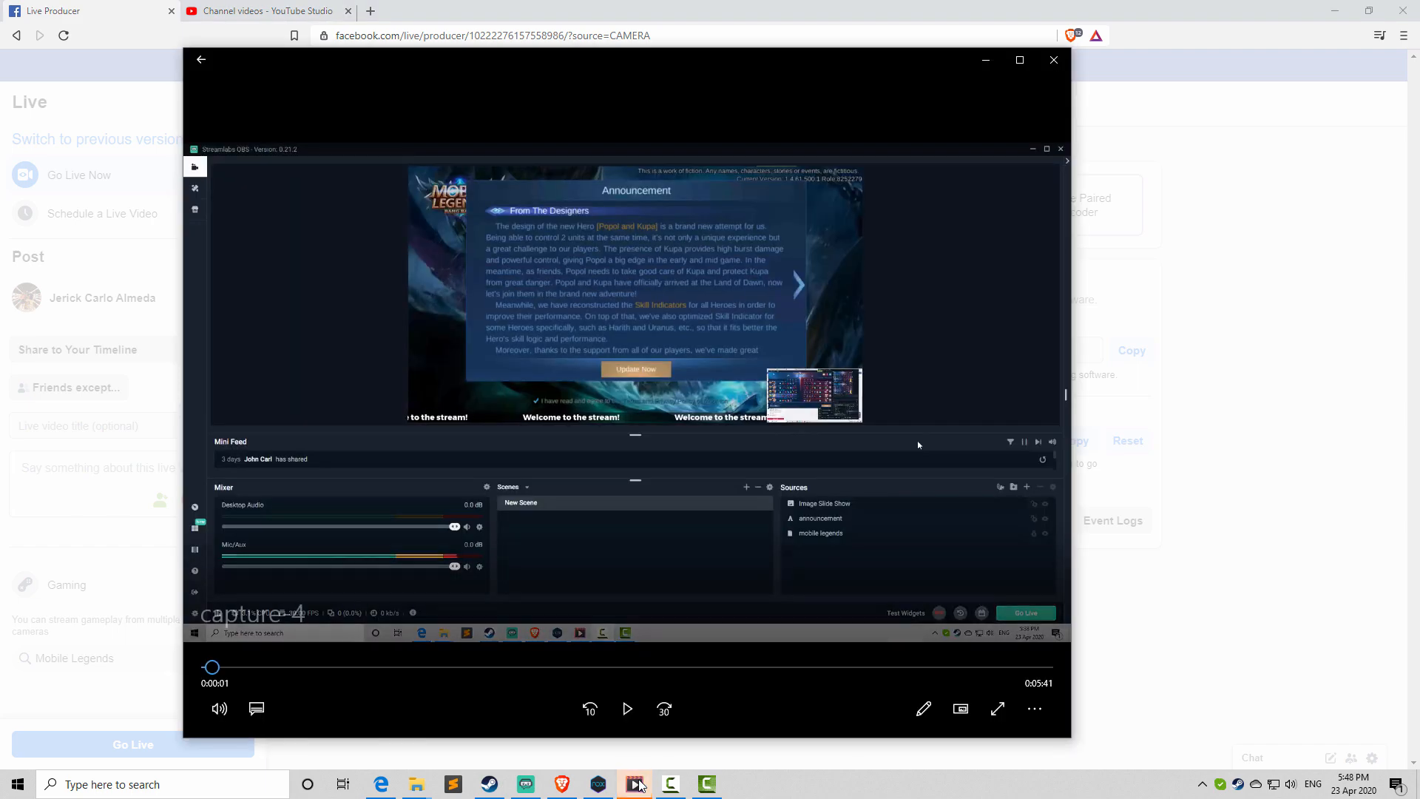
{"action": "left_click", "coordinate": [1053, 59]}
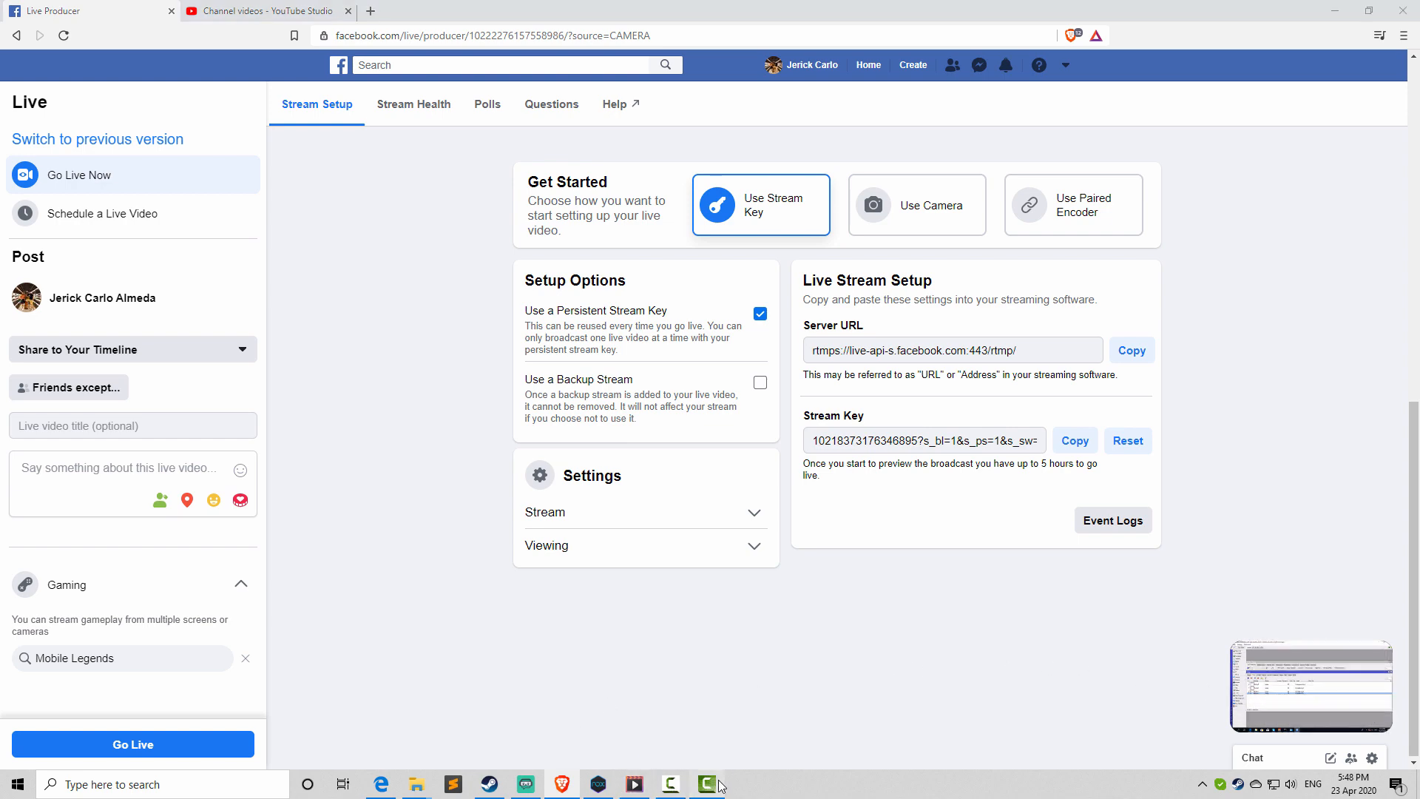
{"action": "left_click", "coordinate": [706, 784]}
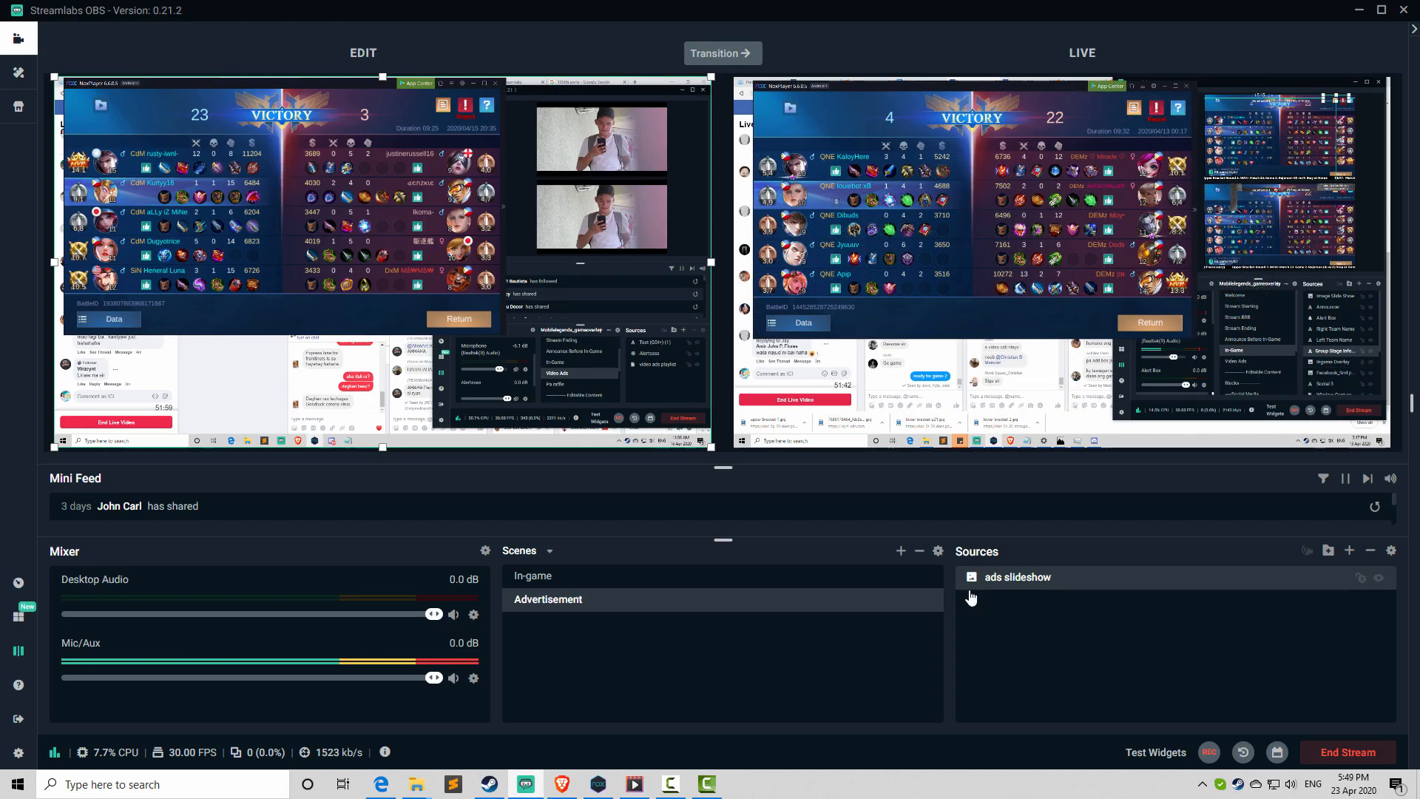
{"action": "left_click", "coordinate": [562, 784]}
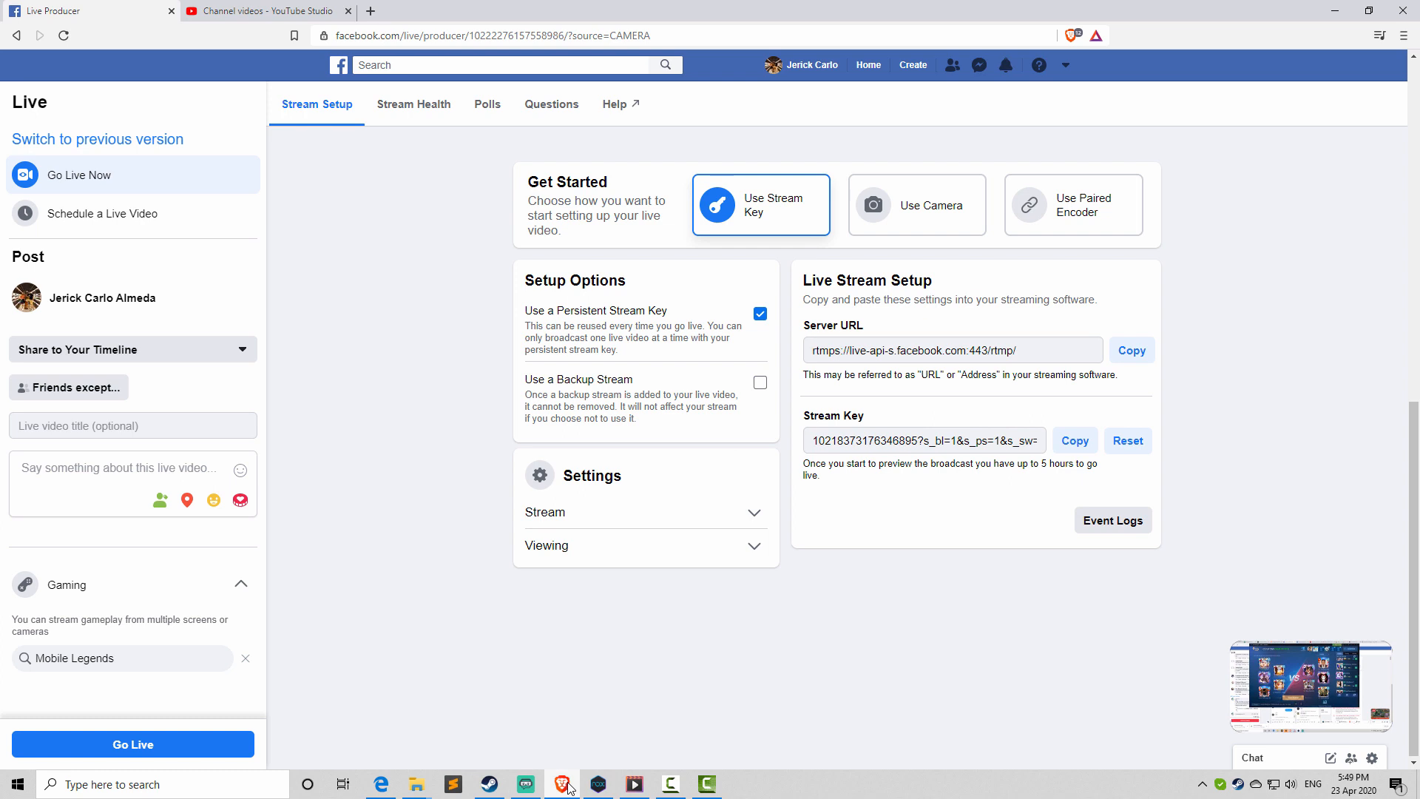
- Review the incoming stream preview showing 2.0 Mbps at 1280x720 and its event log, then close the log
{"action": "scroll", "scroll_direction": "down", "scroll_amount": 3}
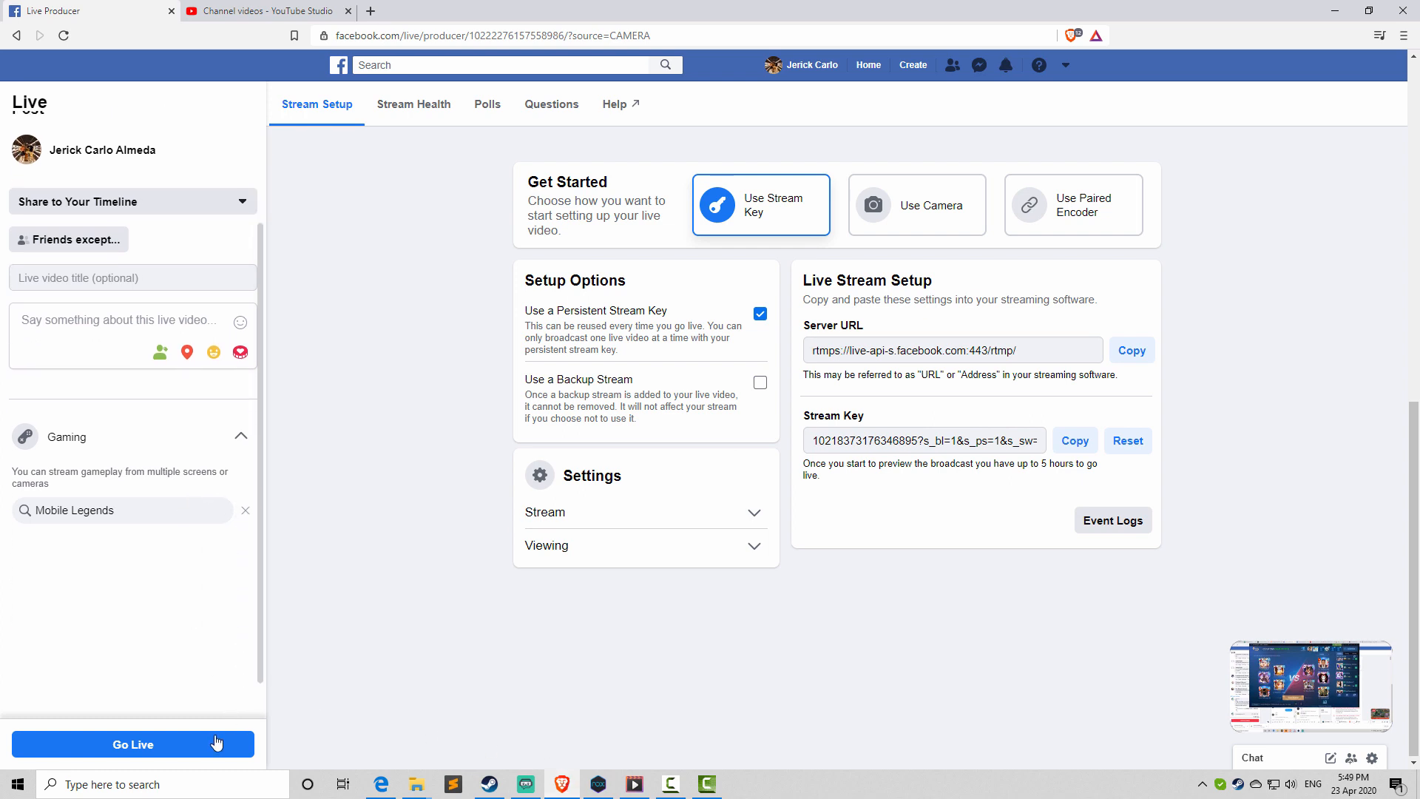
{"action": "mouse_move", "coordinate": [1112, 520]}
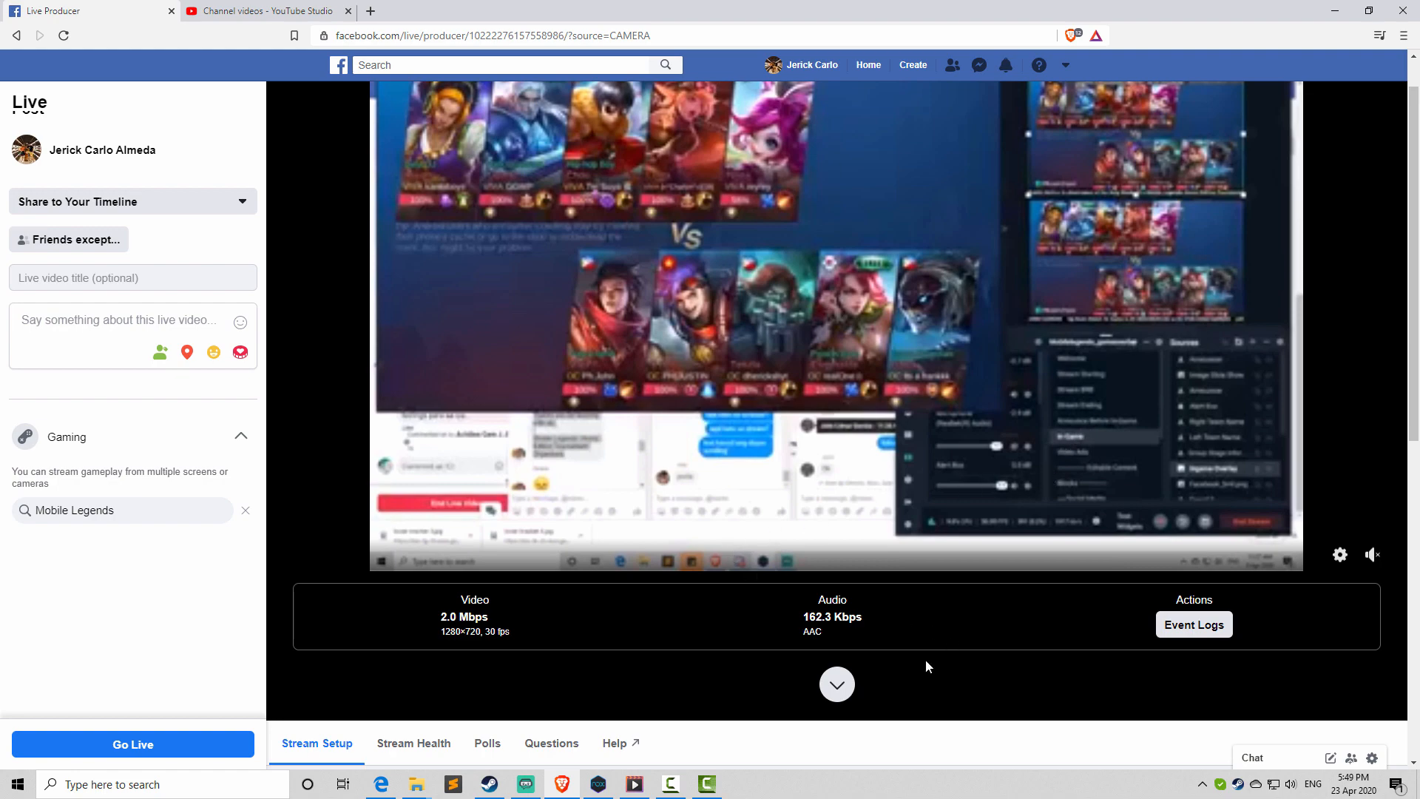
{"action": "scroll", "scroll_direction": "down", "scroll_amount": 3}
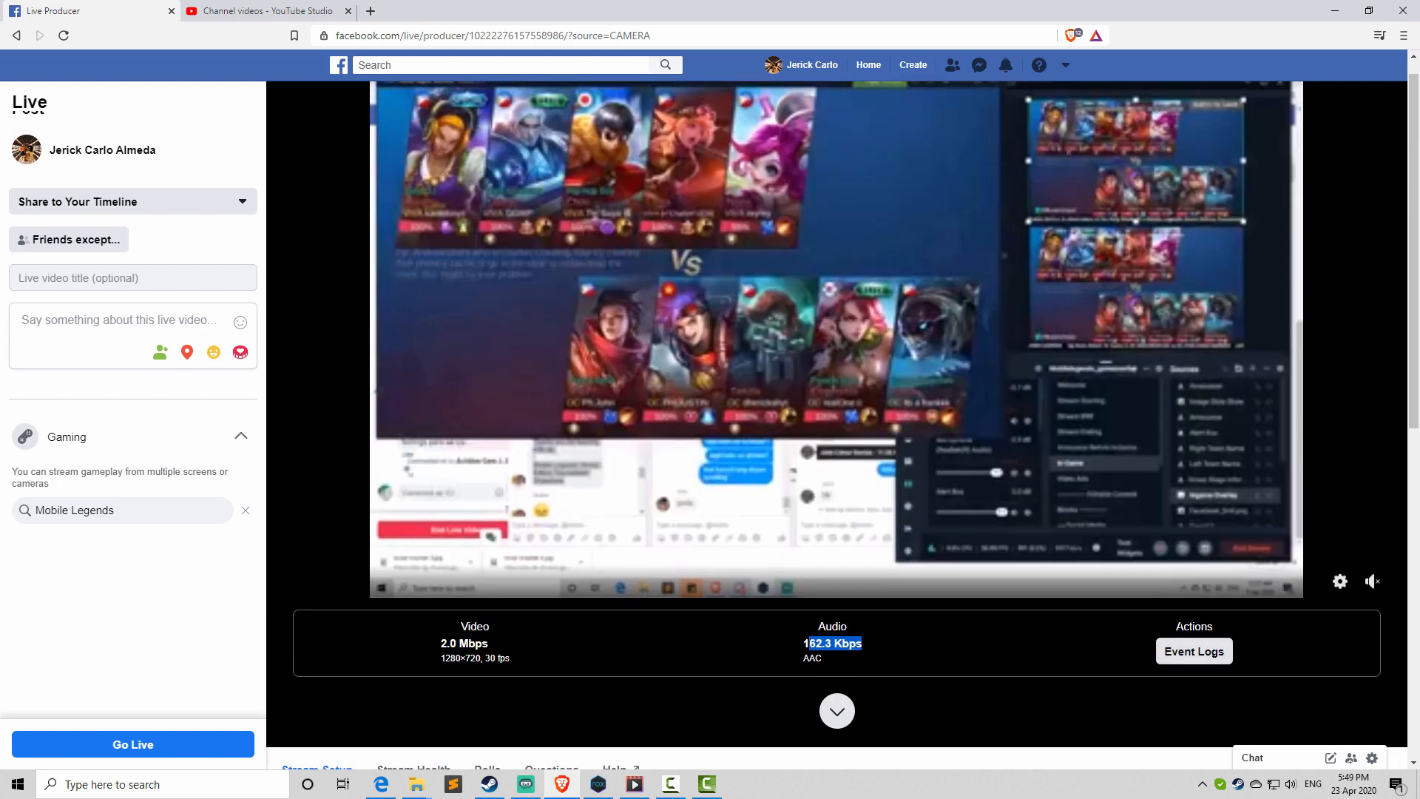
{"action": "left_click", "coordinate": [1192, 651]}
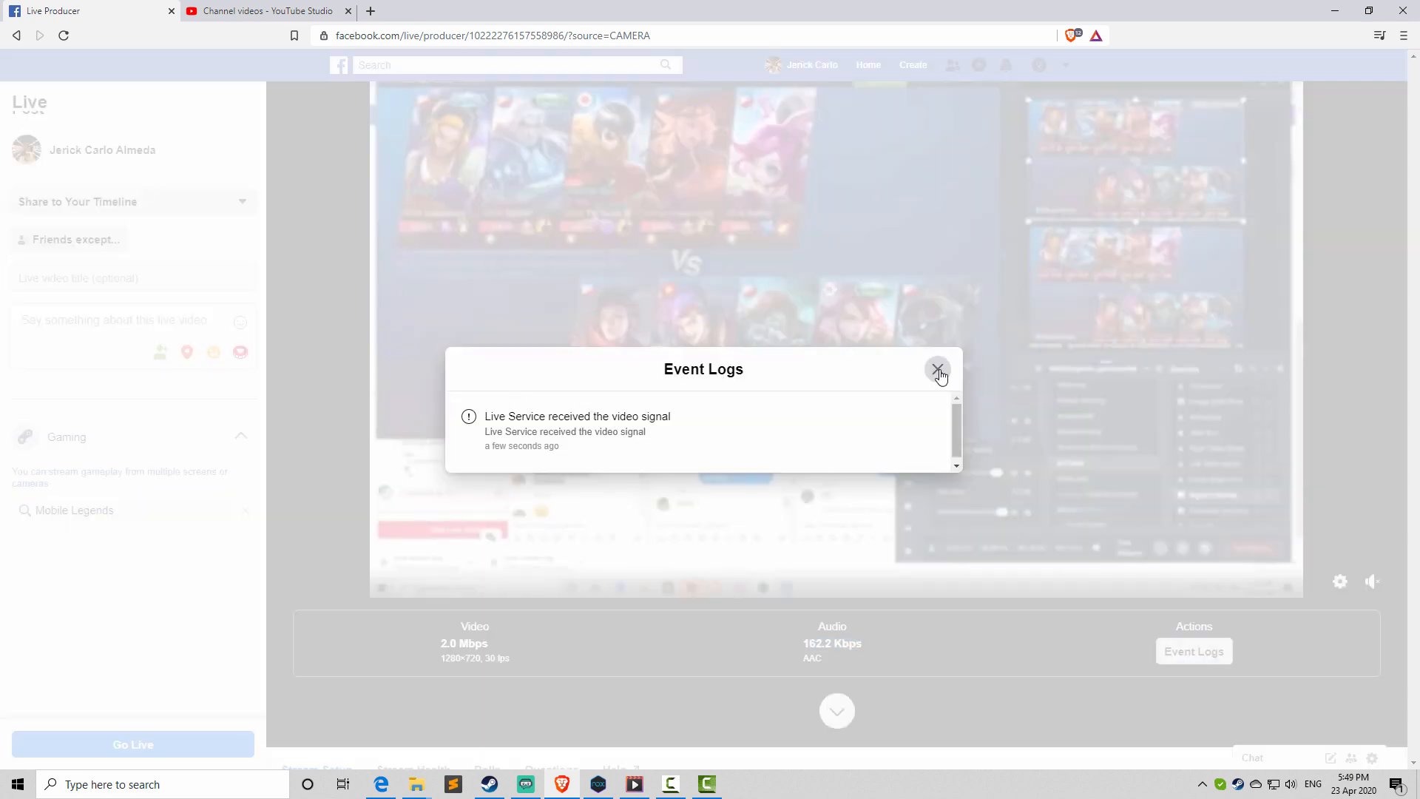
{"action": "left_click", "coordinate": [938, 372]}
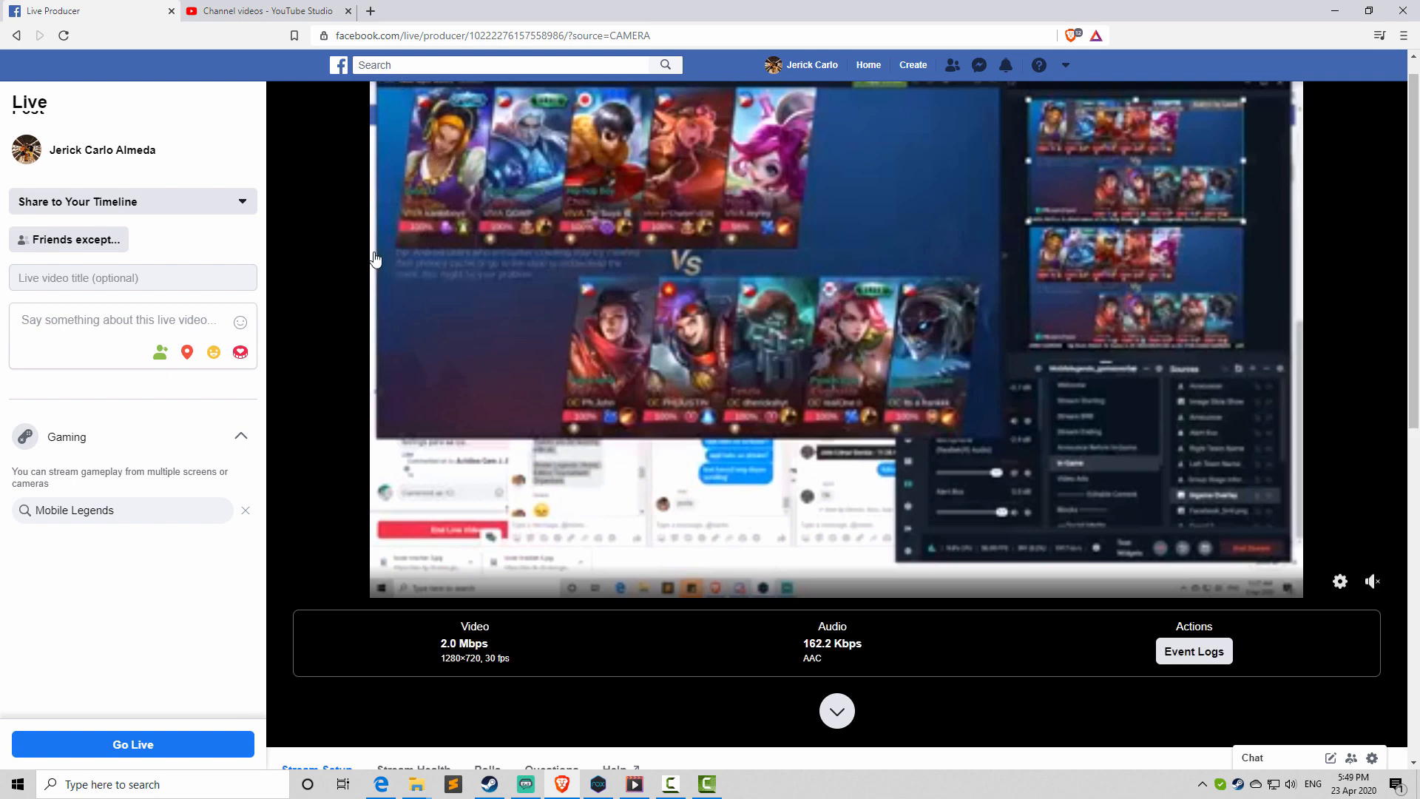
{"action": "mouse_move", "coordinate": [432, 400]}
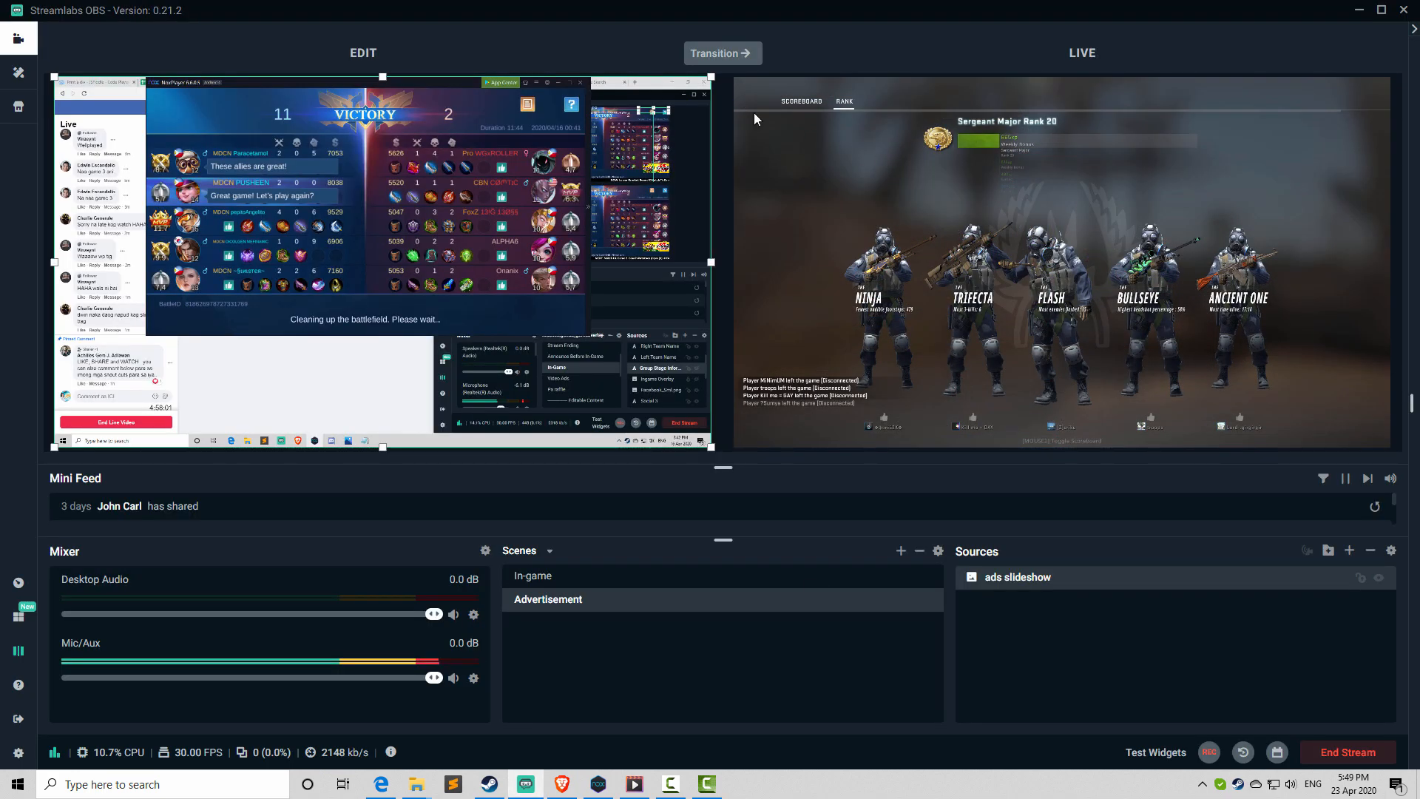
- Select the In-game scene with the Mobile Legends announcement as the live output
{"action": "left_click", "coordinate": [534, 576]}
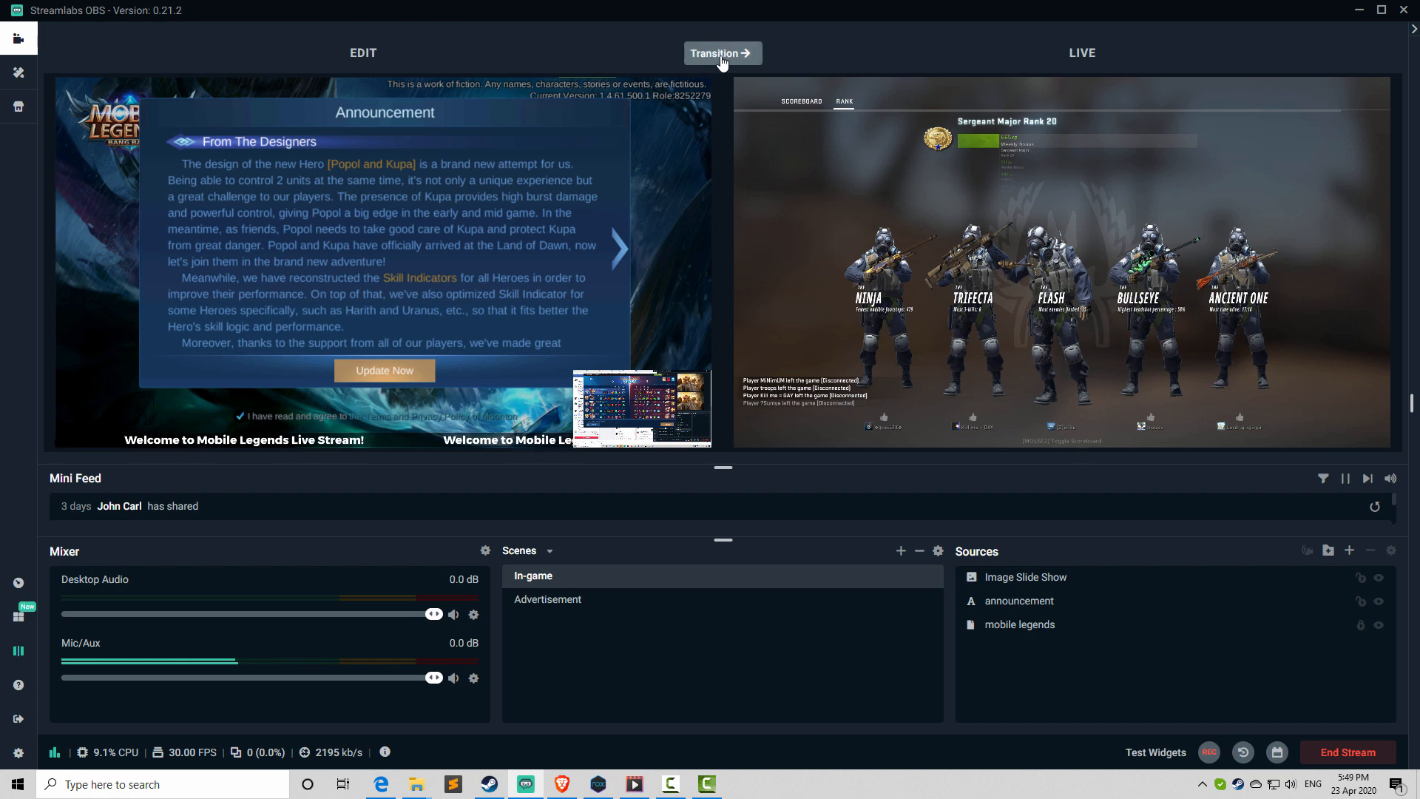
{"action": "mouse_move", "coordinate": [446, 330]}
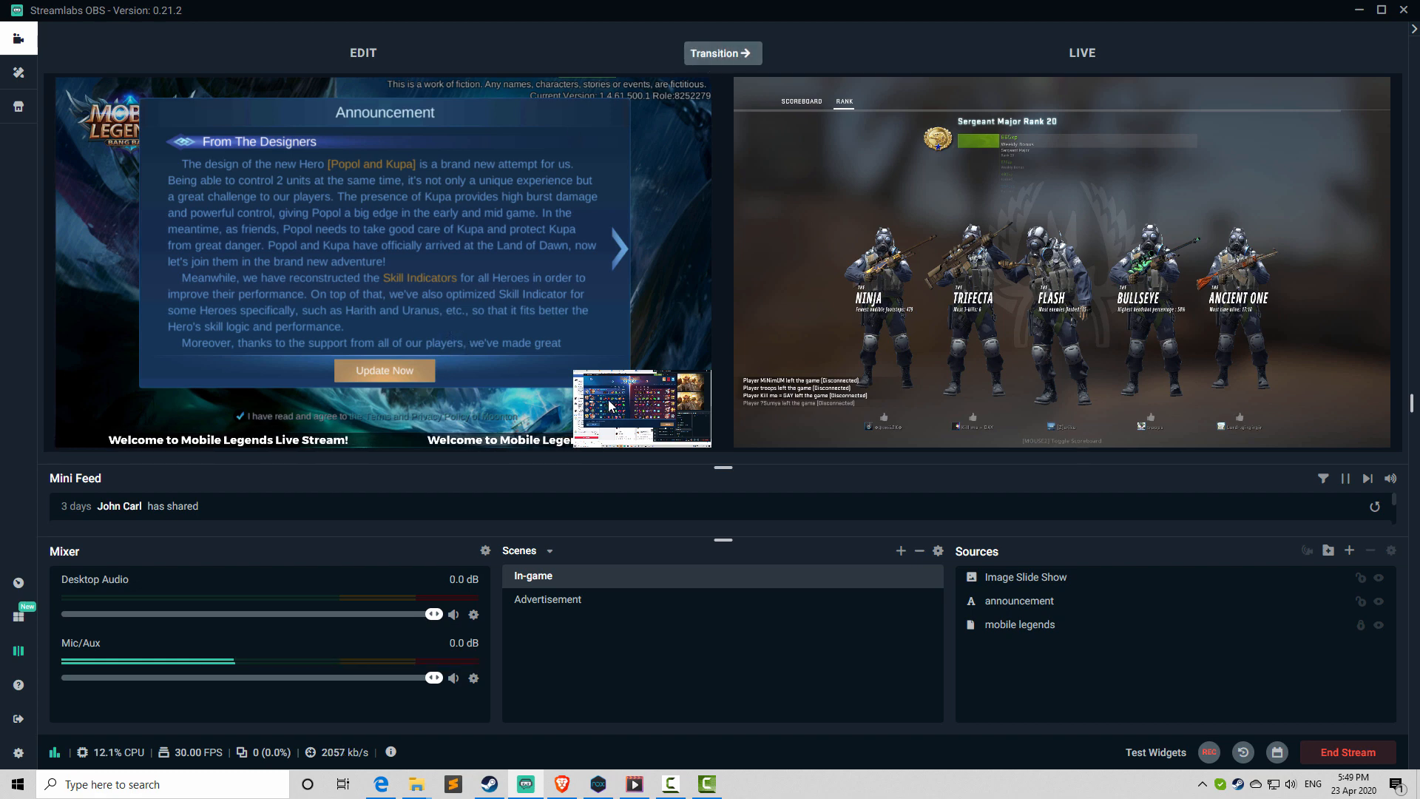
{"action": "mouse_move", "coordinate": [977, 198]}
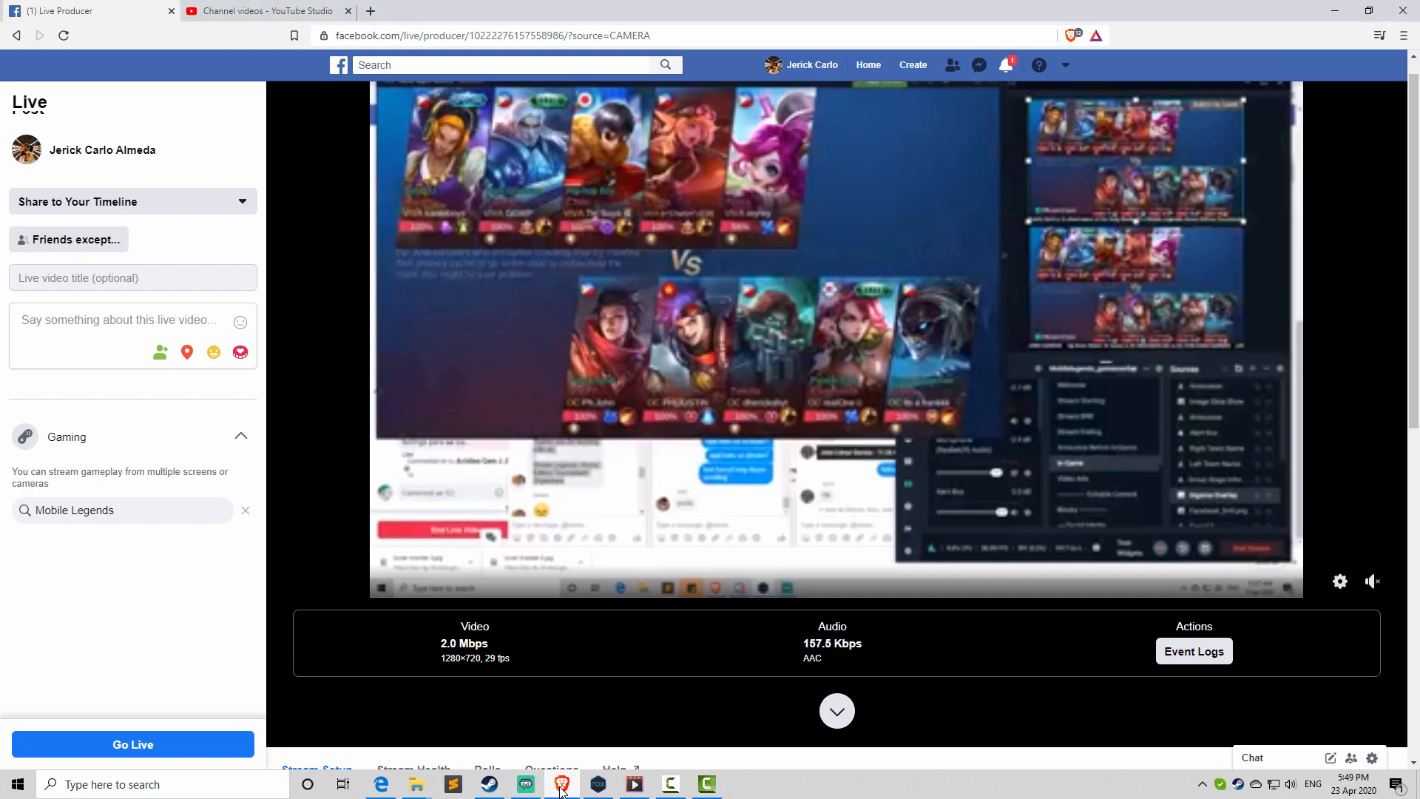
{"action": "mouse_move", "coordinate": [916, 382]}
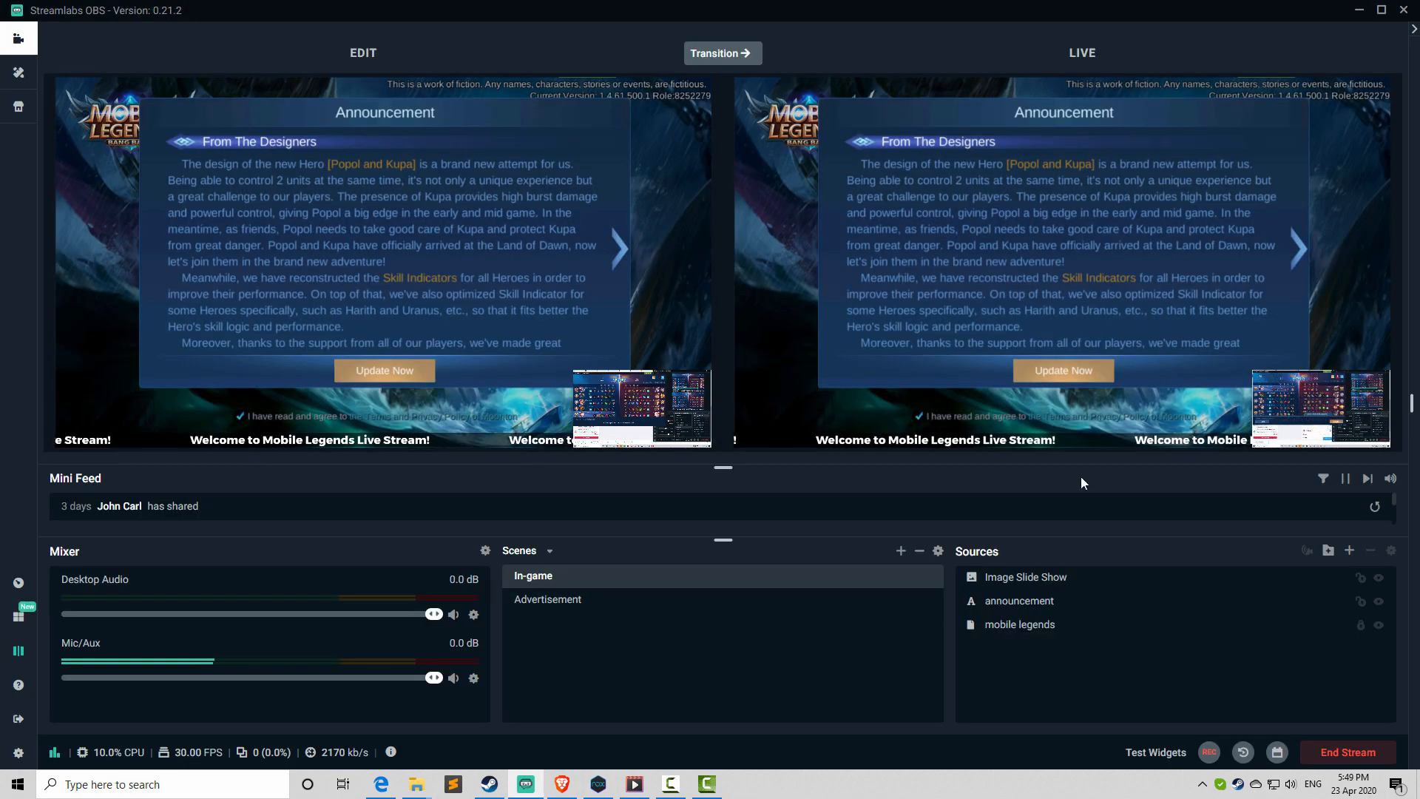
{"action": "mouse_move", "coordinate": [1188, 211]}
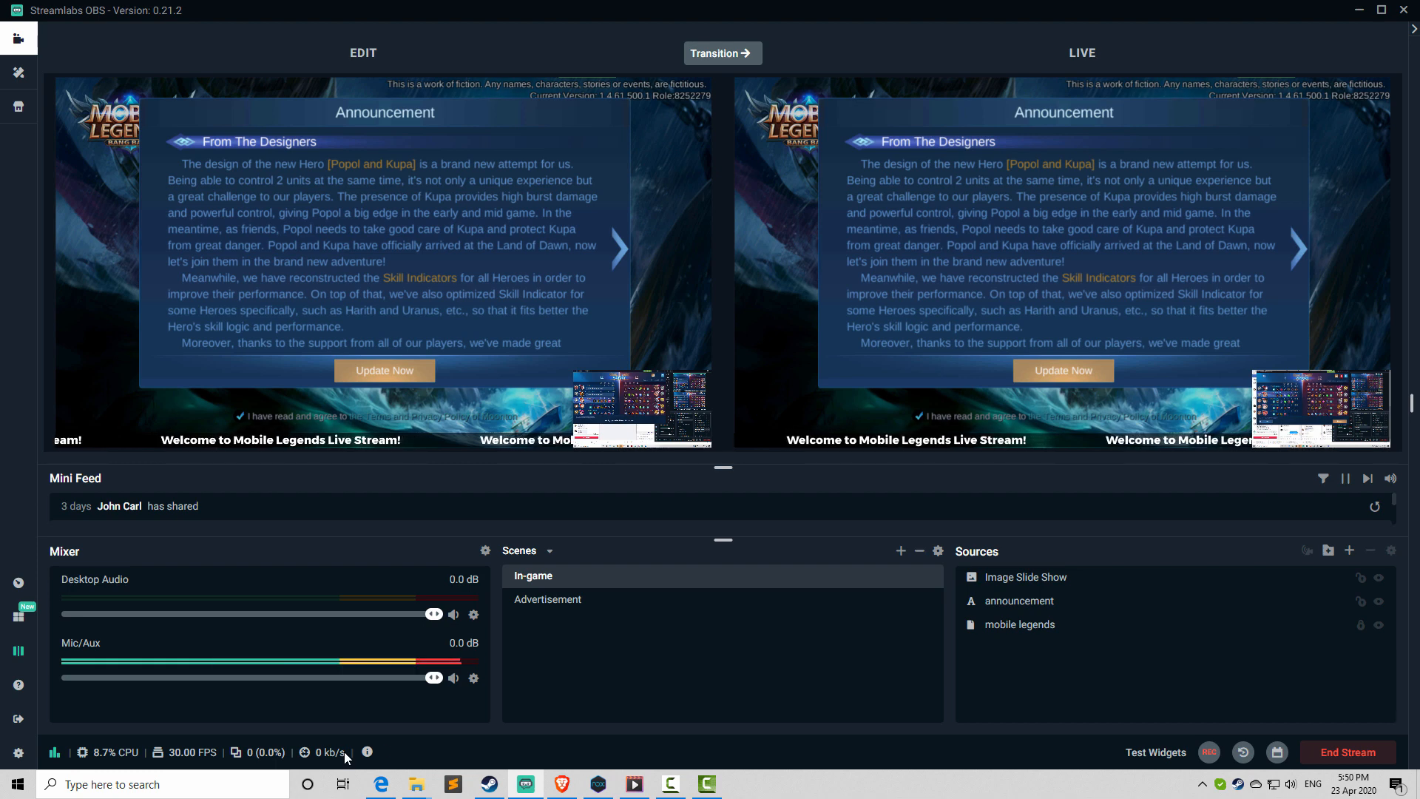
{"action": "mouse_move", "coordinate": [562, 784]}
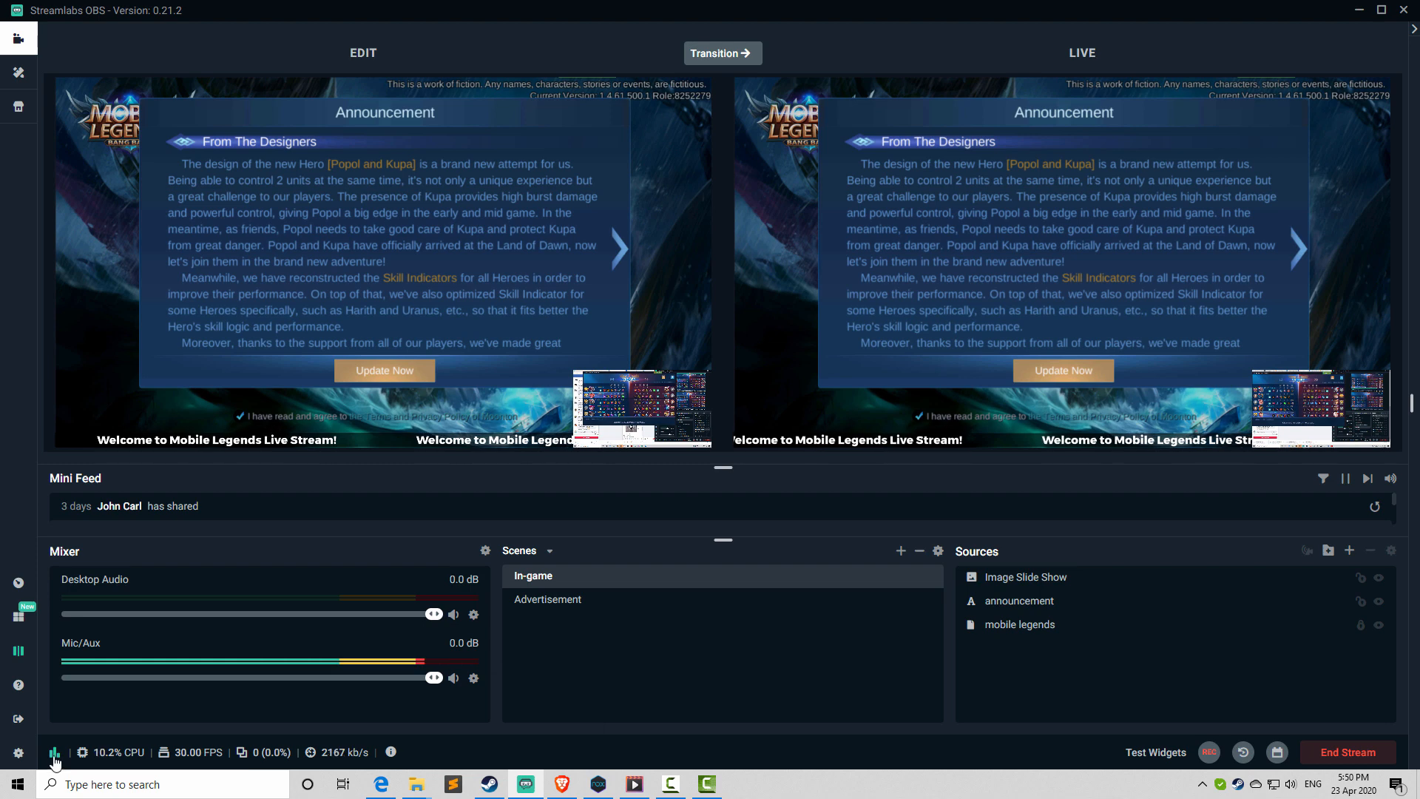
{"action": "left_click", "coordinate": [390, 752]}
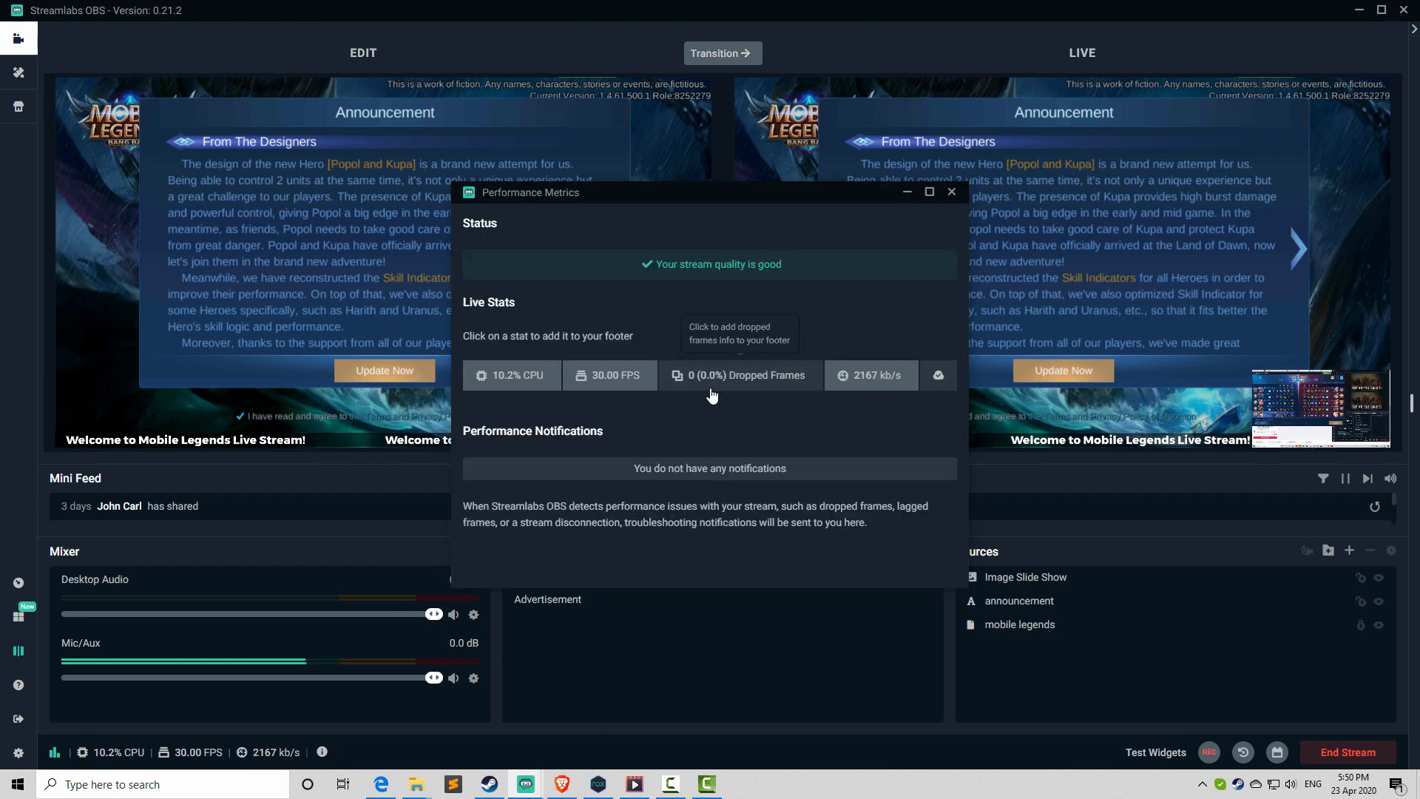
{"action": "mouse_move", "coordinate": [940, 374]}
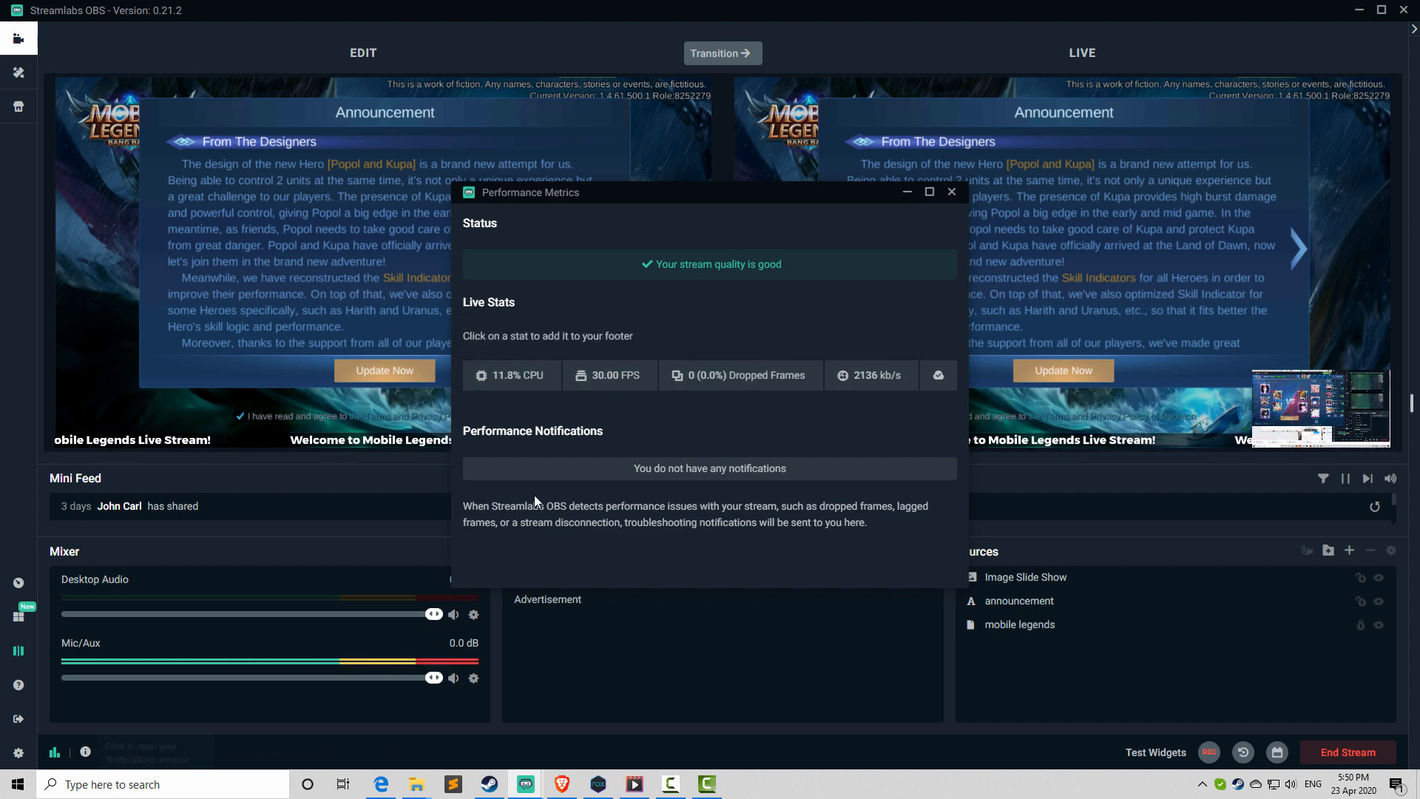
{"action": "left_click", "coordinate": [871, 374]}
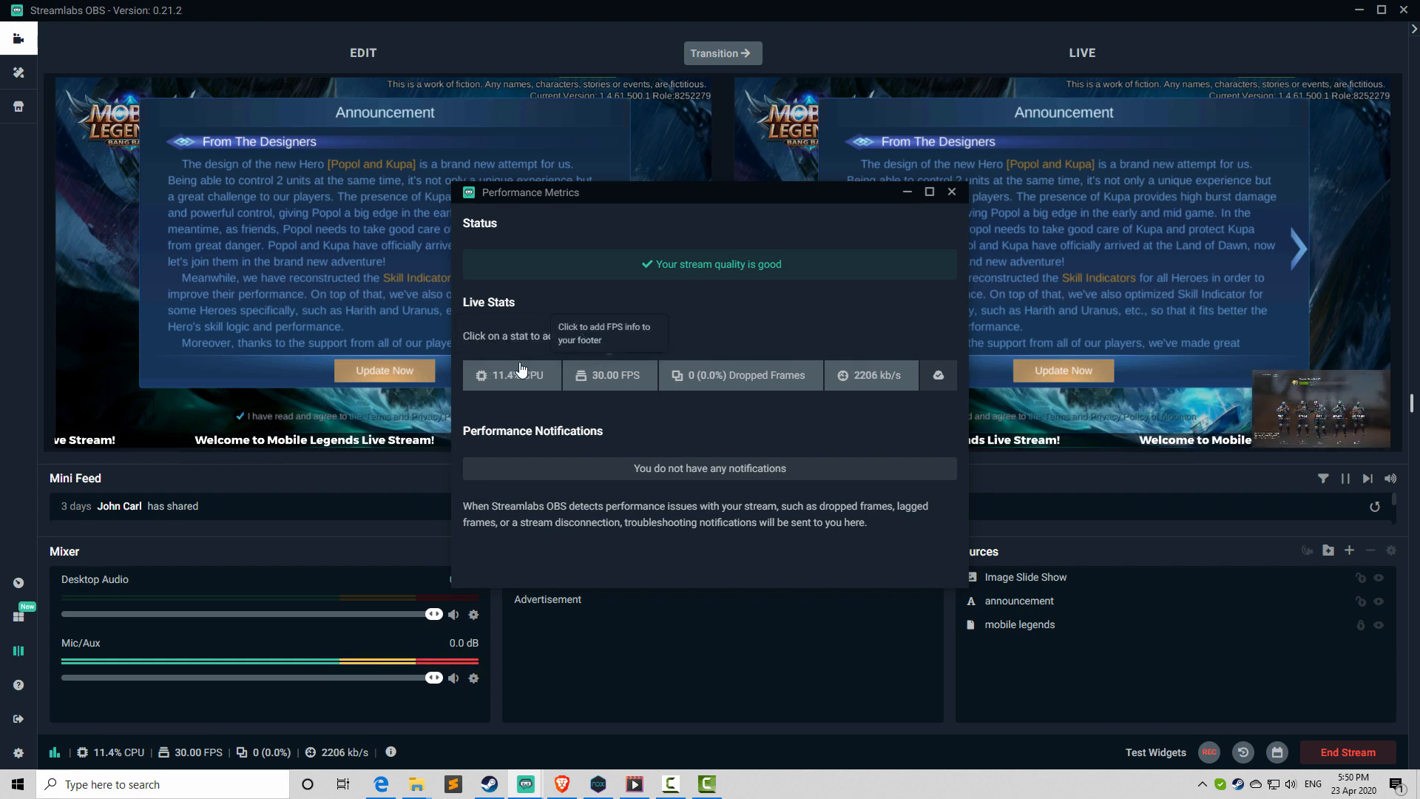
{"action": "mouse_move", "coordinate": [401, 623]}
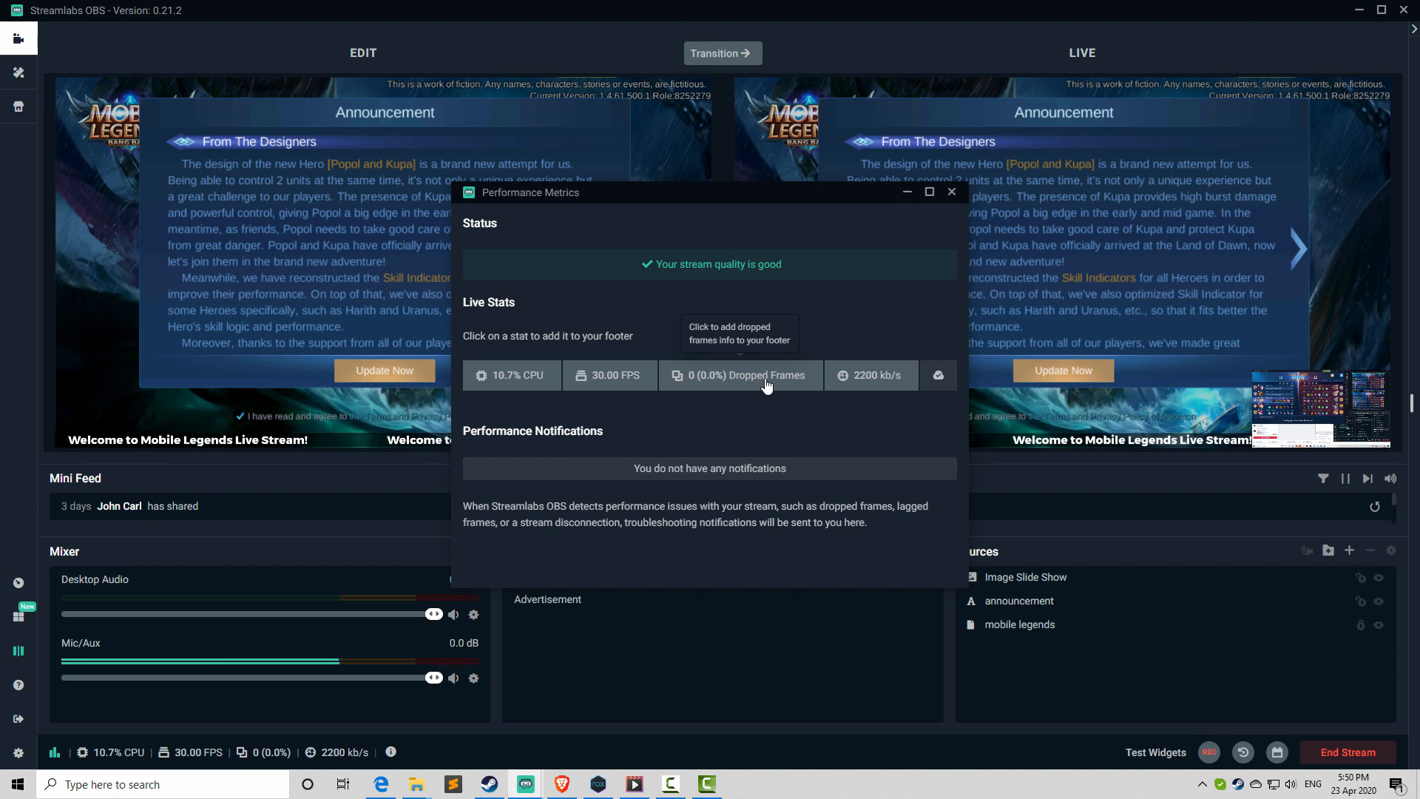
{"action": "mouse_move", "coordinate": [873, 375]}
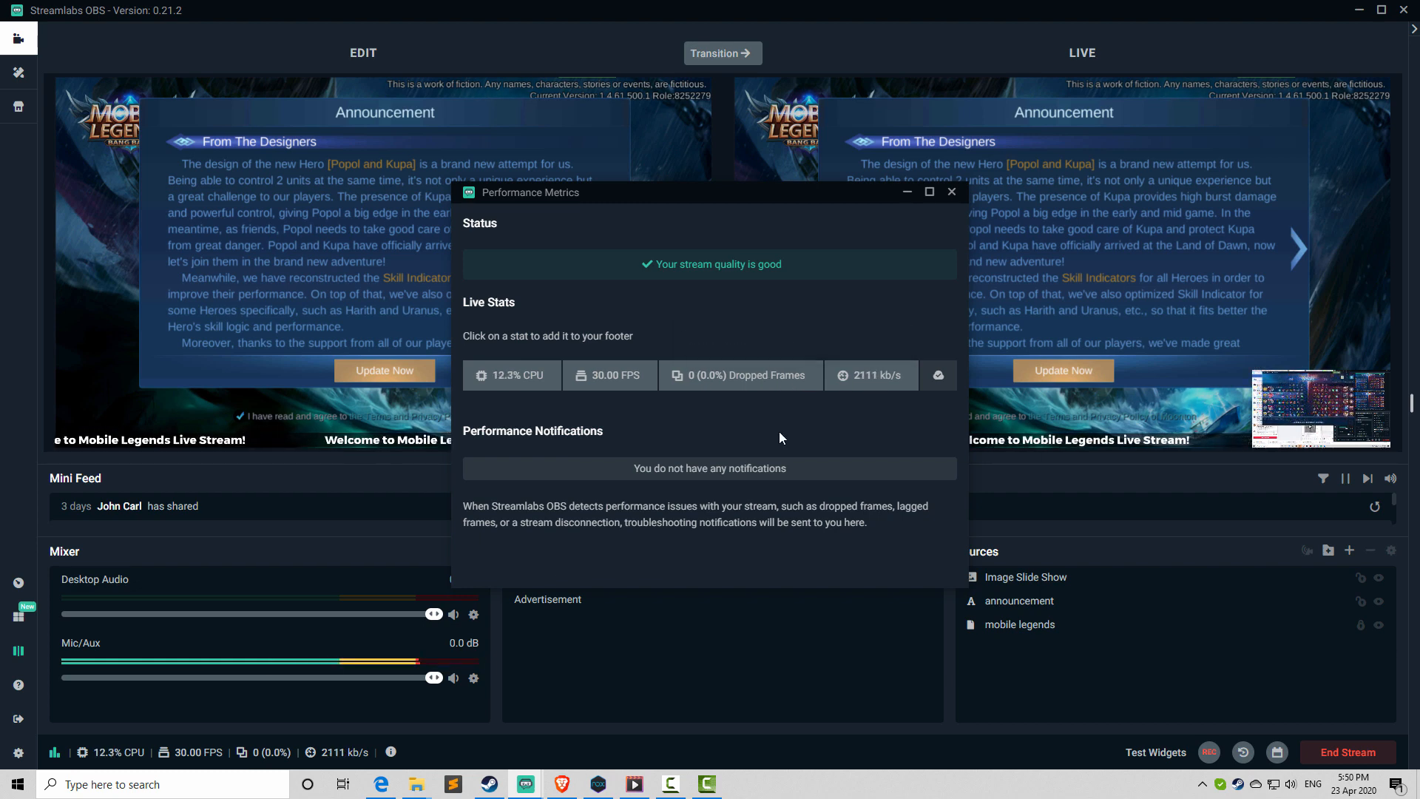
{"action": "mouse_move", "coordinate": [895, 390]}
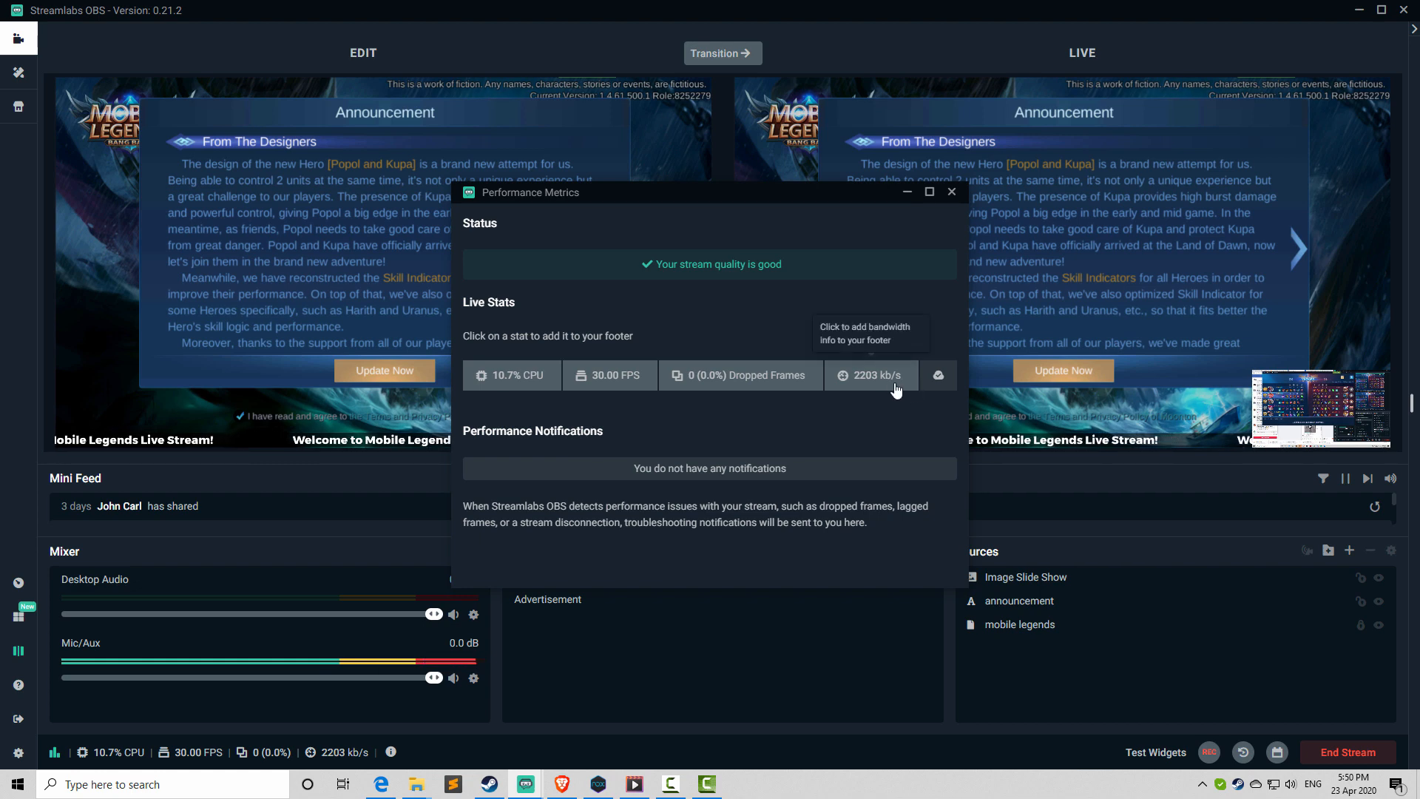
{"action": "mouse_move", "coordinate": [897, 290]}
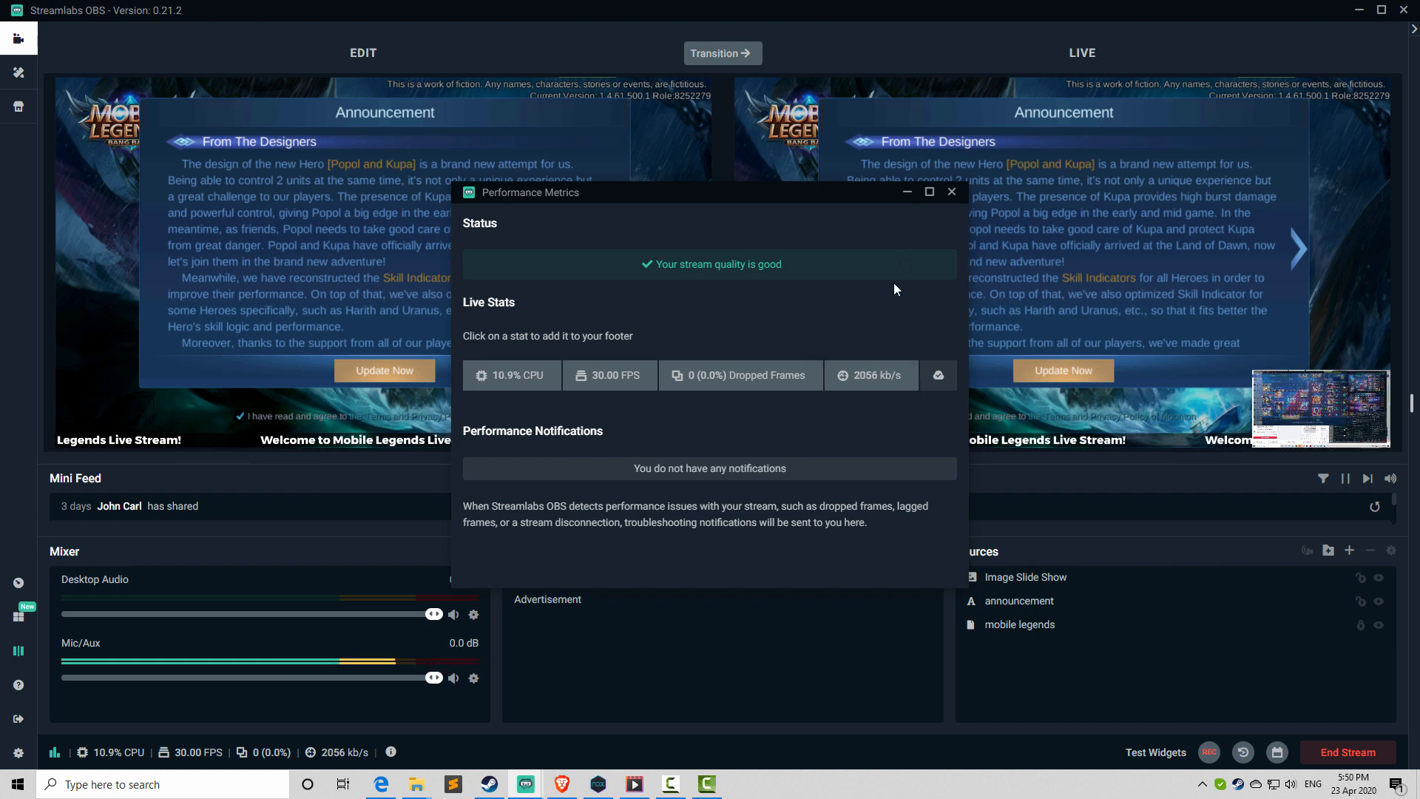
{"action": "left_click", "coordinate": [951, 191]}
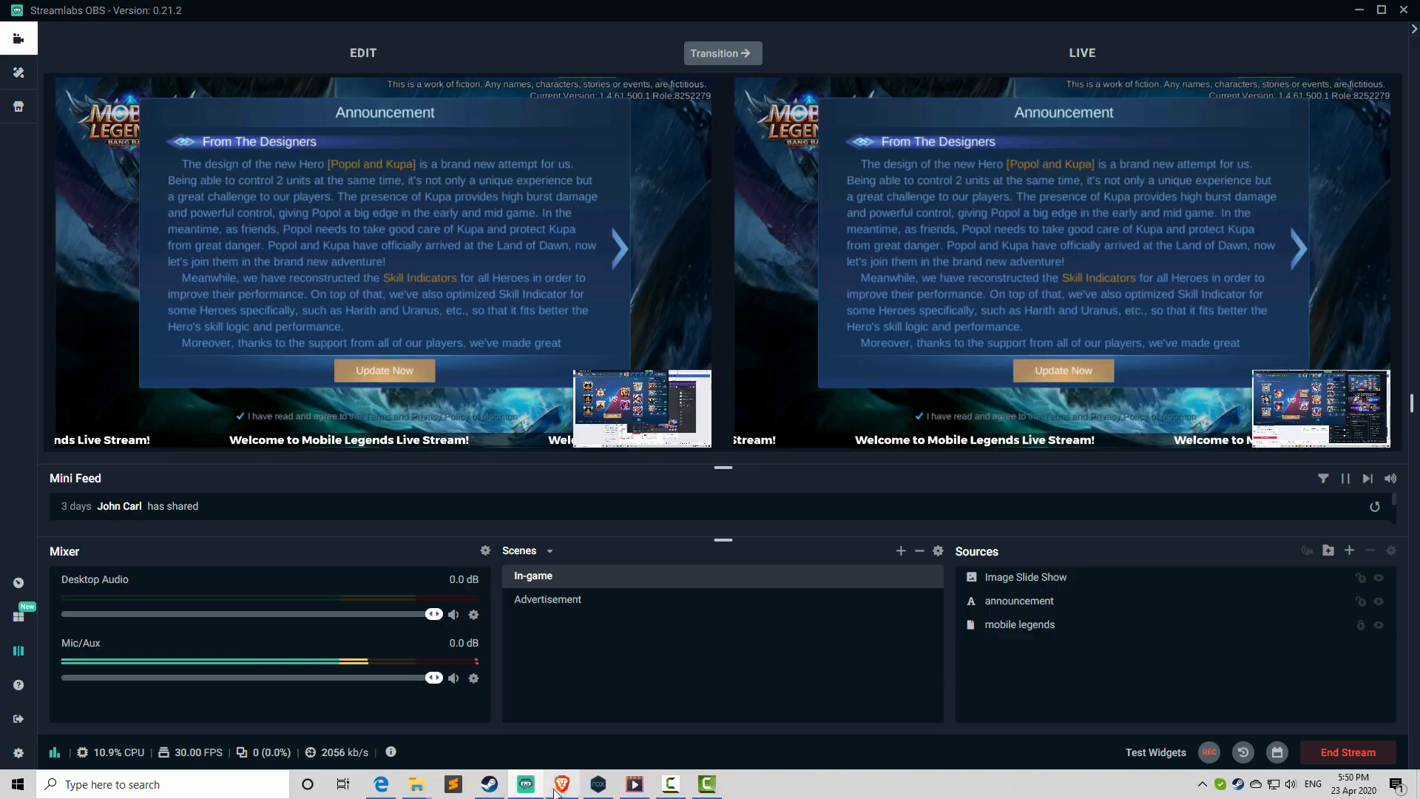
{"action": "left_click", "coordinate": [562, 784]}
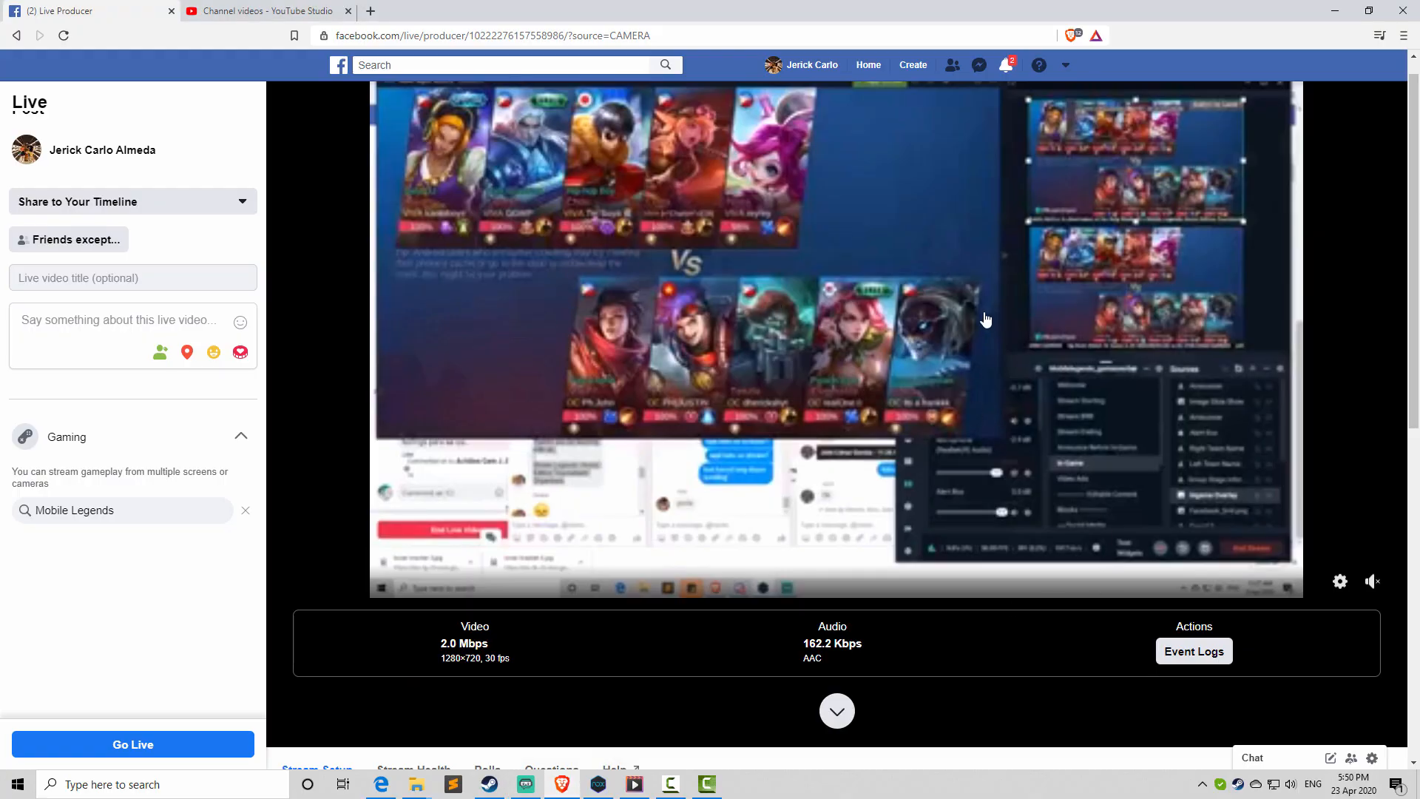
{"action": "scroll", "scroll_direction": "down", "scroll_amount": 3}
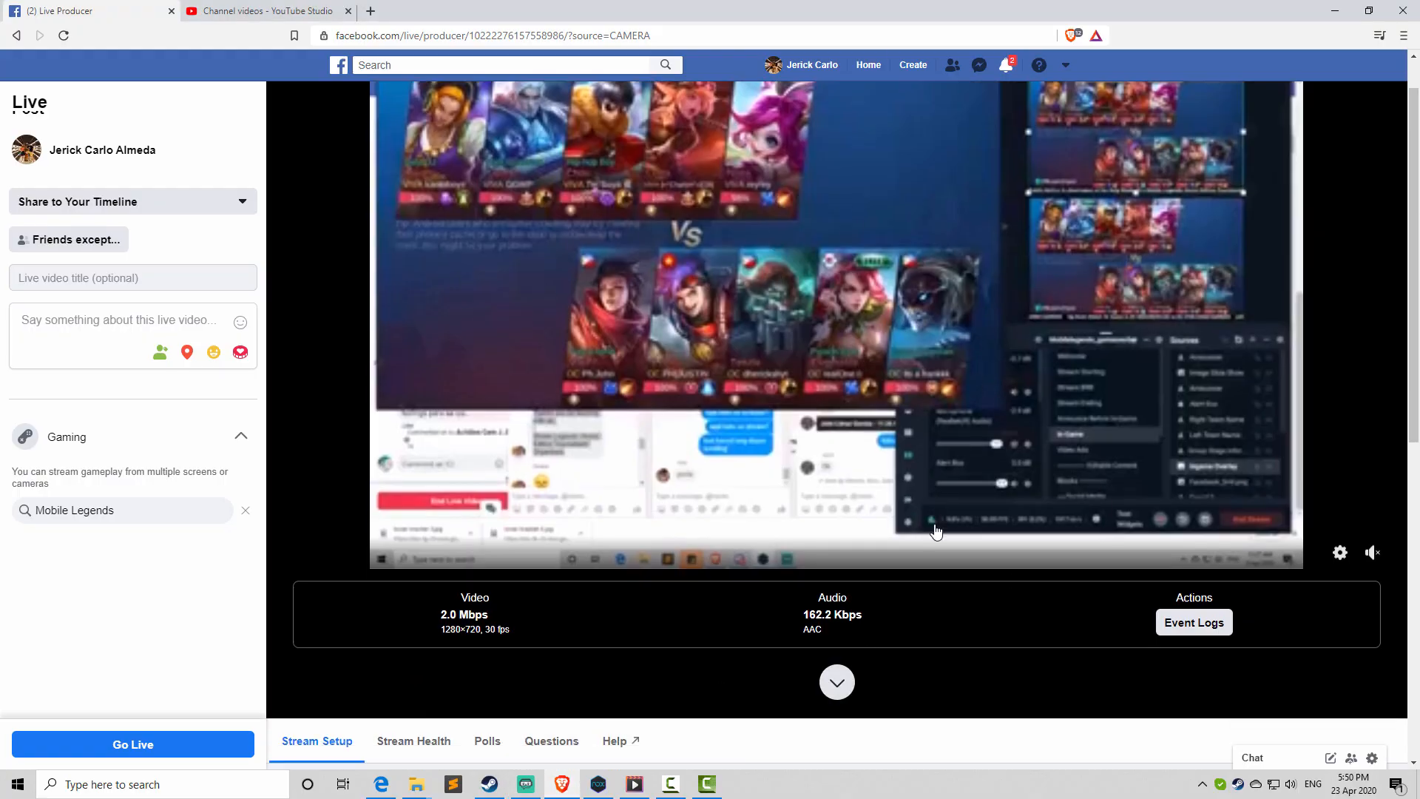
{"action": "left_click", "coordinate": [836, 682]}
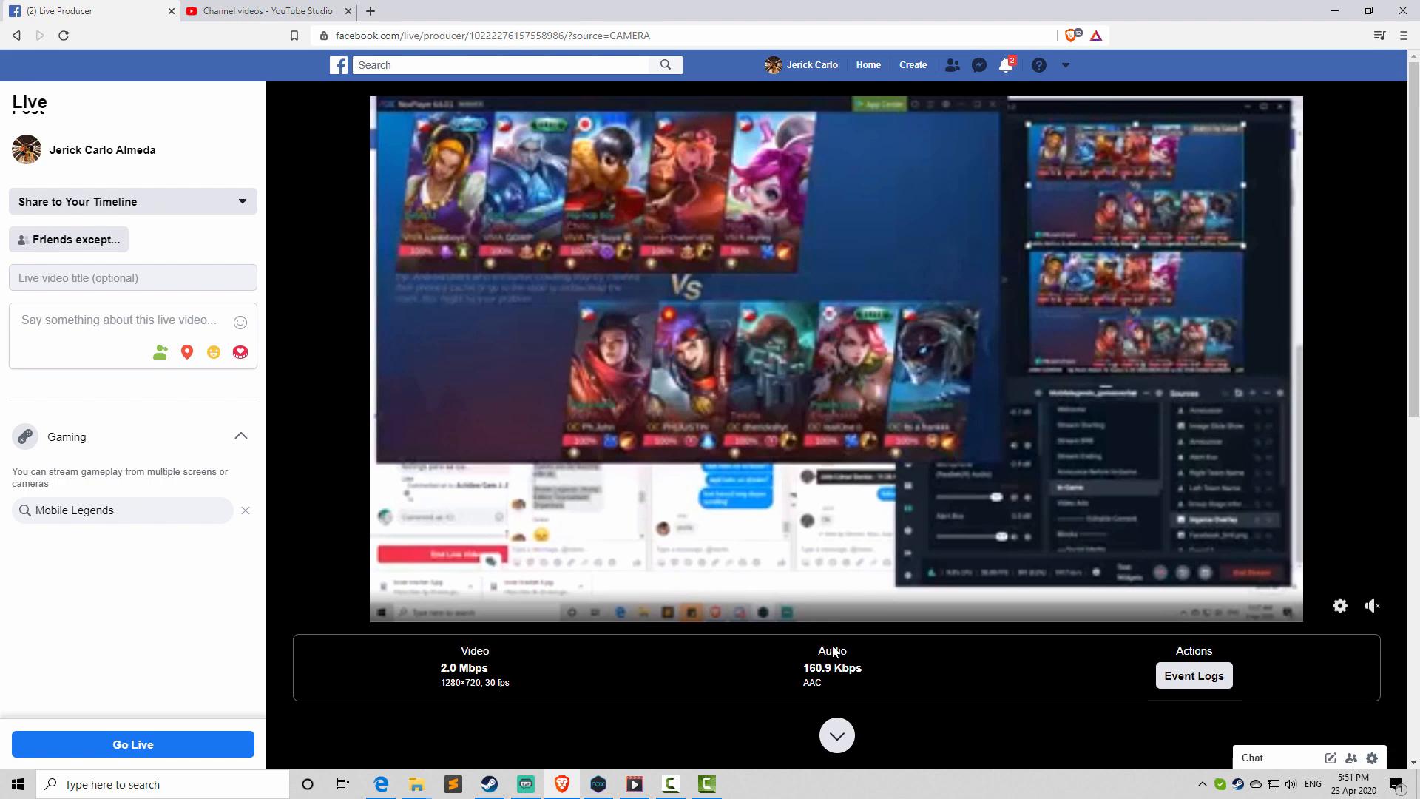
{"action": "mouse_move", "coordinate": [968, 418]}
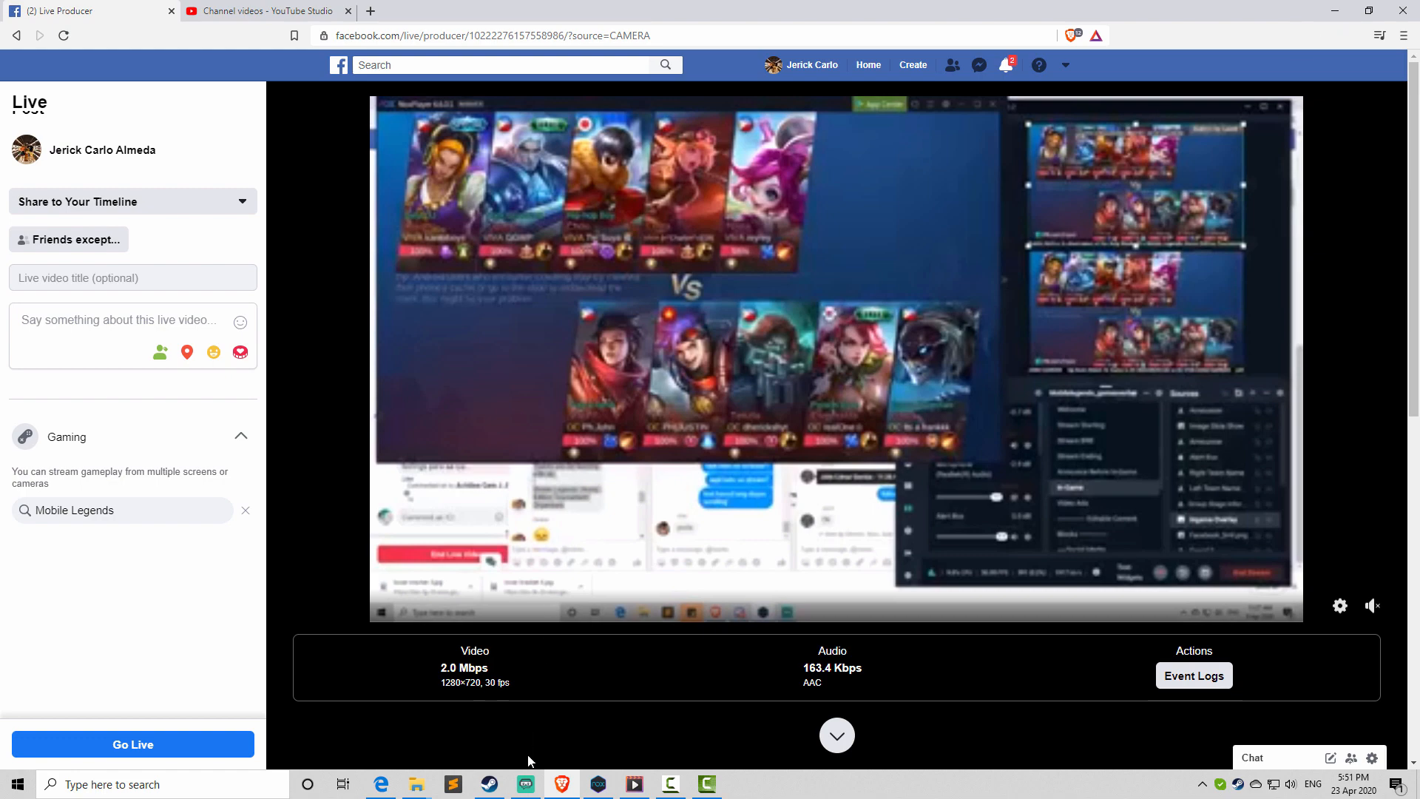
{"action": "left_click", "coordinate": [525, 784]}
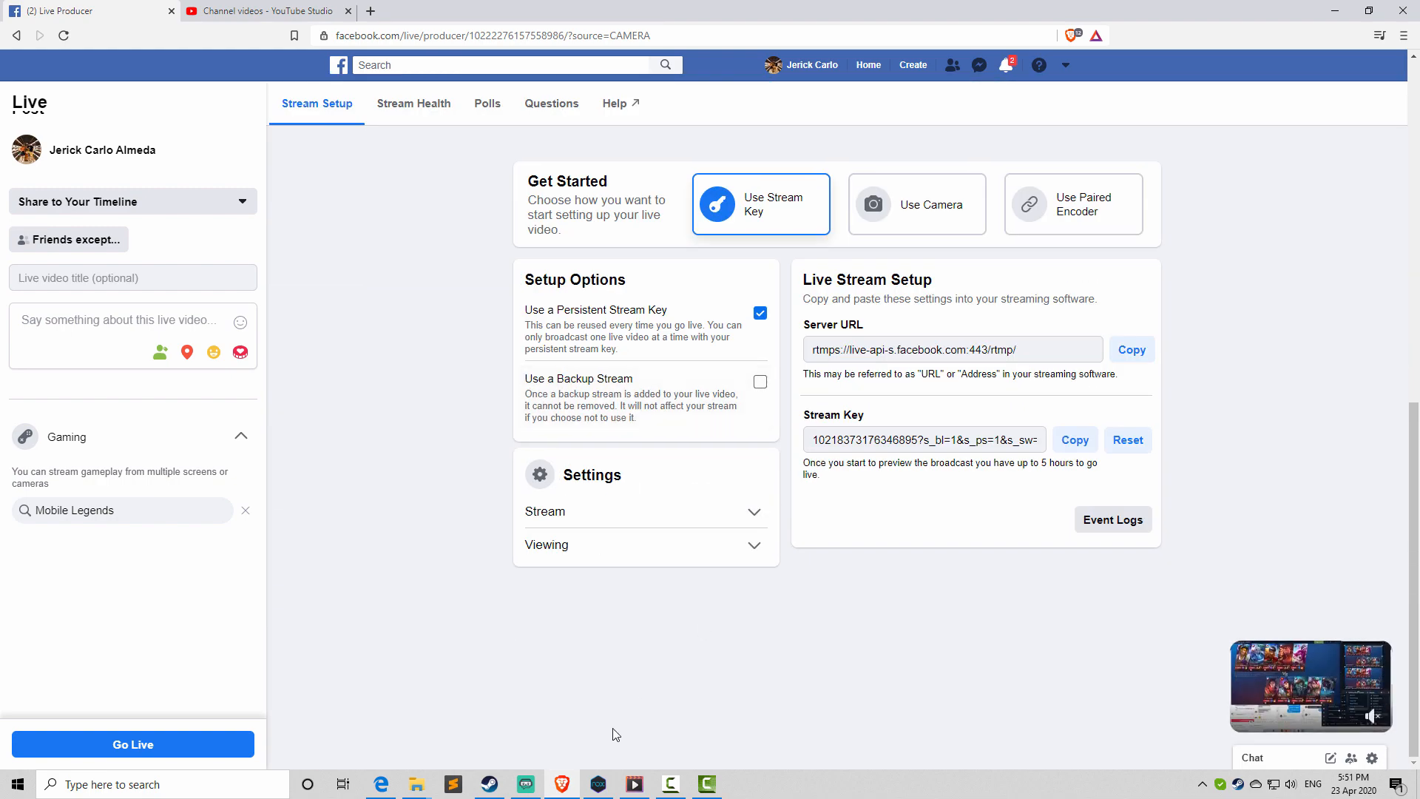
{"action": "left_click", "coordinate": [562, 785]}
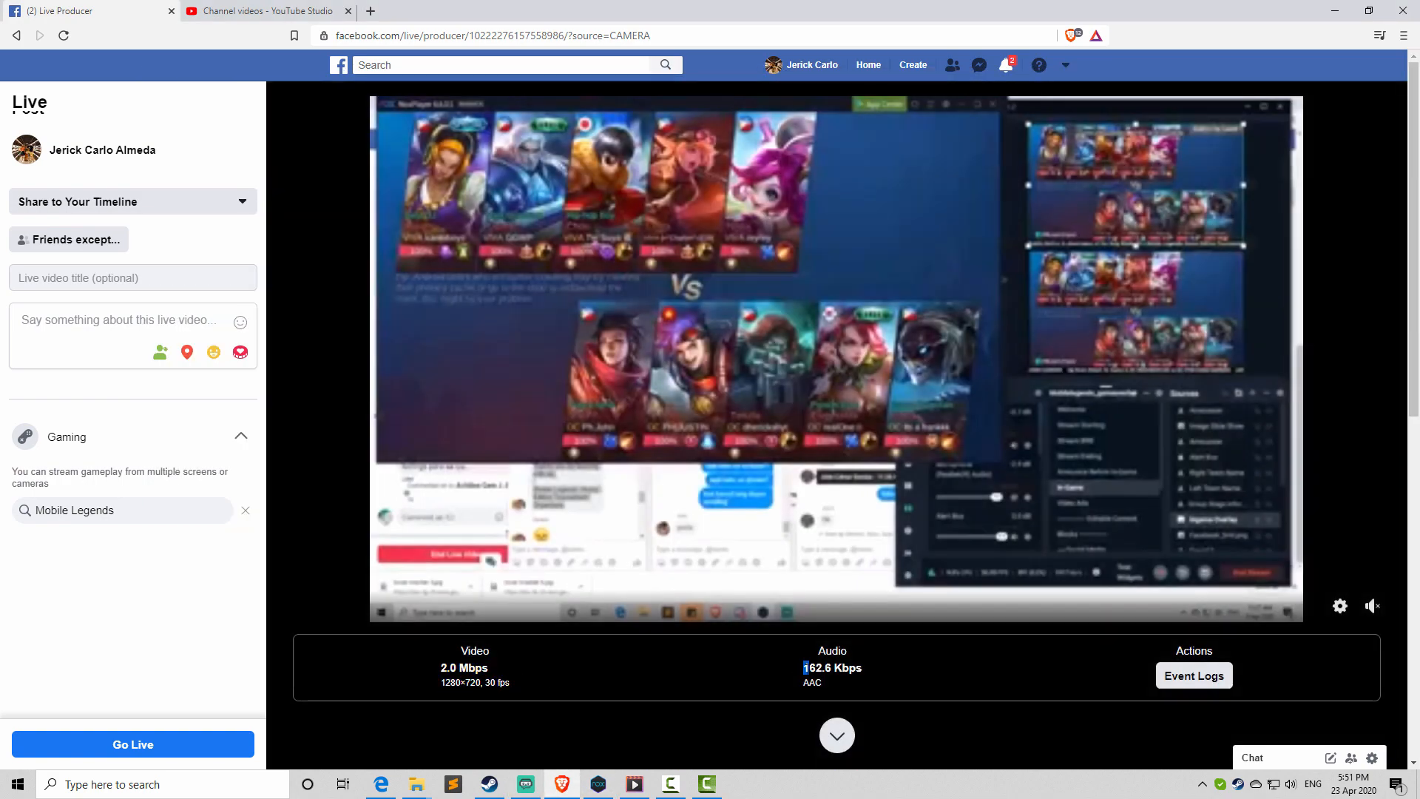
{"action": "left_click", "coordinate": [633, 784]}
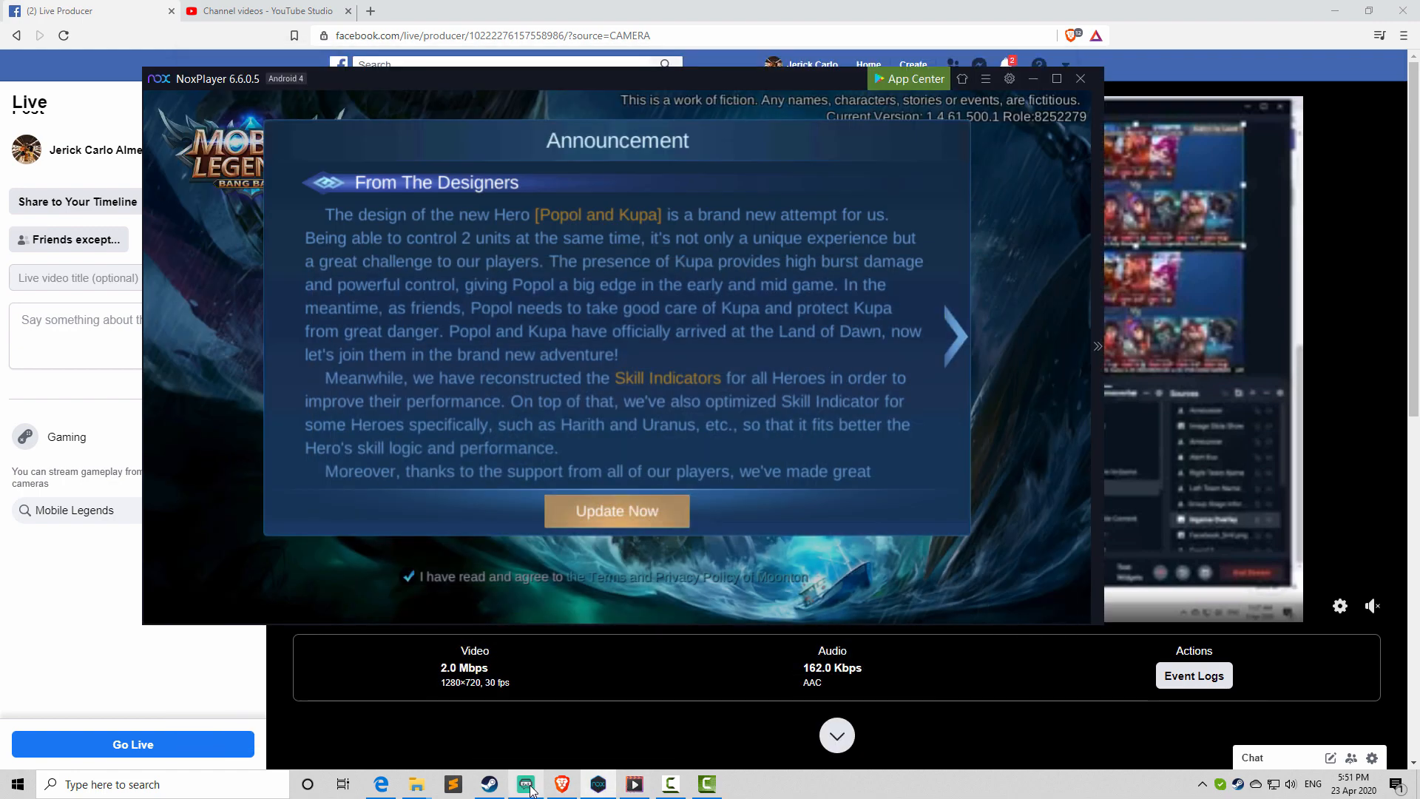
{"action": "left_click", "coordinate": [526, 784]}
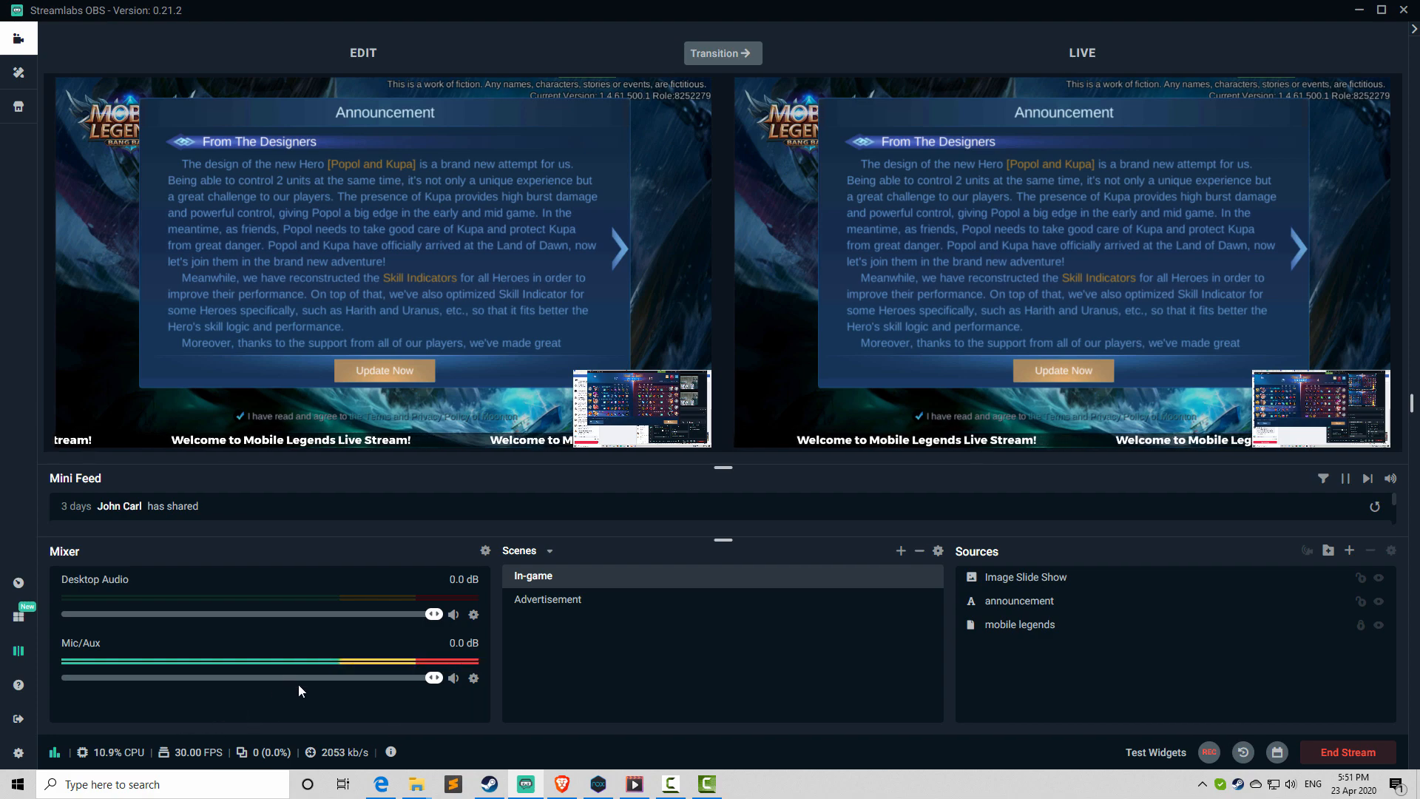
{"action": "left_click", "coordinate": [563, 784]}
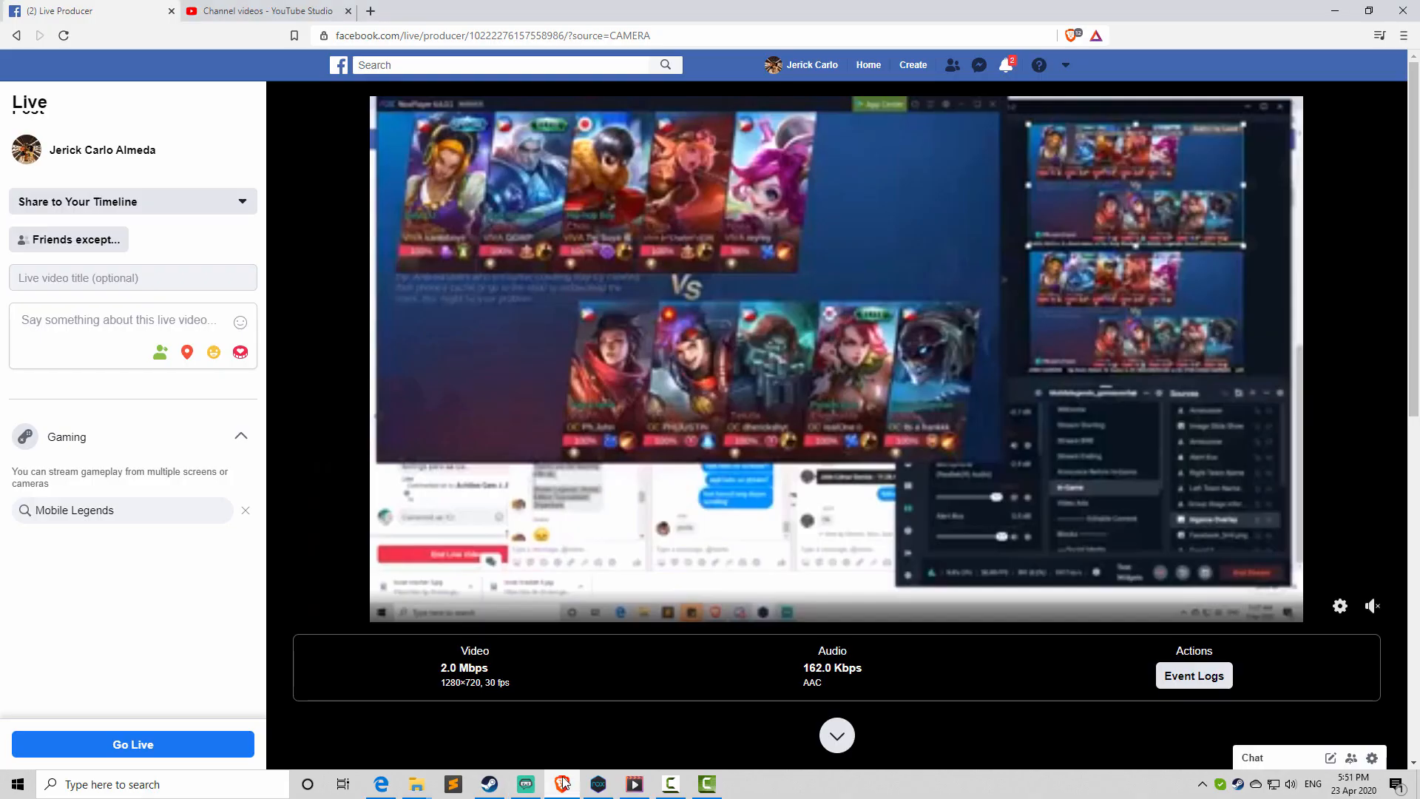
{"action": "left_click", "coordinate": [835, 735]}
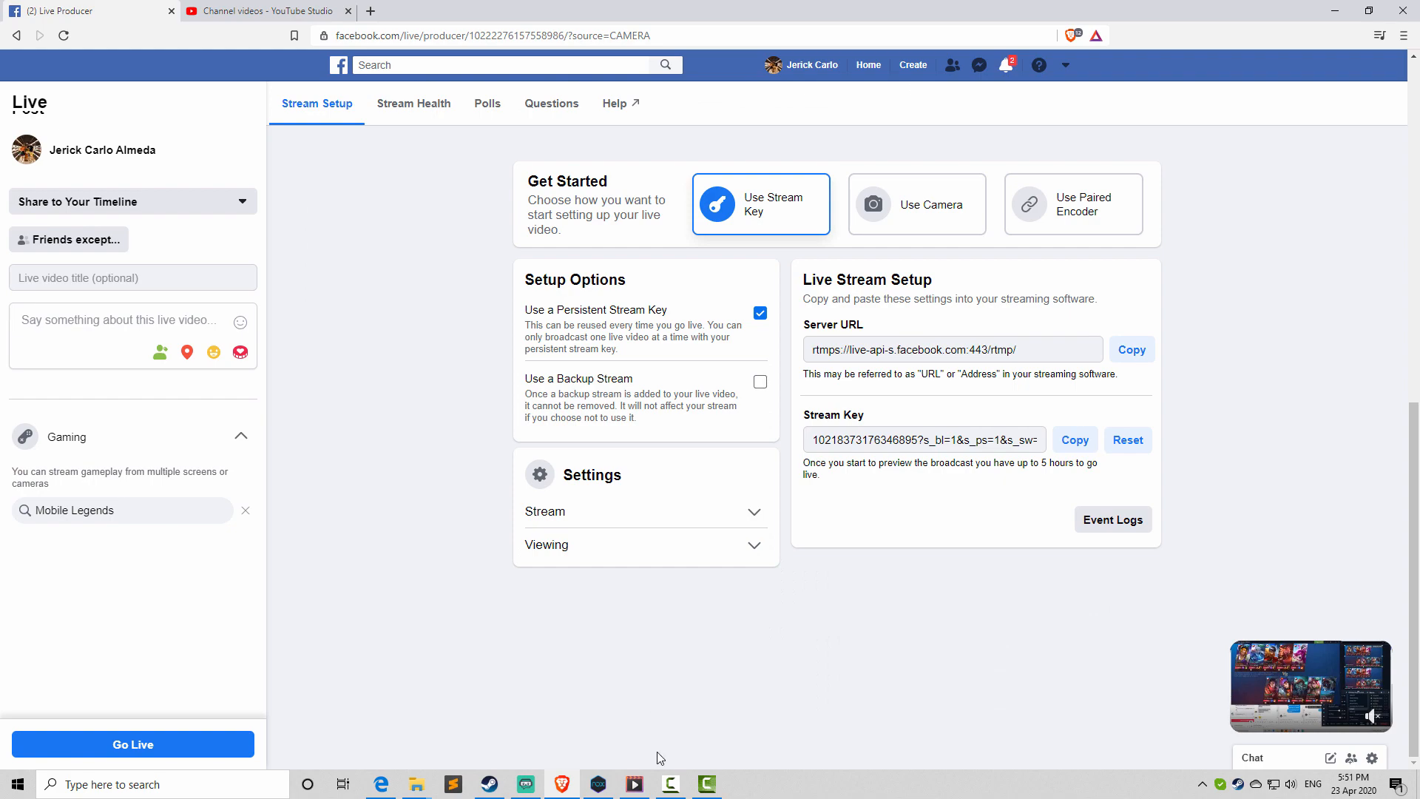
{"action": "left_click", "coordinate": [527, 784]}
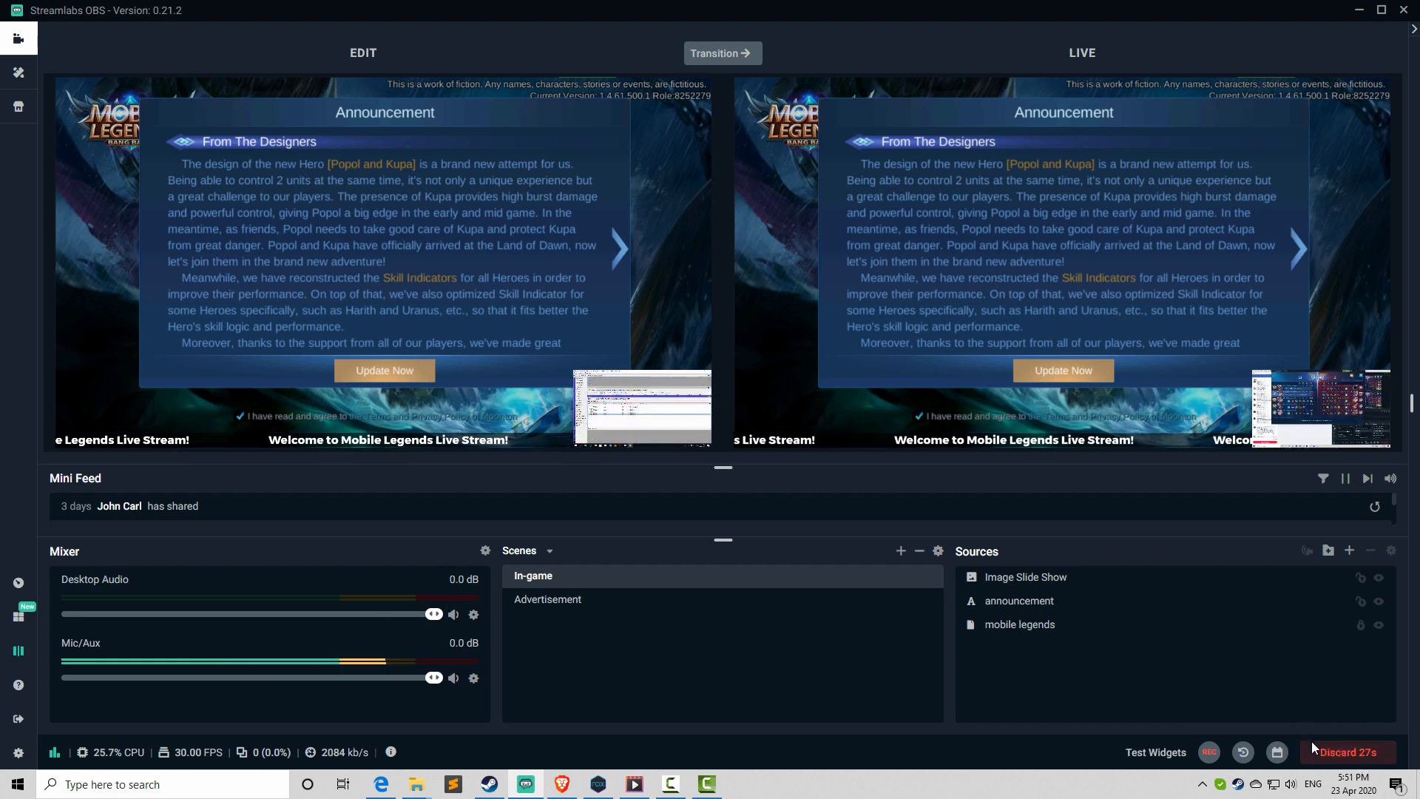
{"action": "mouse_move", "coordinate": [692, 752]}
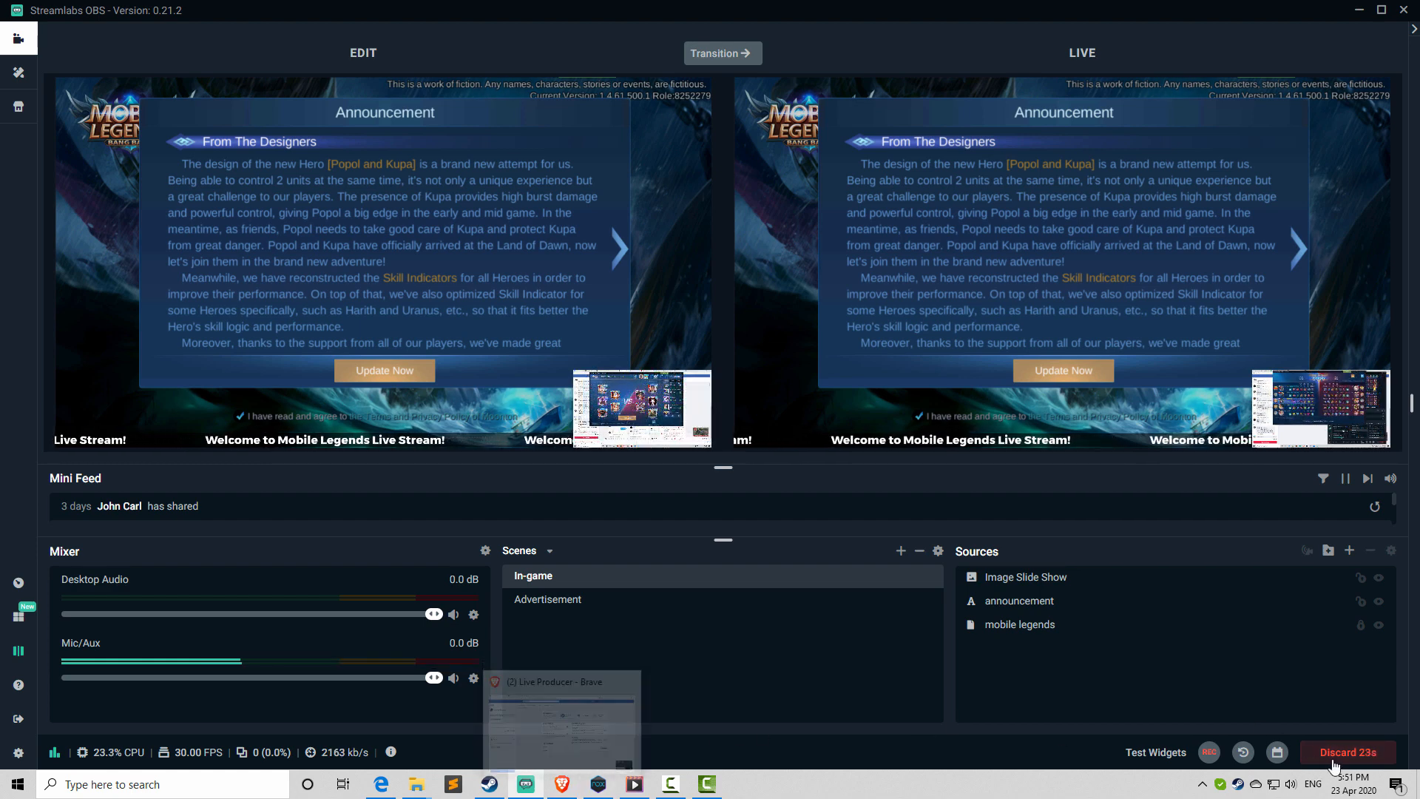
- End the stream so output drops to 0 kb/s and bring up the General settings
{"action": "left_click", "coordinate": [1349, 752]}
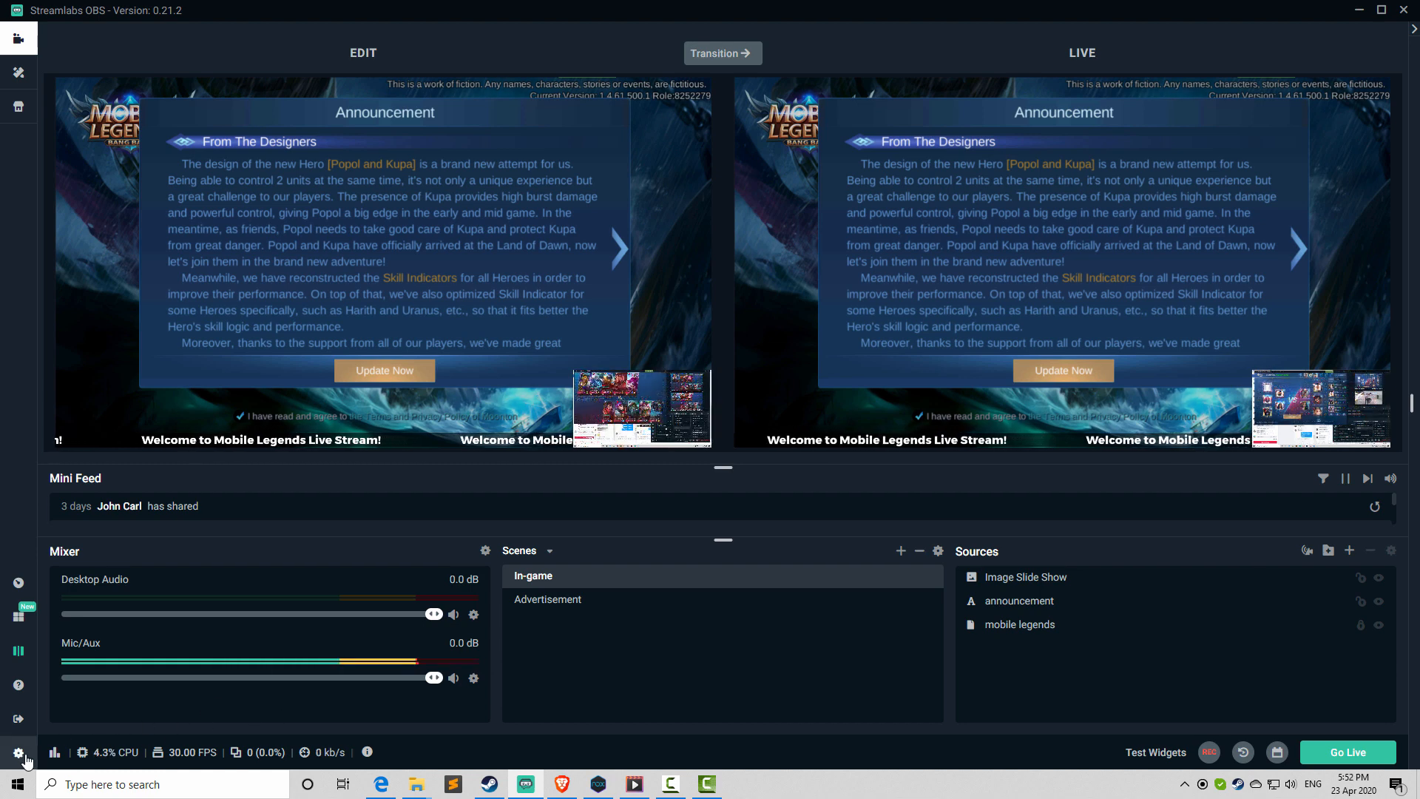
{"action": "left_click", "coordinate": [17, 751]}
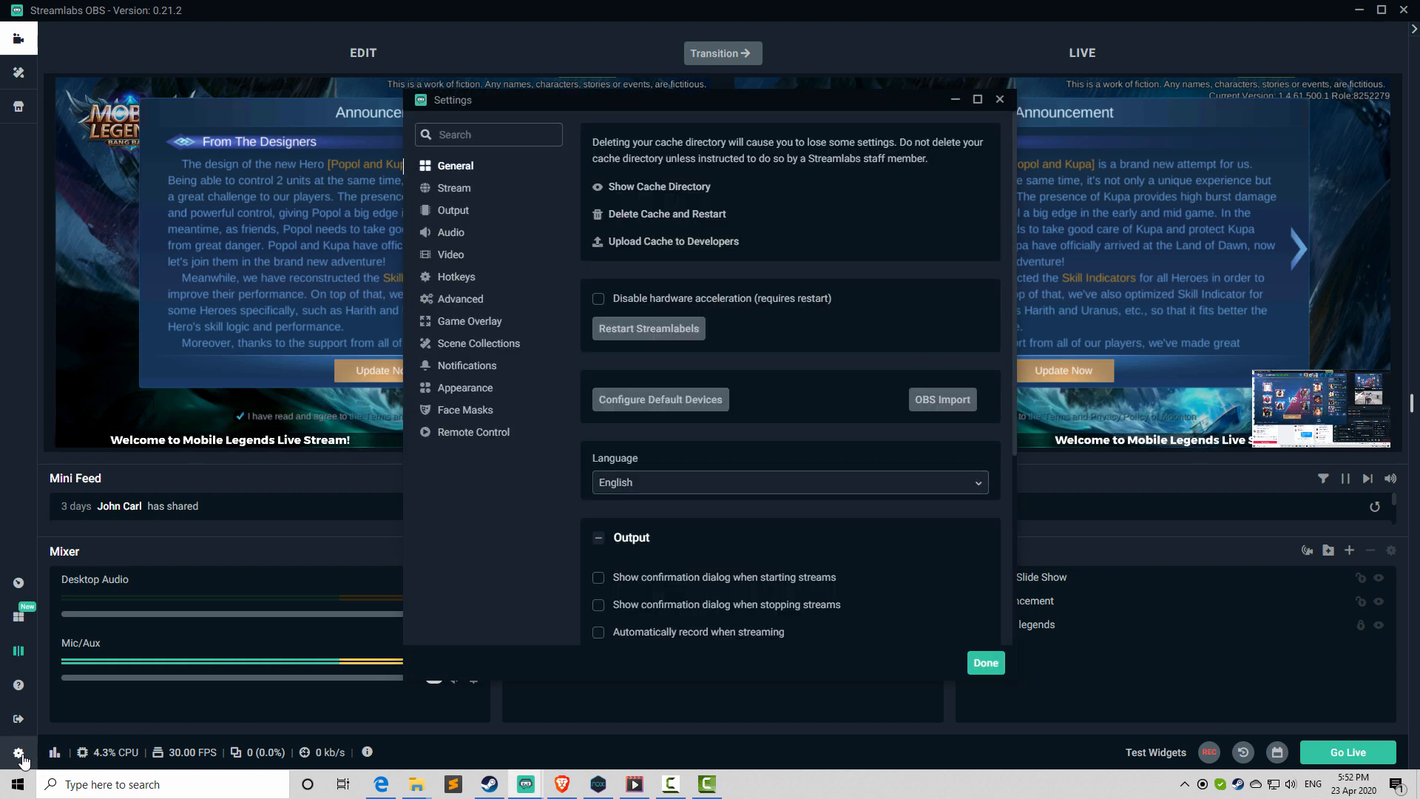
- Review Output settings with 2000 video and 160 audio bitrate, then show Video settings at 1280x720
{"action": "left_click", "coordinate": [454, 188]}
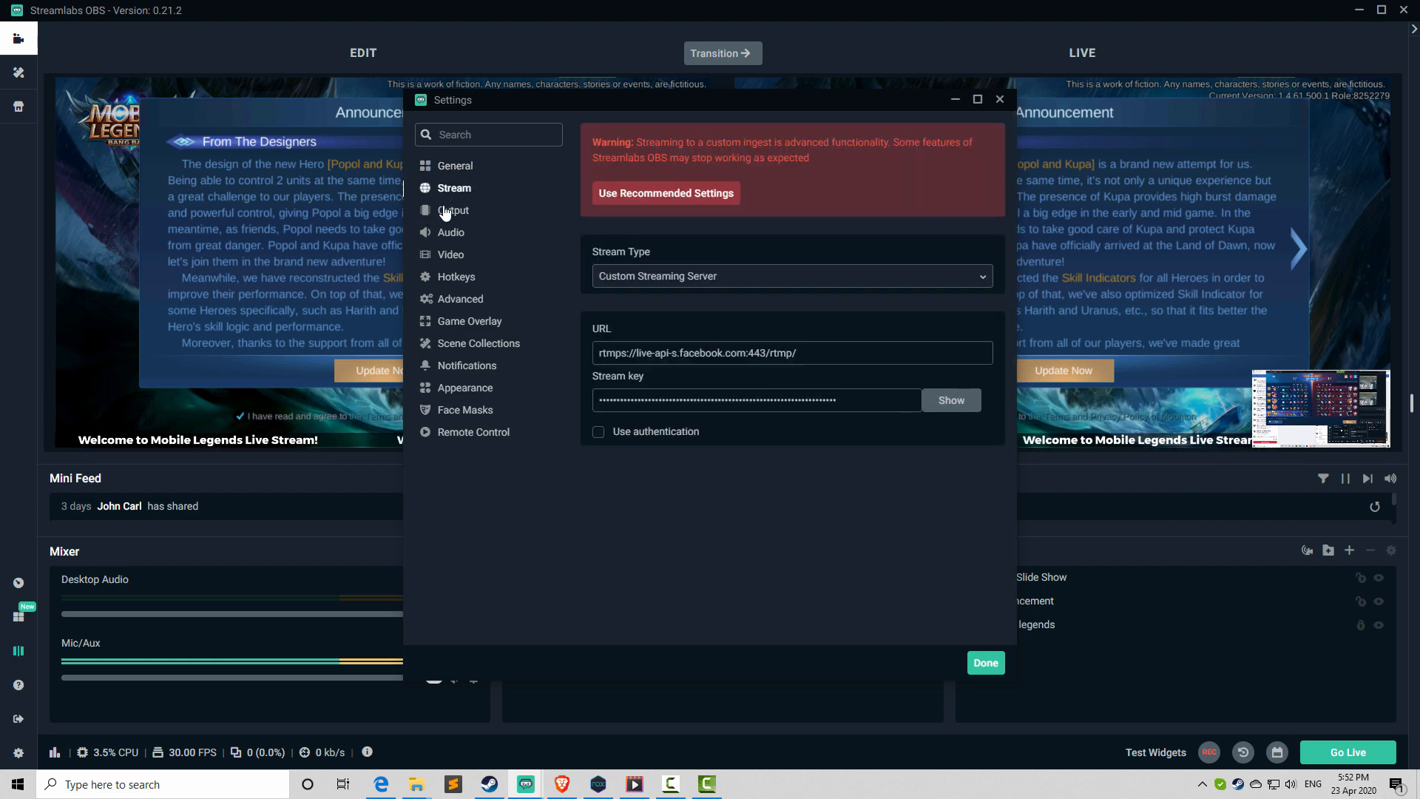
{"action": "left_click", "coordinate": [453, 210]}
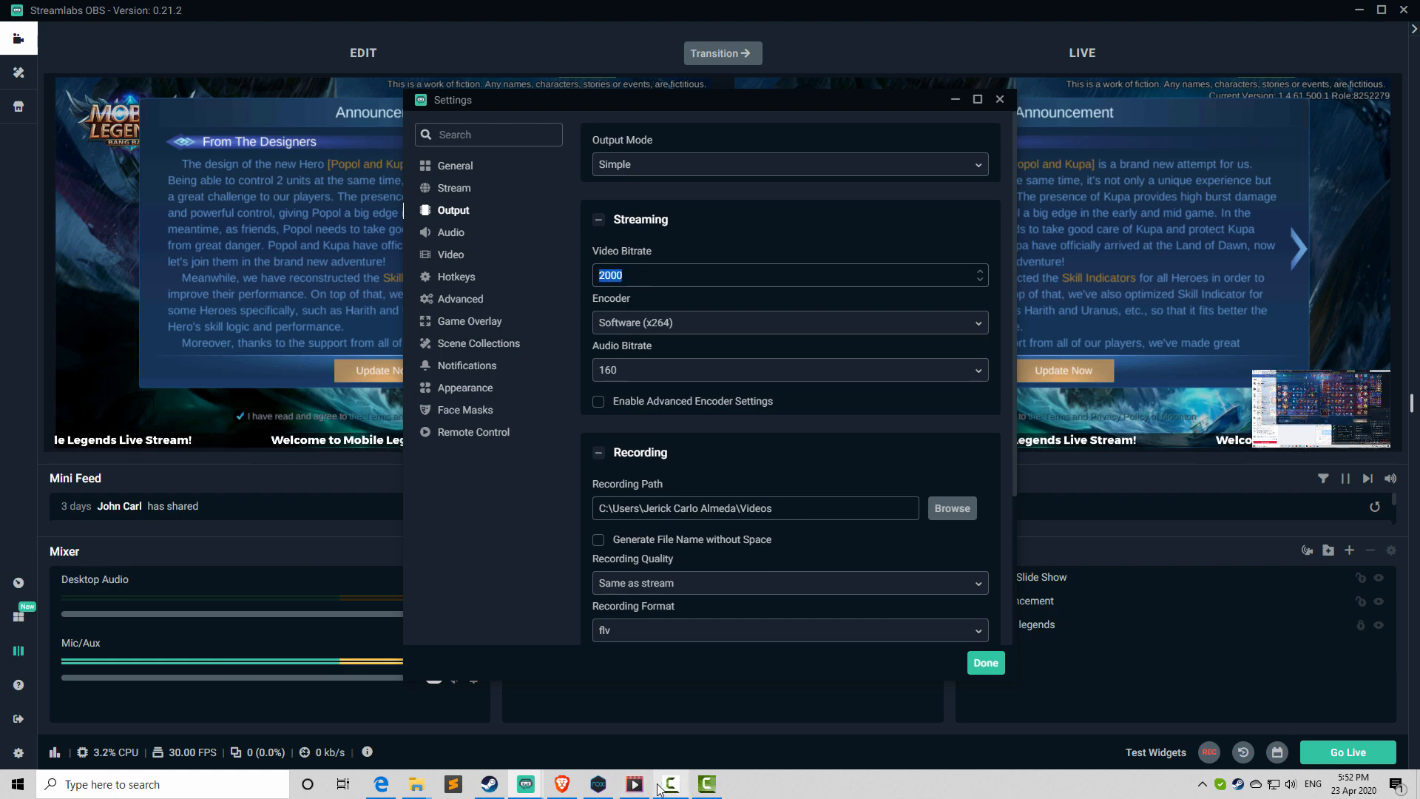
{"action": "mouse_move", "coordinate": [702, 323]}
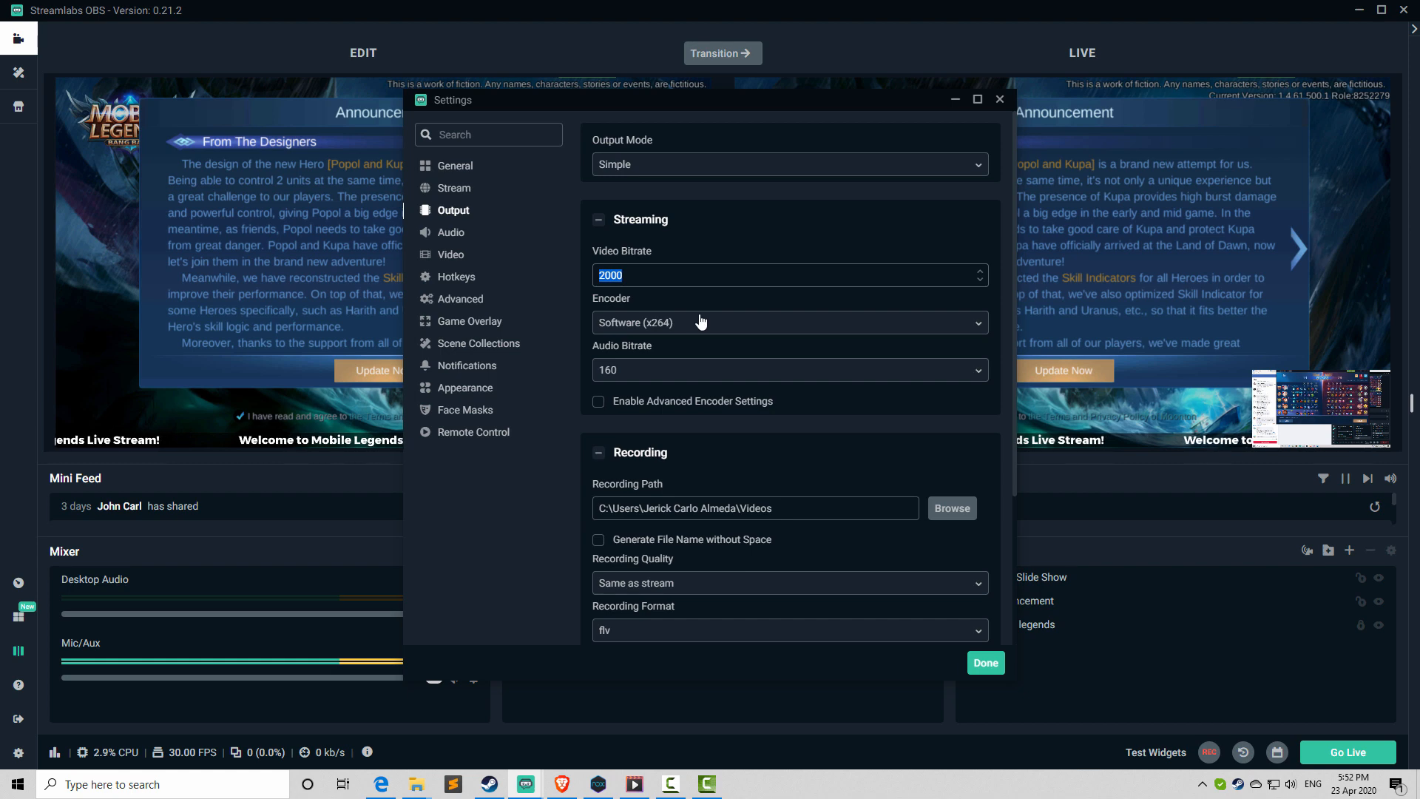
{"action": "left_click", "coordinate": [789, 370]}
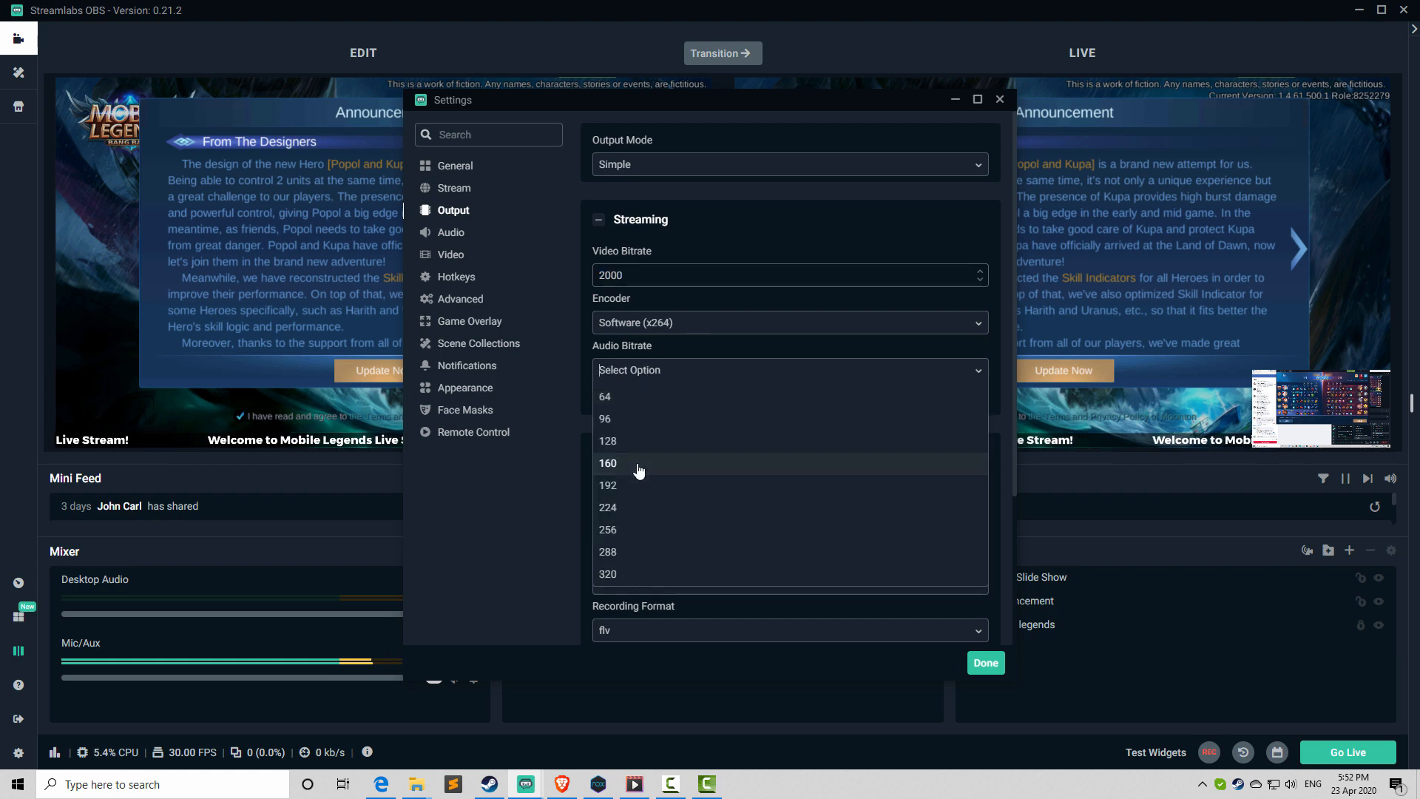
{"action": "left_click", "coordinate": [608, 463]}
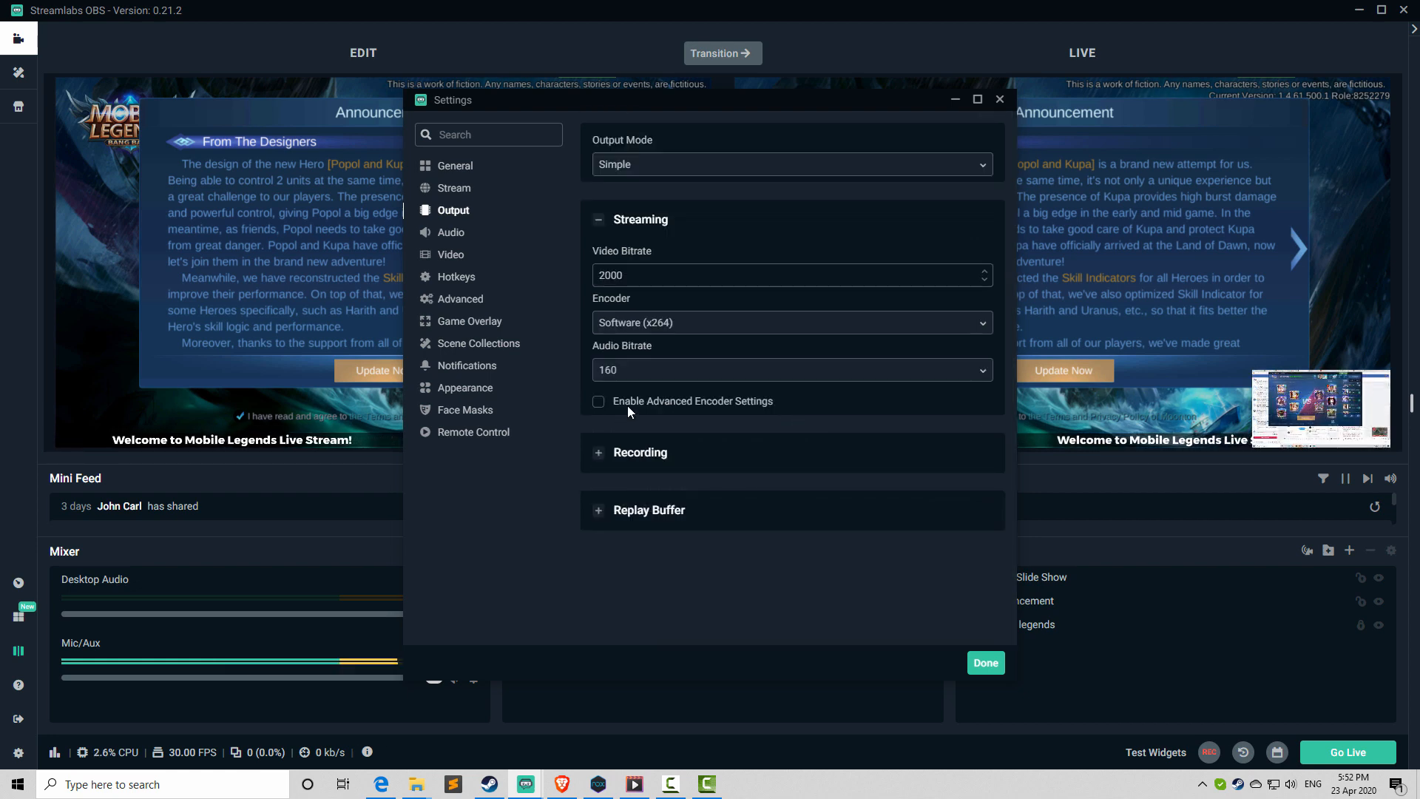
{"action": "mouse_move", "coordinate": [485, 226]}
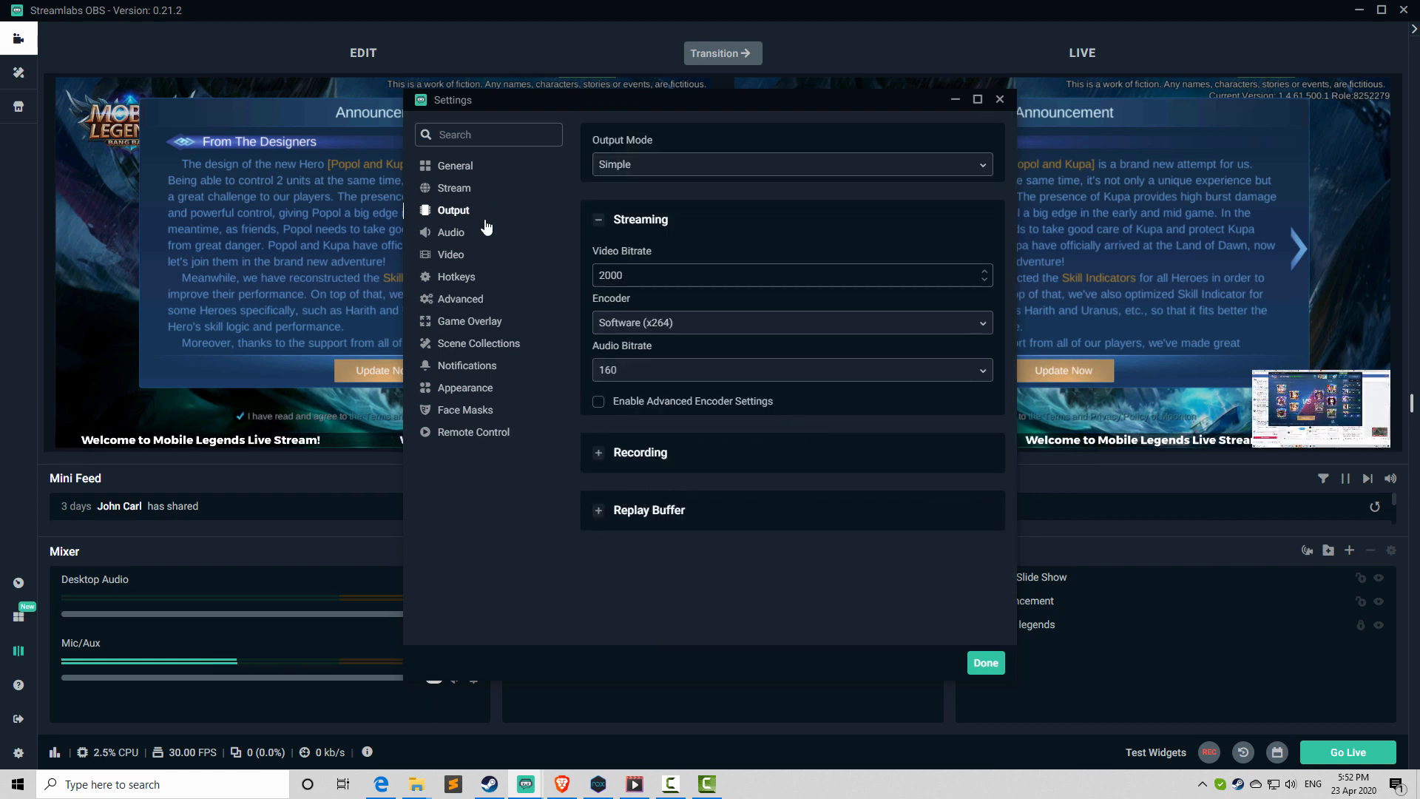
{"action": "mouse_move", "coordinate": [444, 190]}
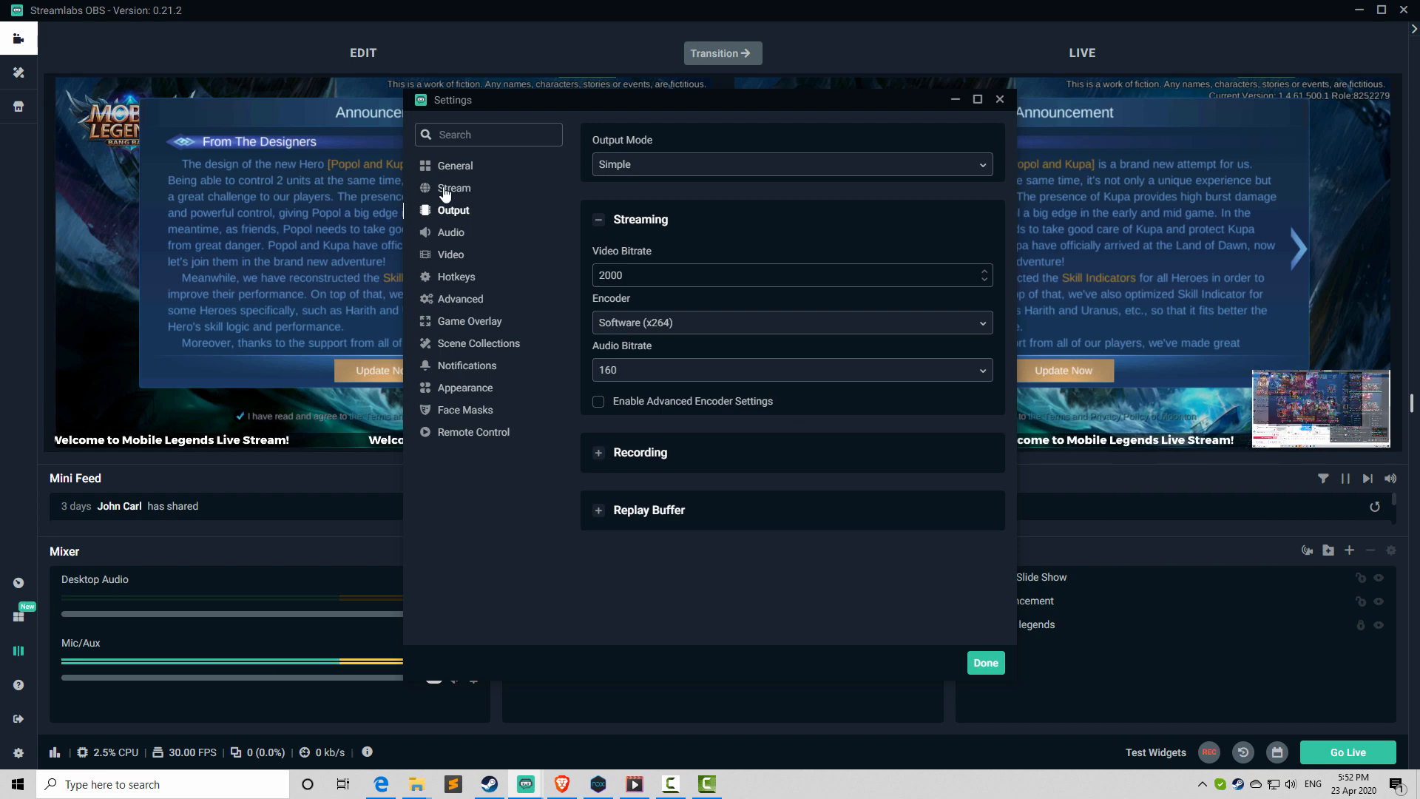
{"action": "left_click", "coordinate": [450, 255]}
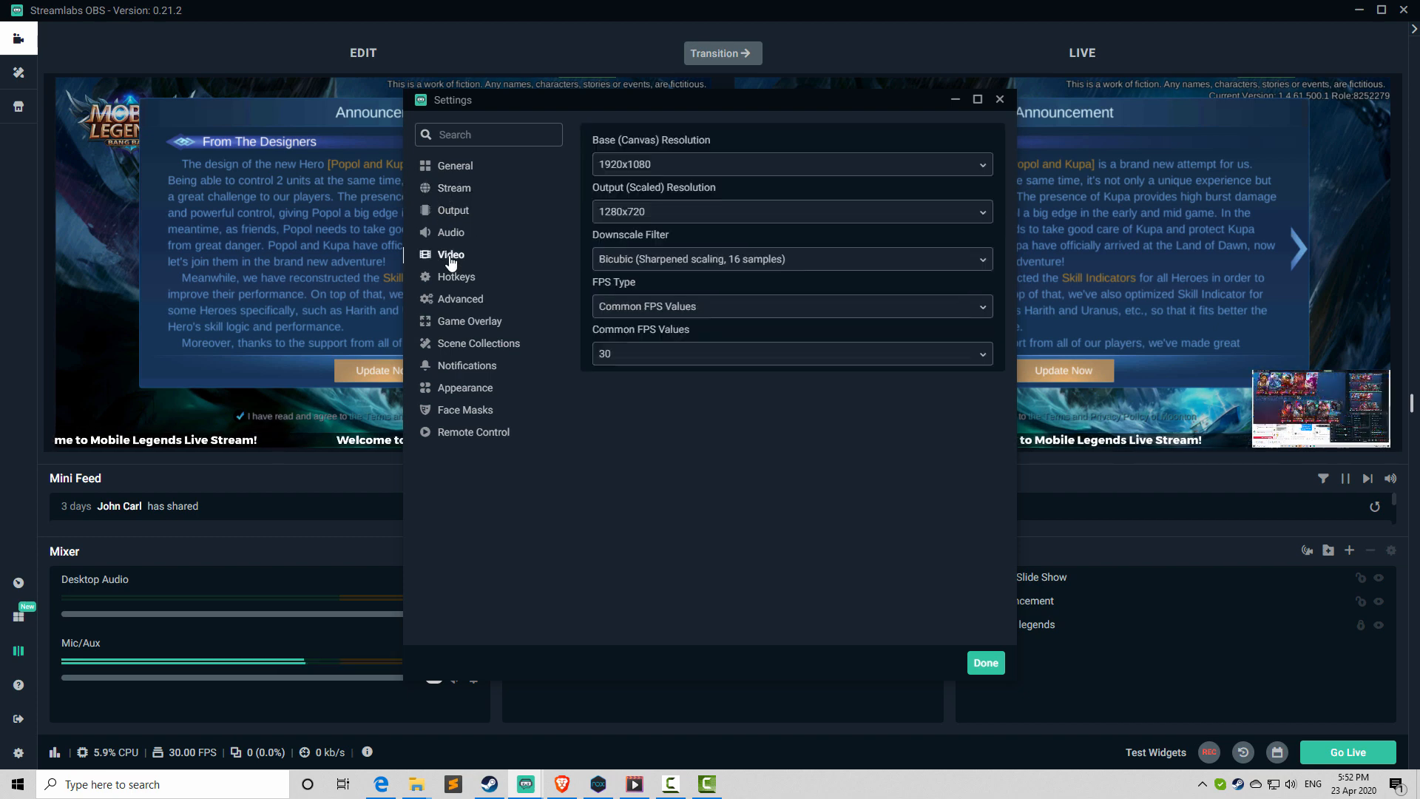
{"action": "left_click", "coordinate": [791, 212]}
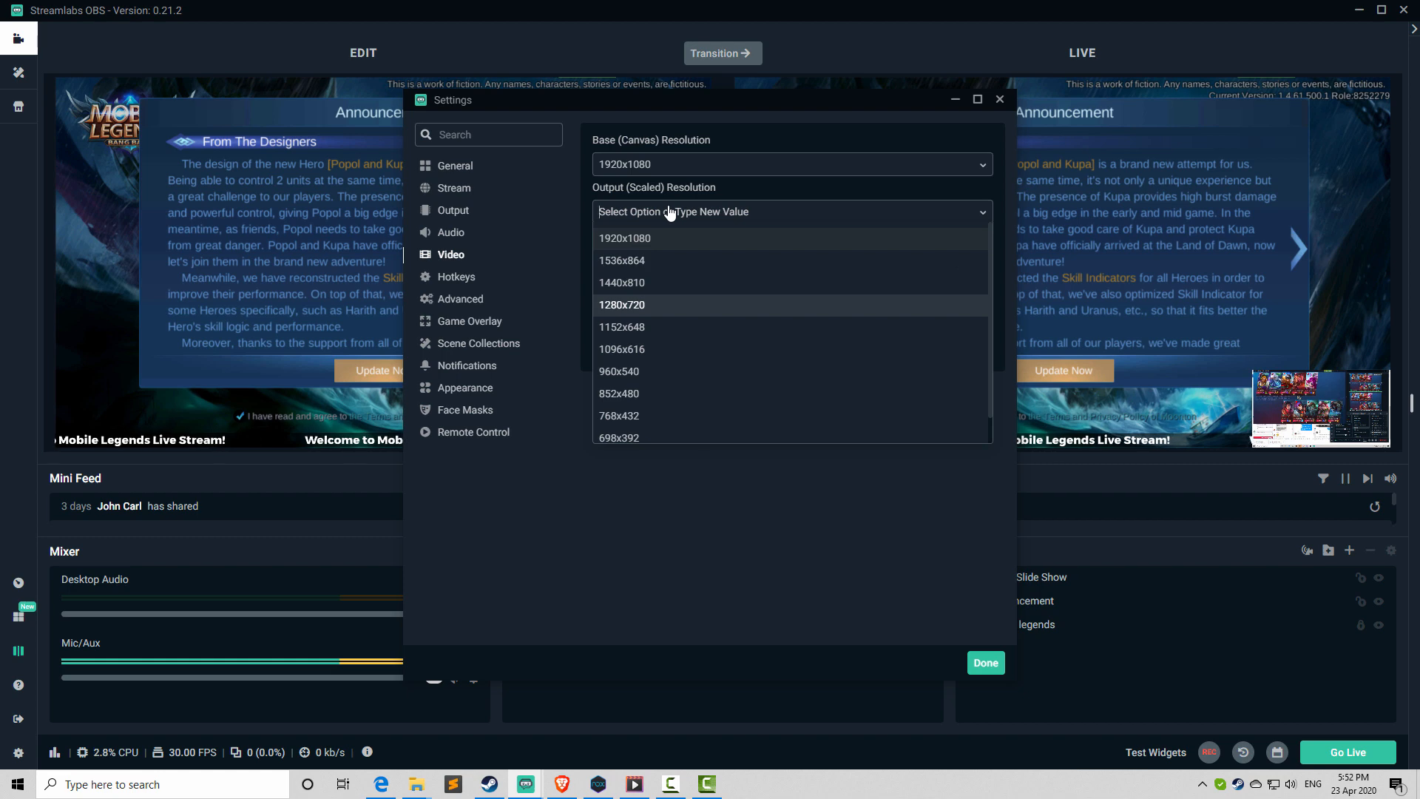
{"action": "mouse_move", "coordinate": [616, 309]}
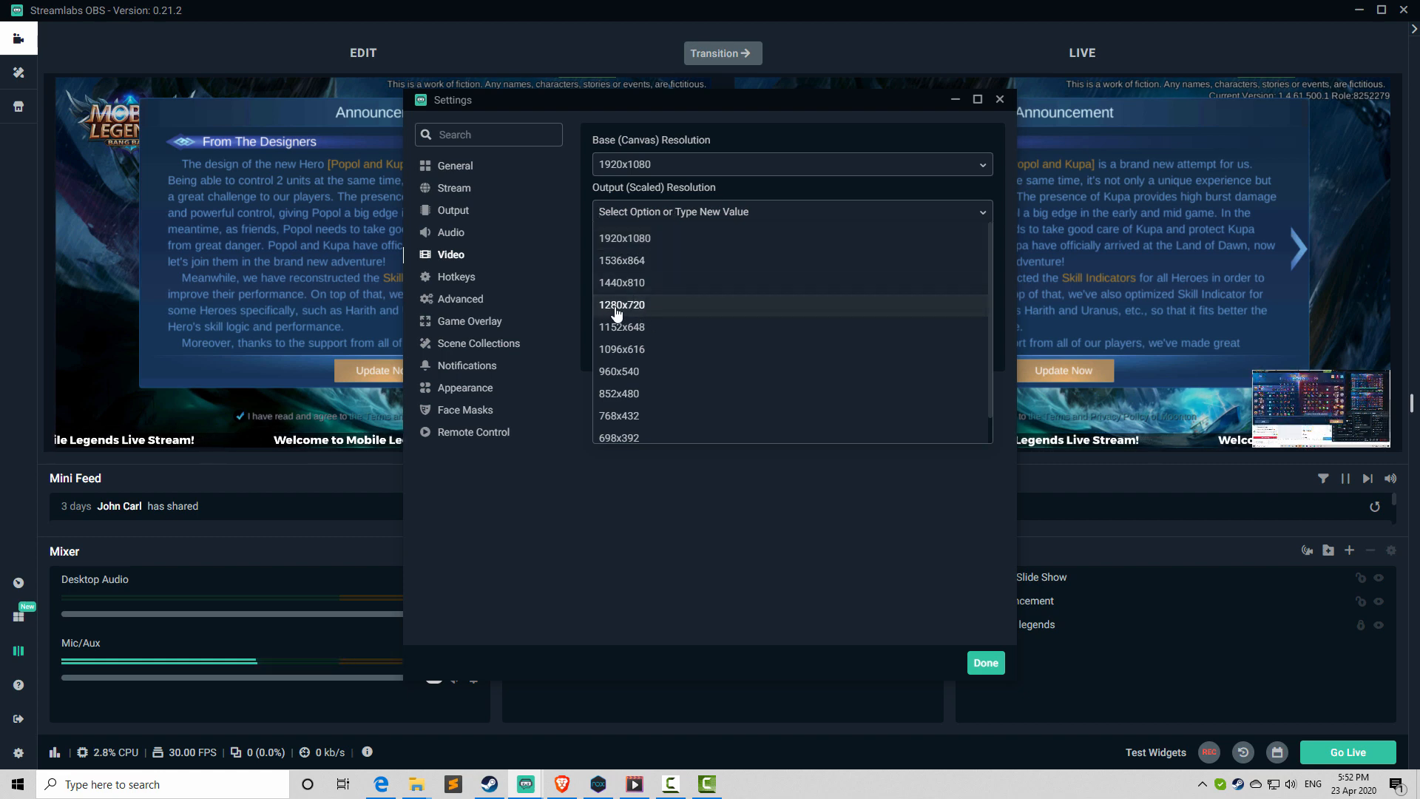
{"action": "mouse_move", "coordinate": [639, 311]}
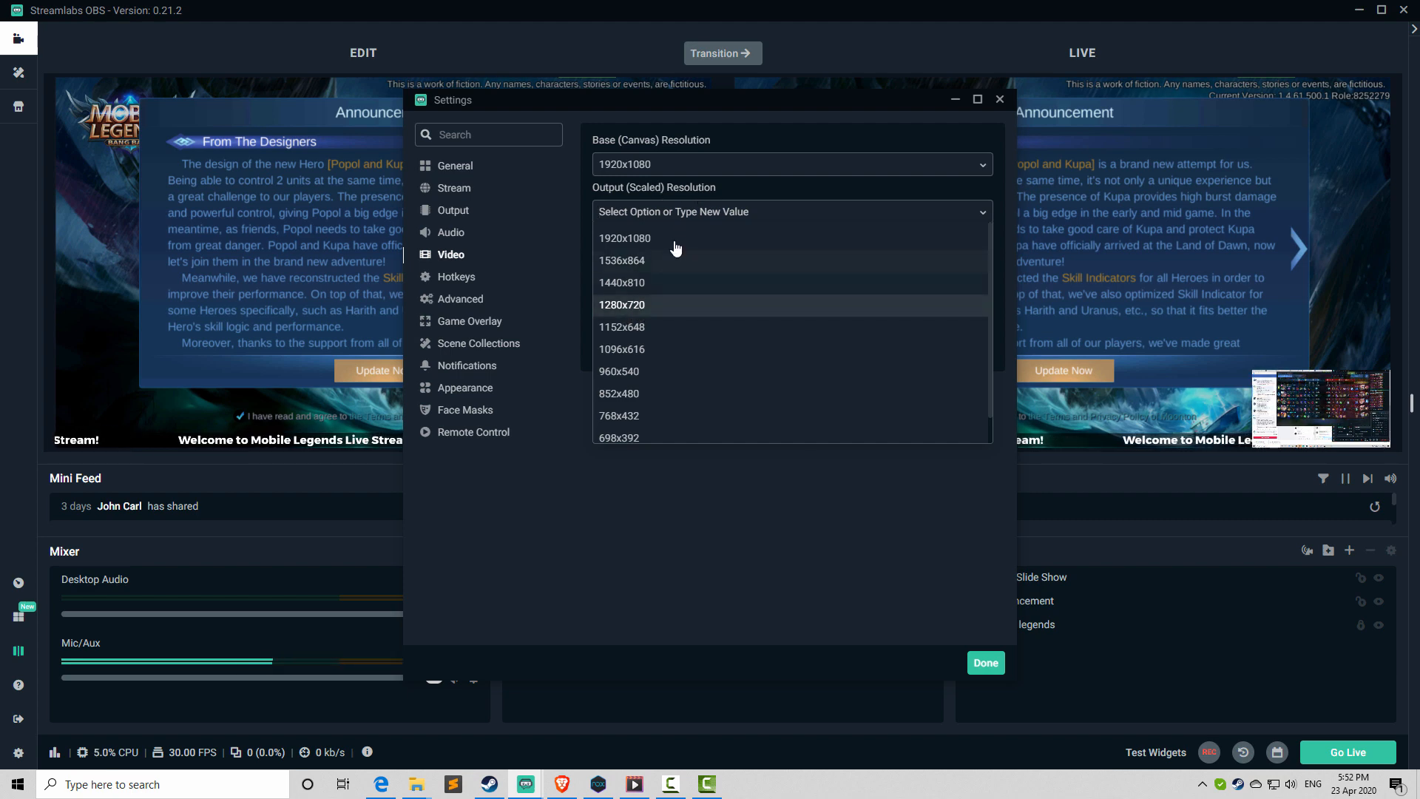
{"action": "mouse_move", "coordinate": [620, 319]}
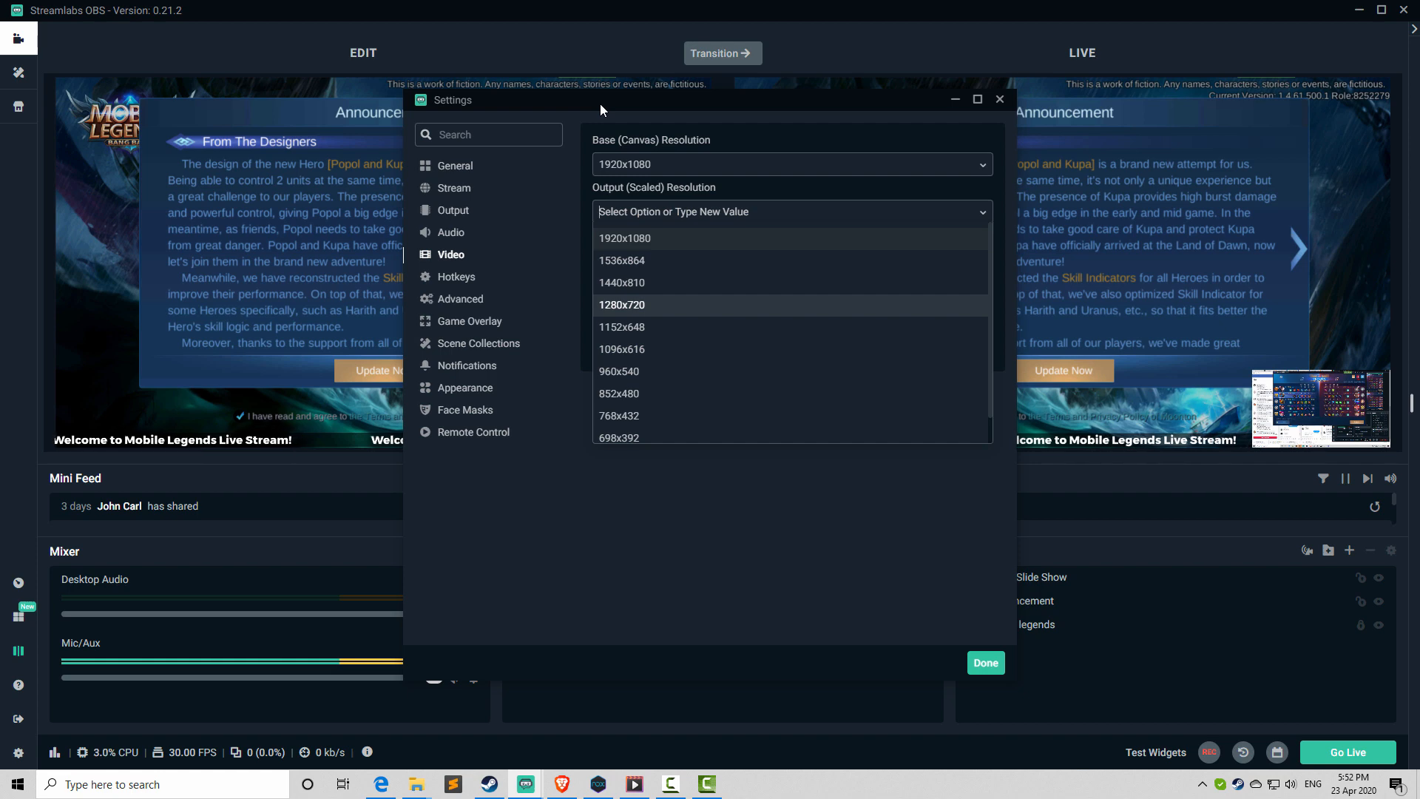
{"action": "mouse_move", "coordinate": [578, 193]}
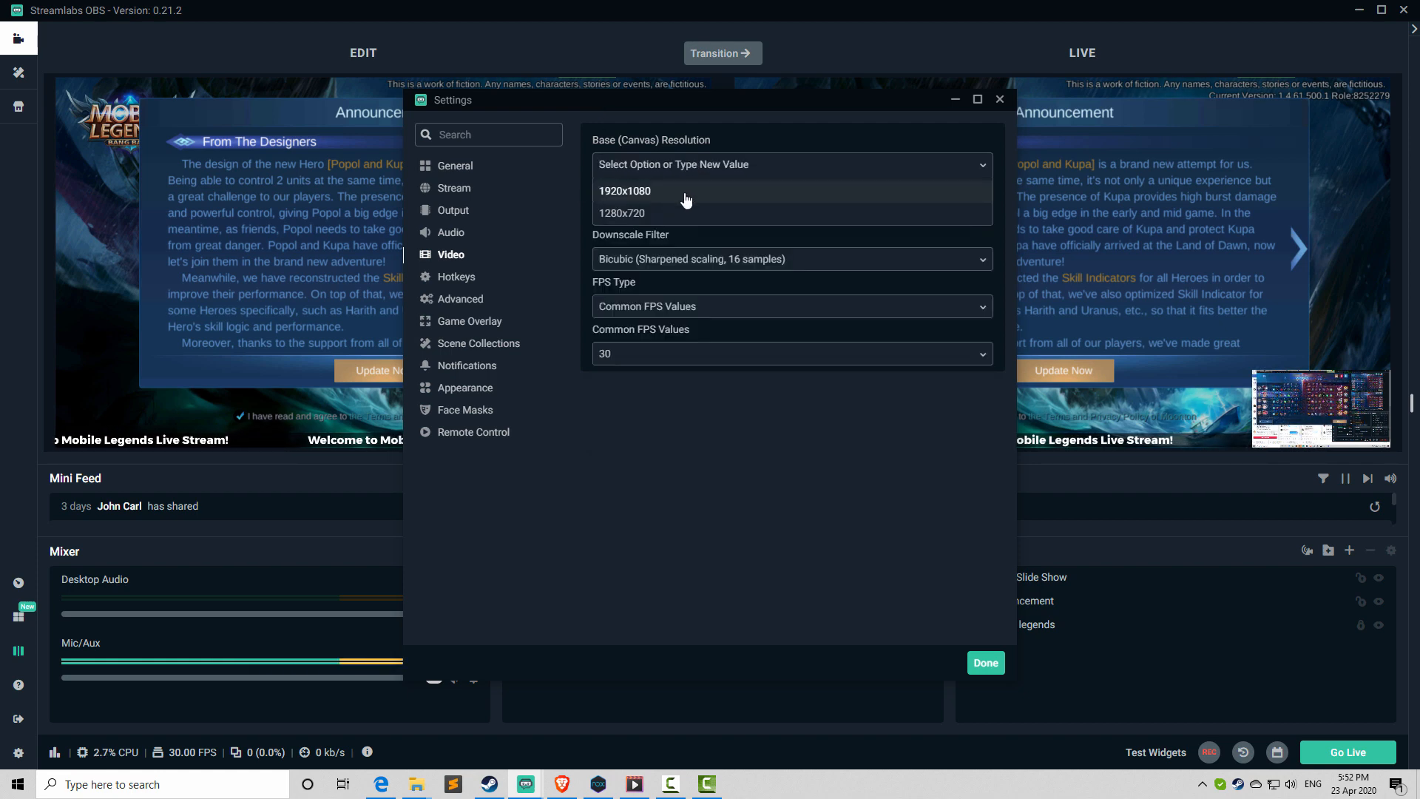
{"action": "left_click", "coordinate": [625, 190]}
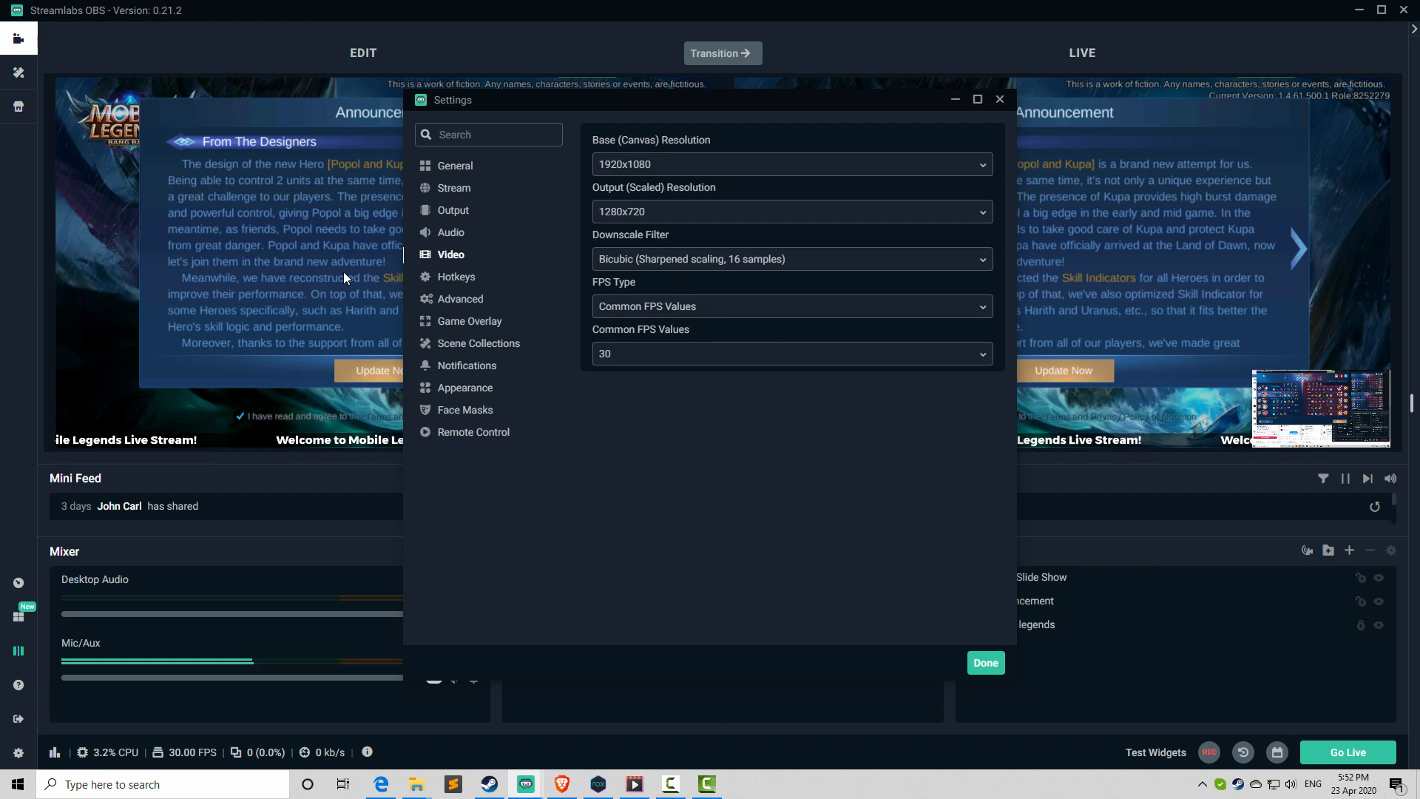